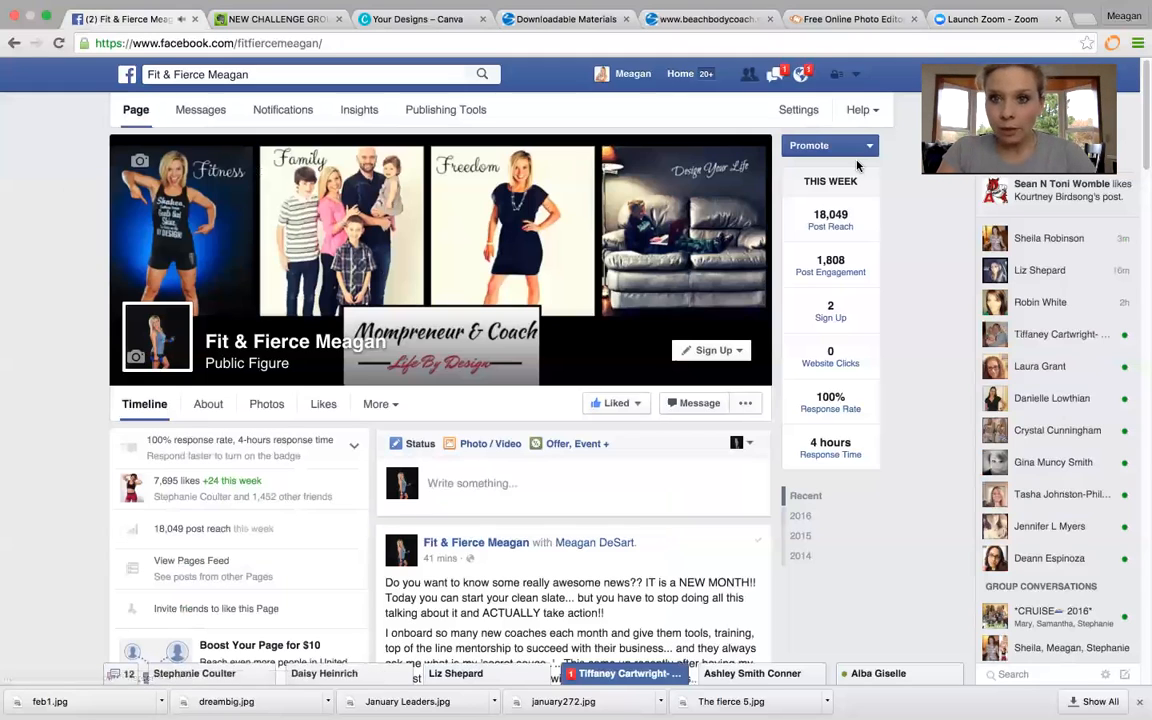
Open Ads Manager from the Fit & Fierce Meagan page's Promote menu
left_click(862, 145)
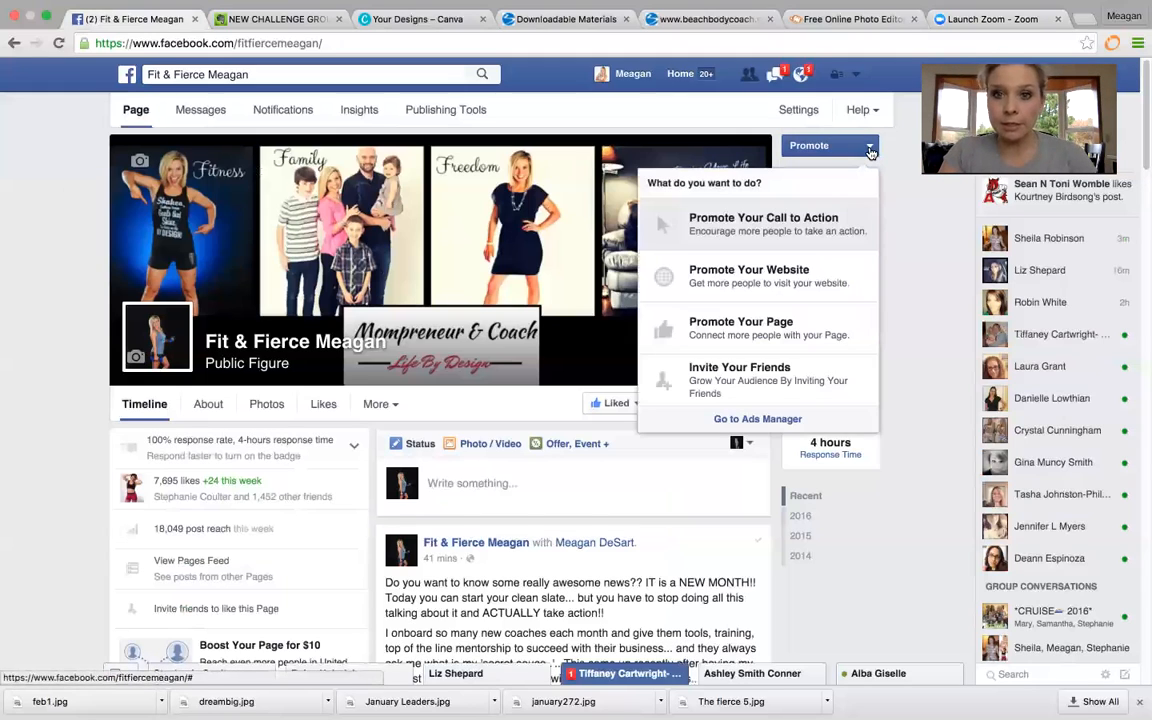
mouse_move(749, 427)
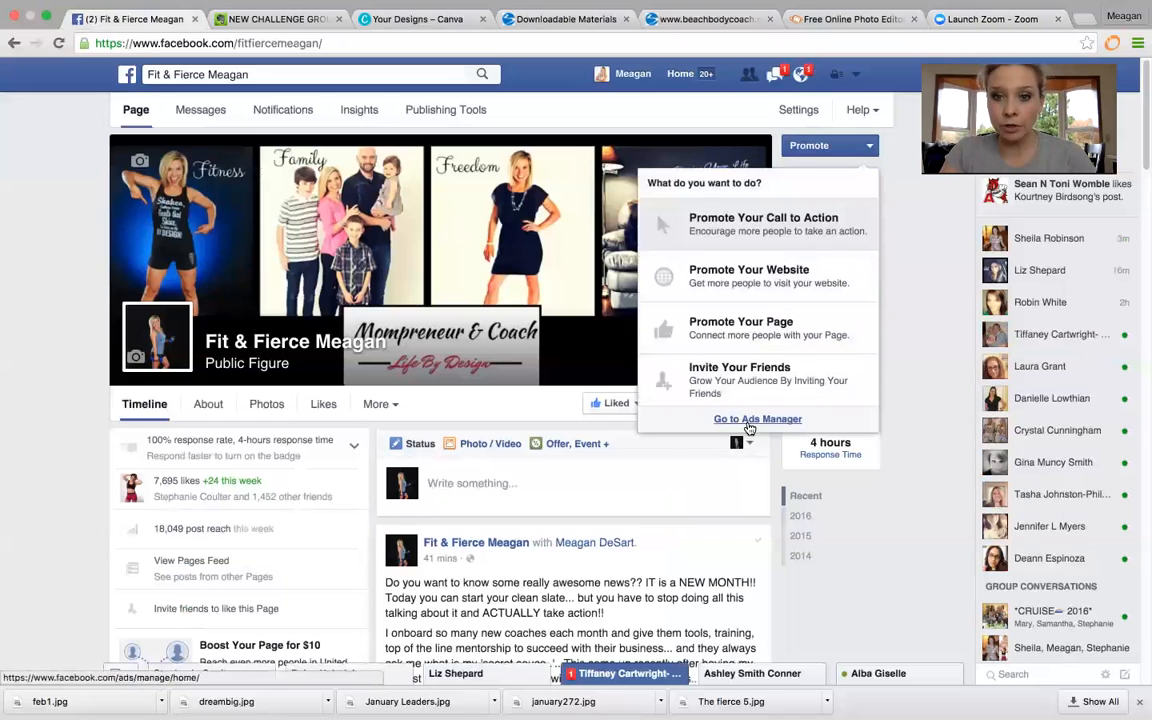
left_click(757, 419)
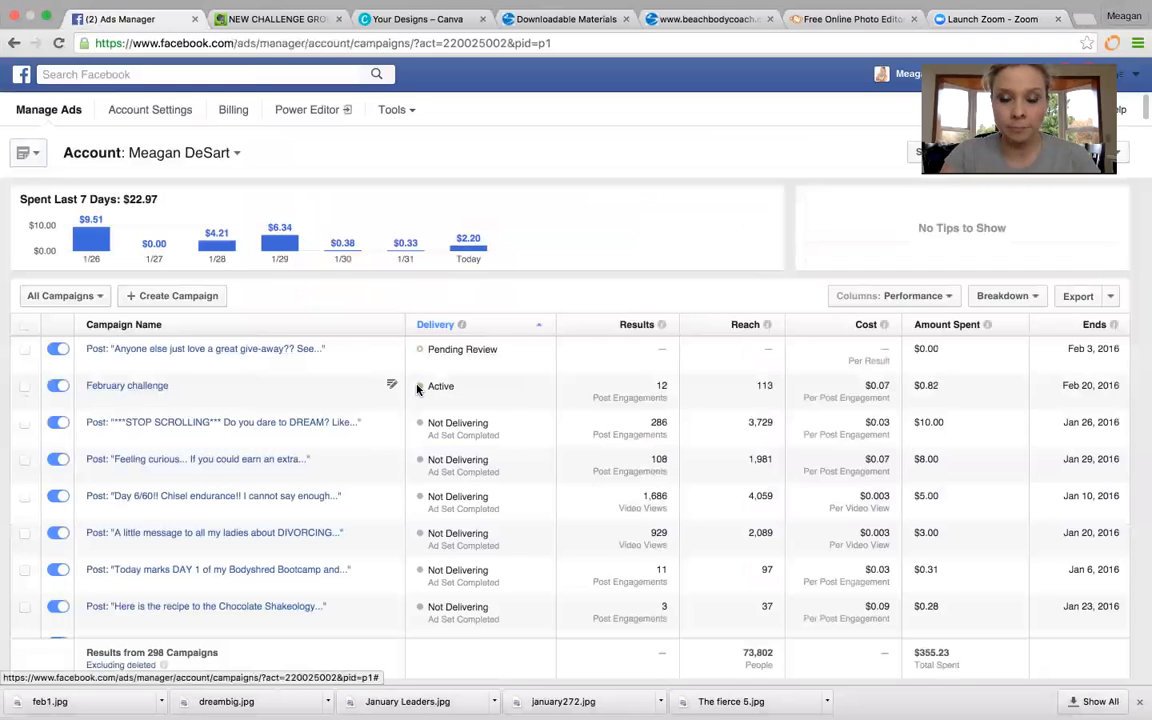
mouse_move(616, 225)
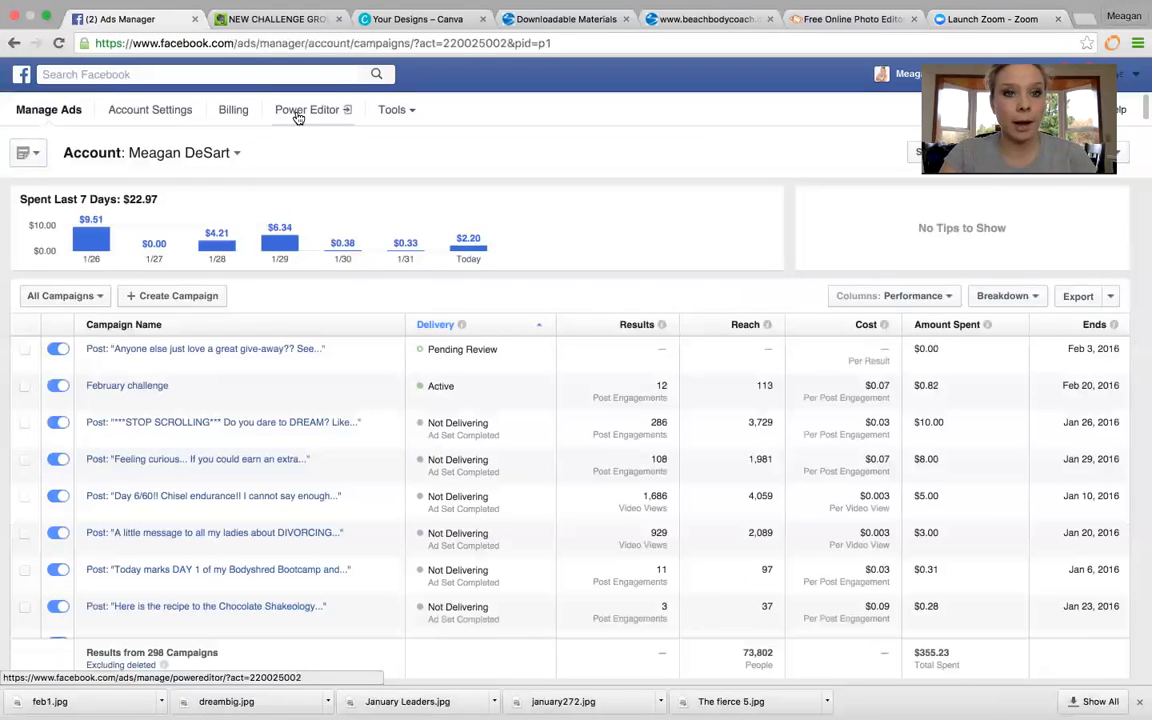
Launch Power Editor from the Ads Manager top navigation
left_click(306, 110)
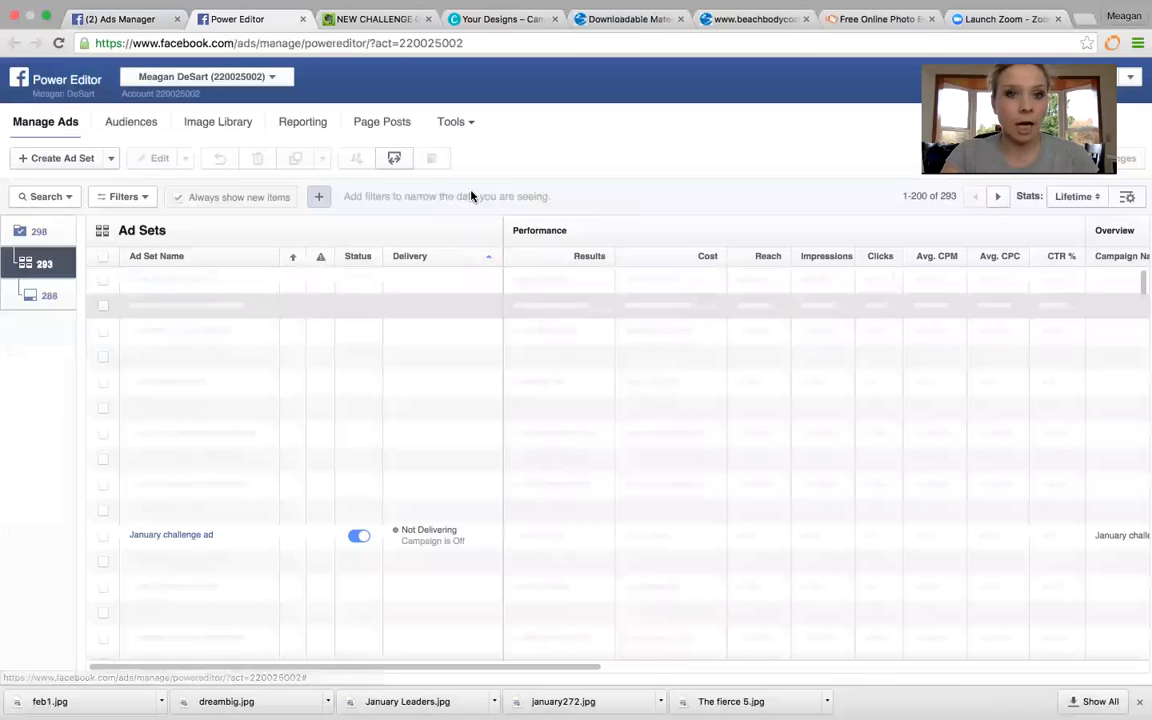
Switch Power Editor's hierarchy panel to the Ads level (288 ads)
left_click(49, 294)
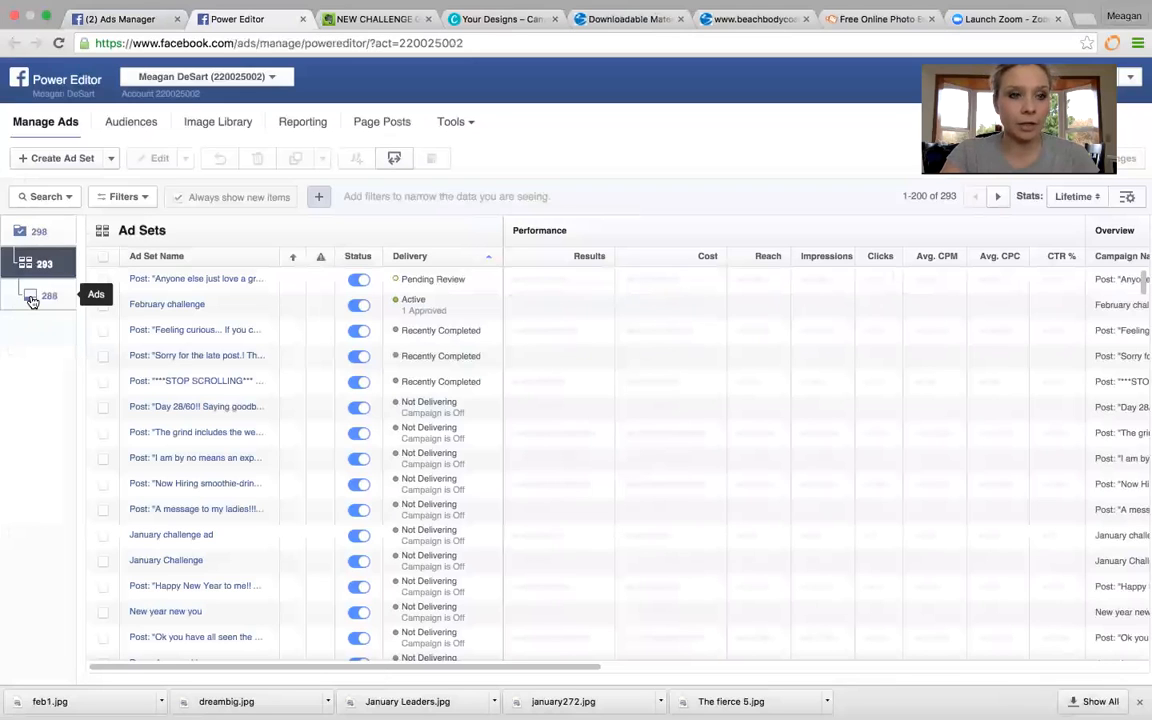
left_click(27, 294)
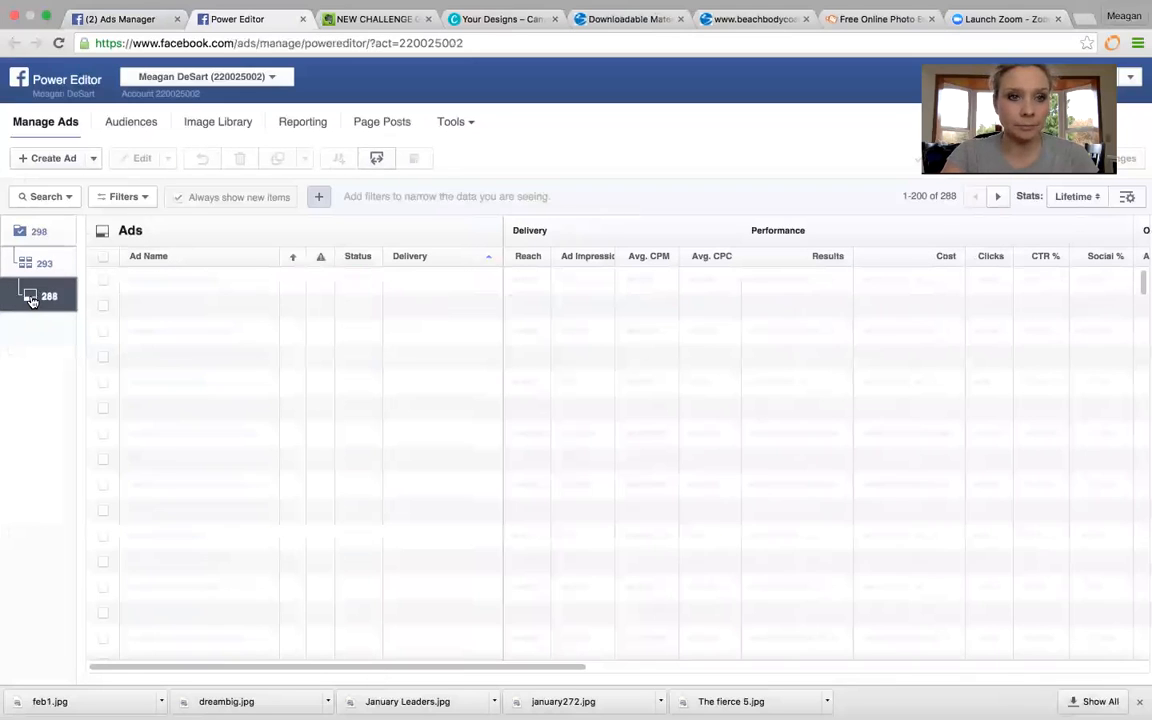
left_click(40, 295)
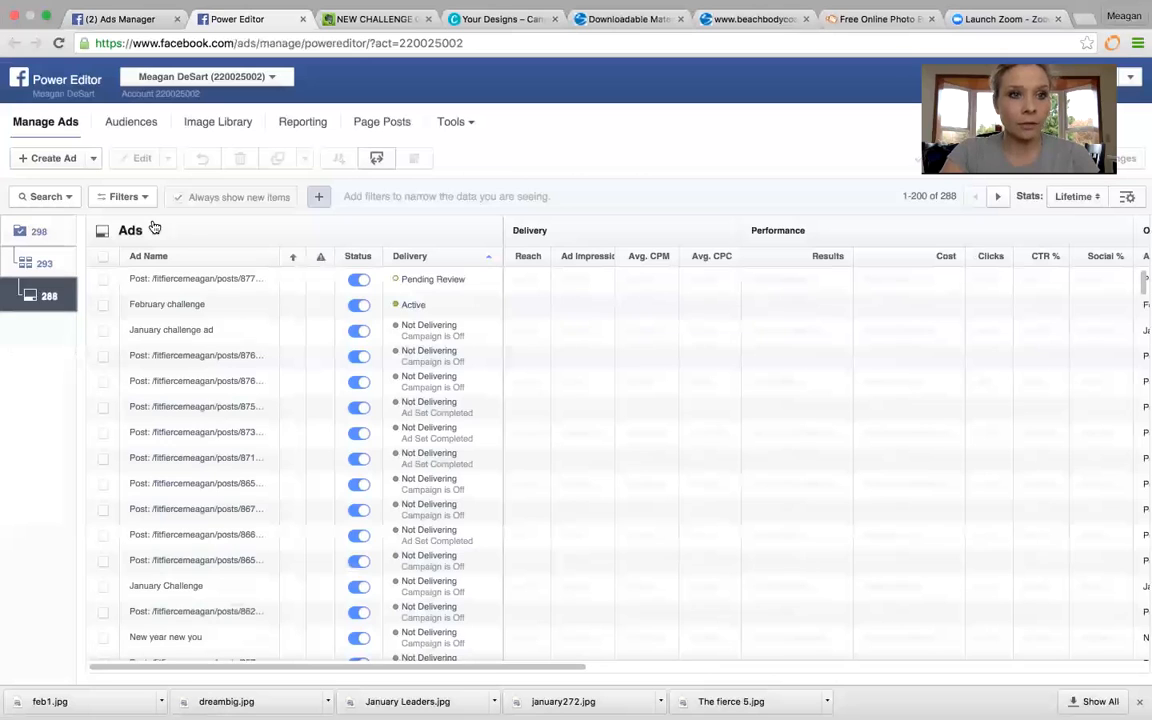
mouse_move(44, 164)
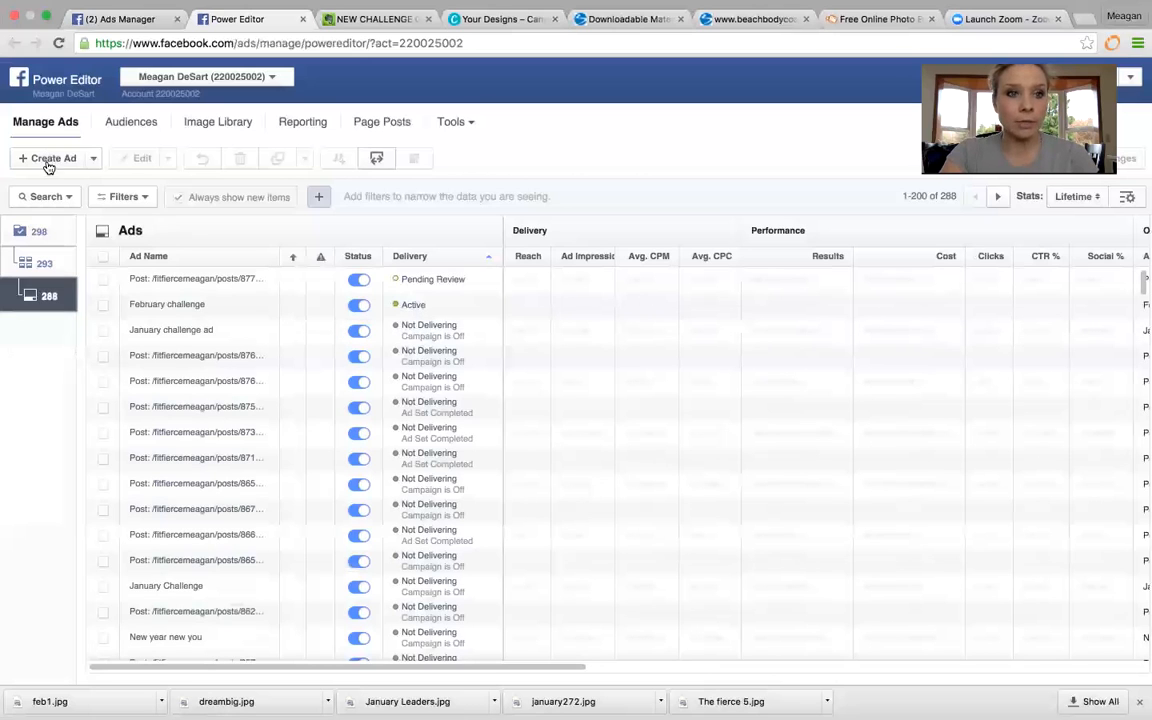
Start a new campaign with a placeholder name and the Page Post Engagement objective
left_click(49, 158)
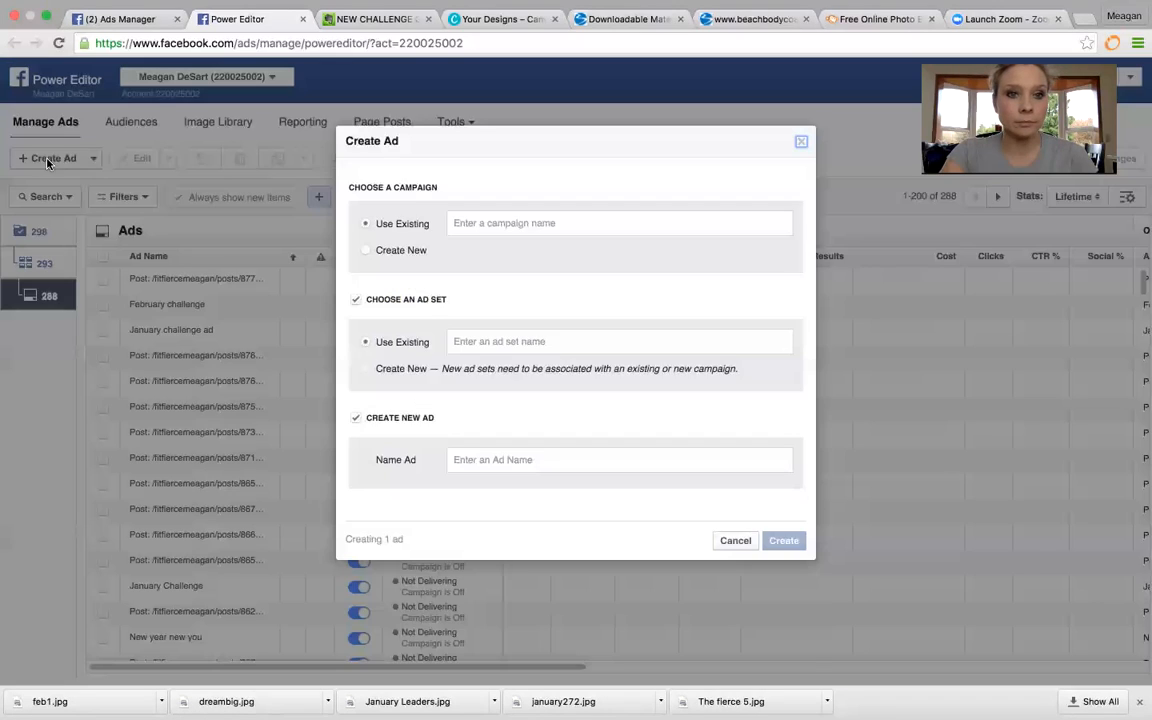
left_click(366, 250)
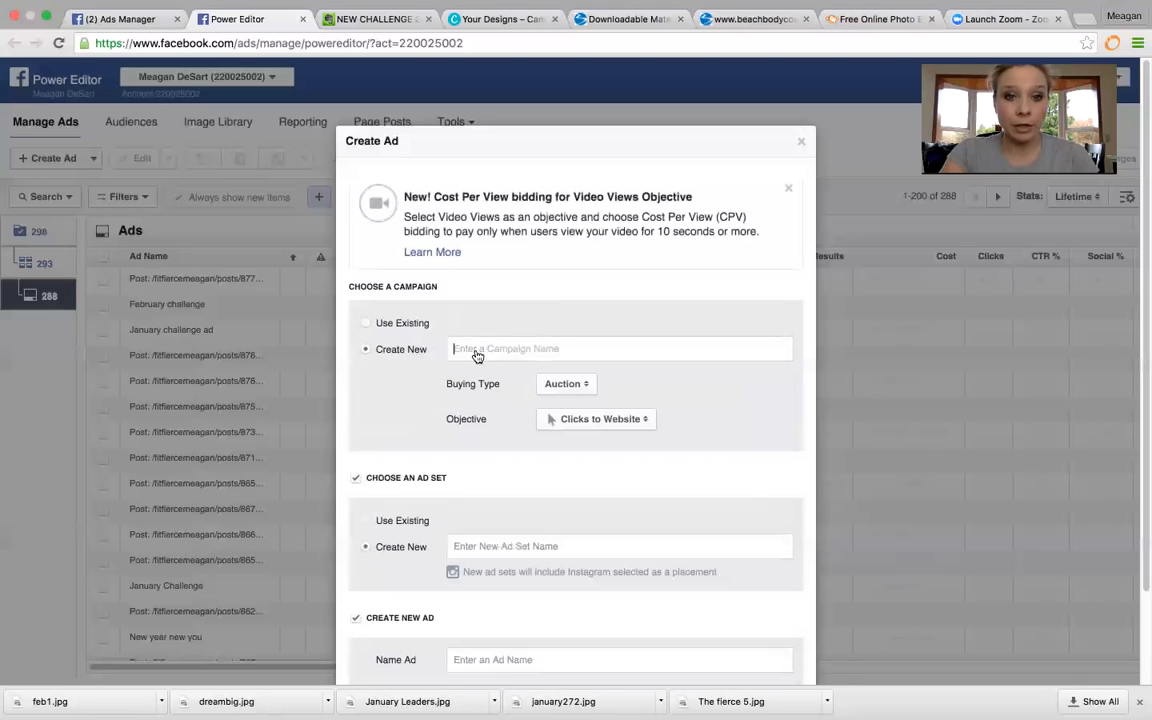
type("hfedk")
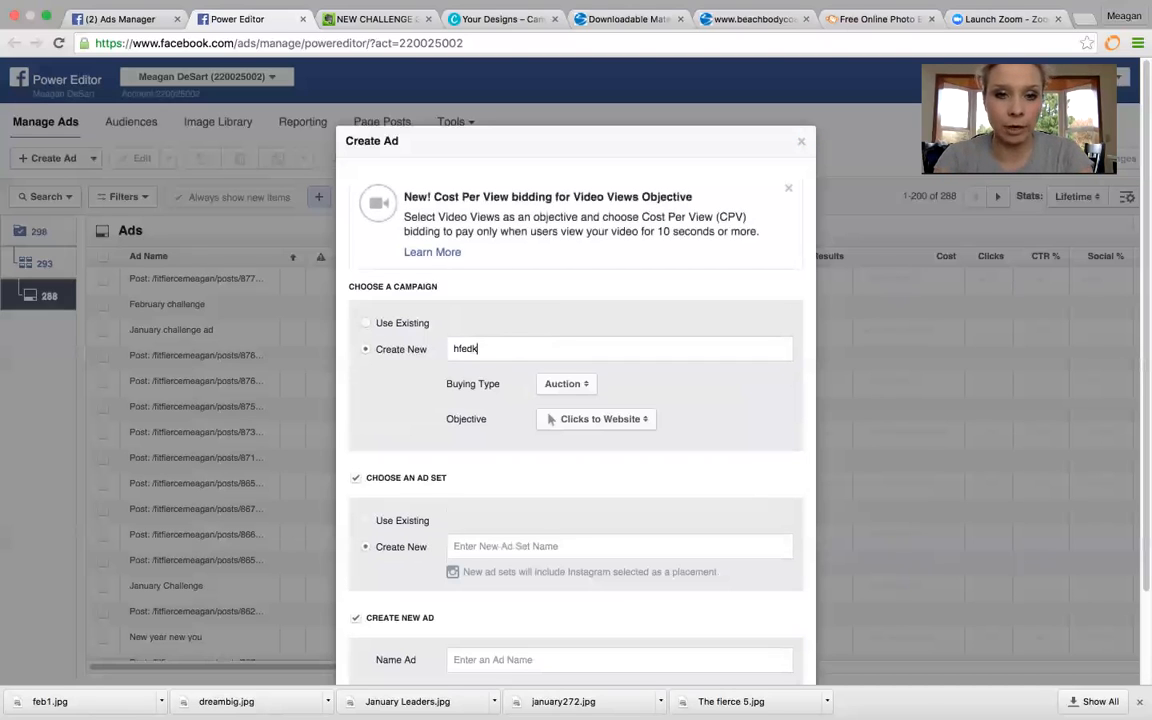
type("l;adgfn")
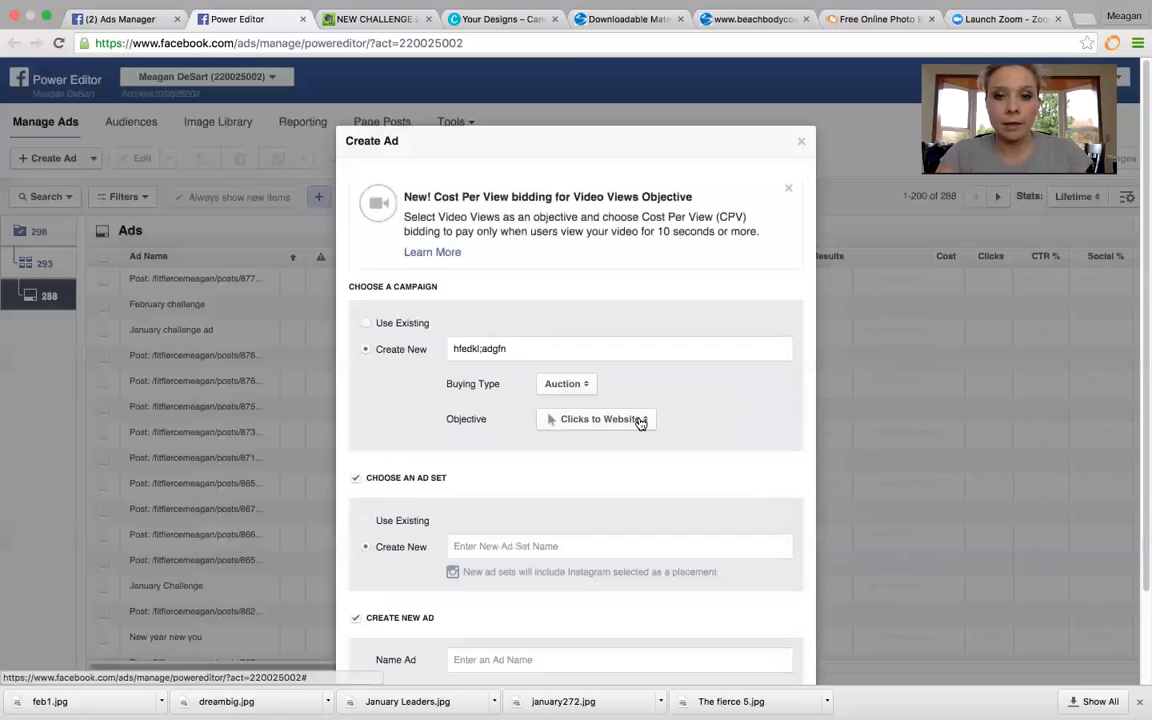
left_click(596, 419)
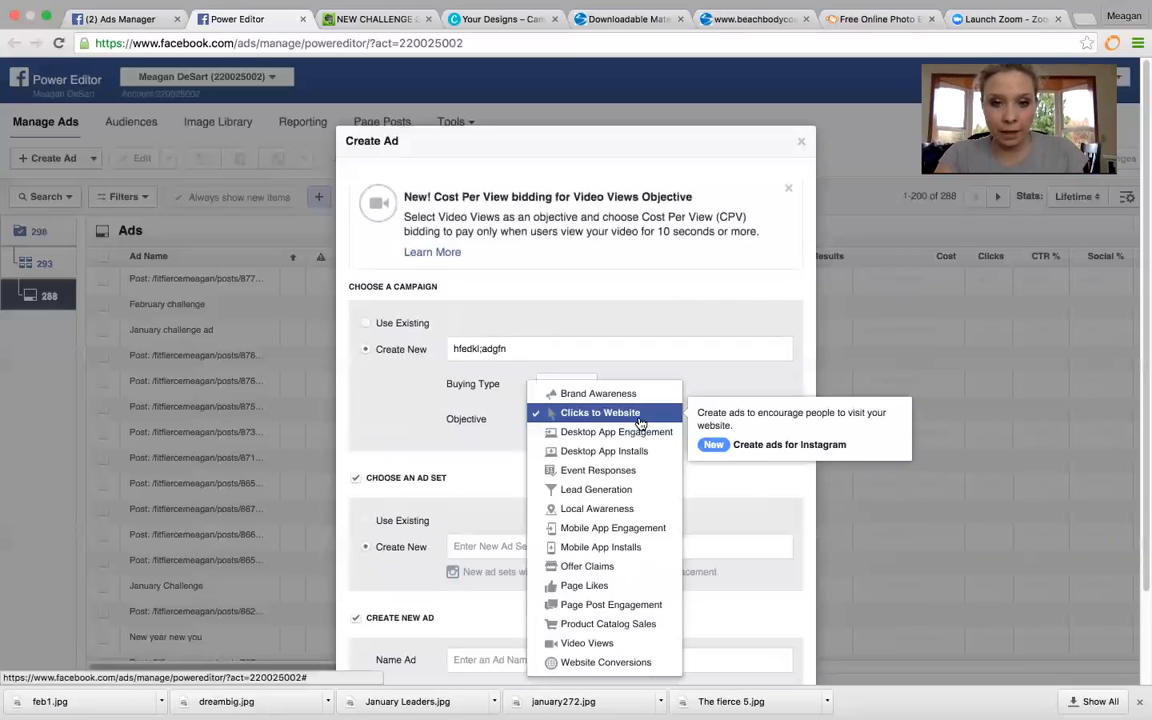
mouse_move(614, 604)
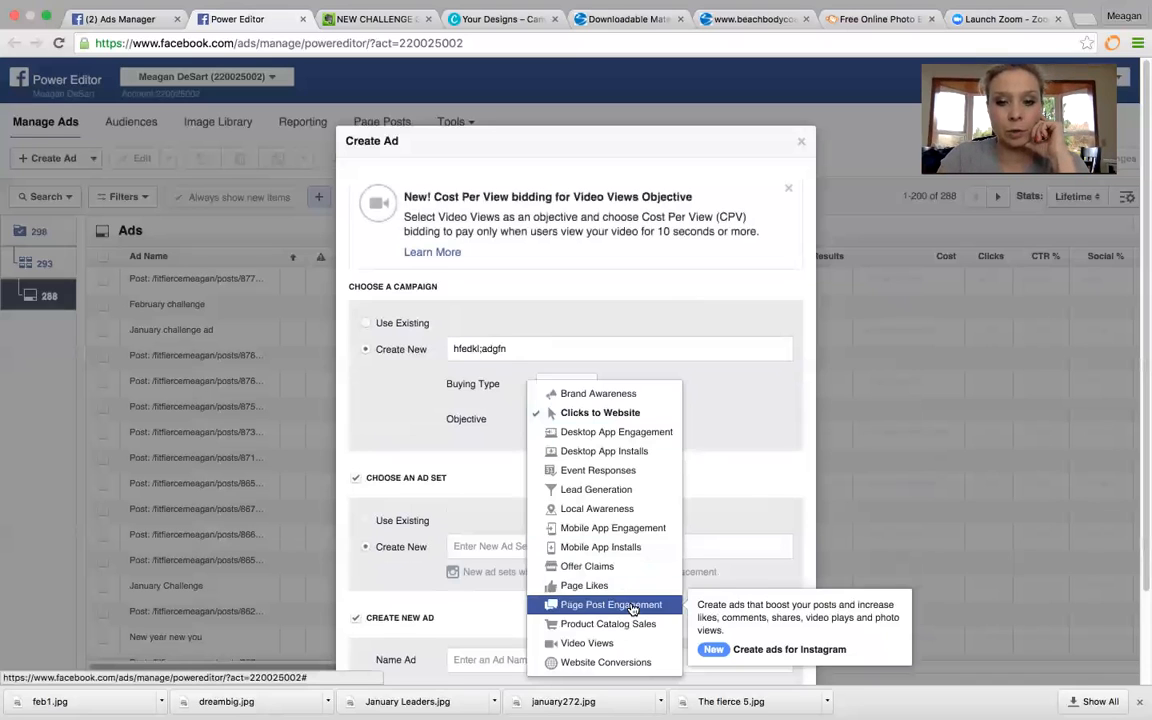
left_click(611, 604)
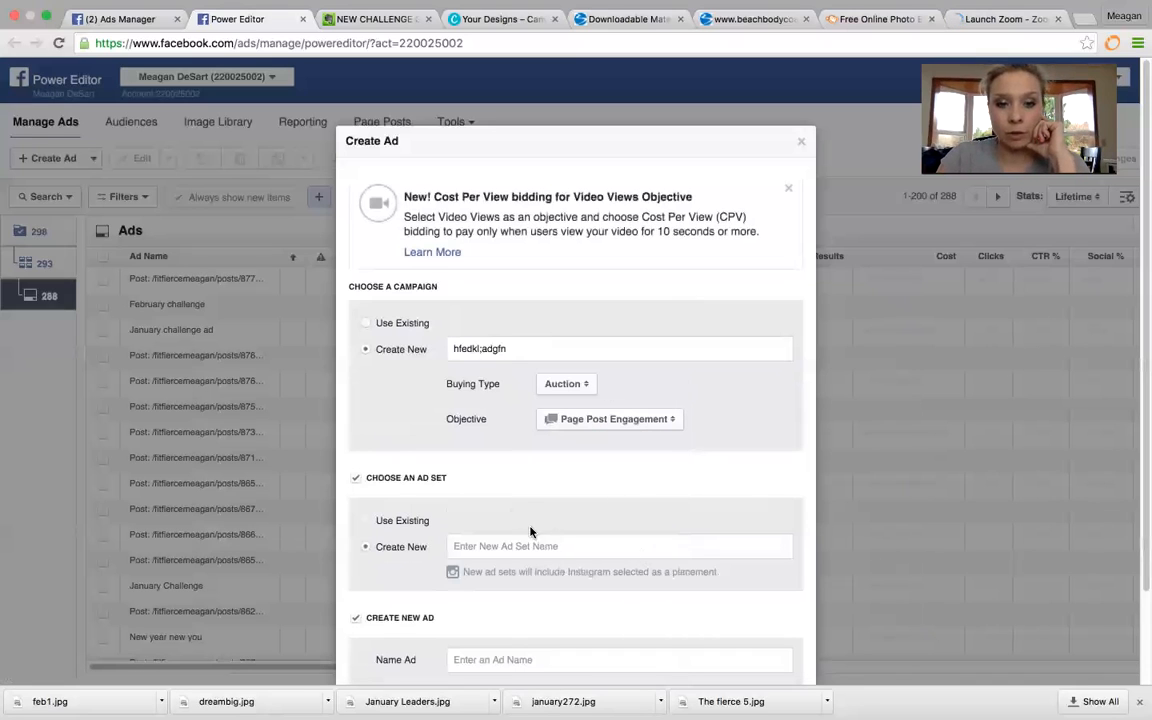
Give the ad set and ad placeholder names and create them
type("hgdkagdp")
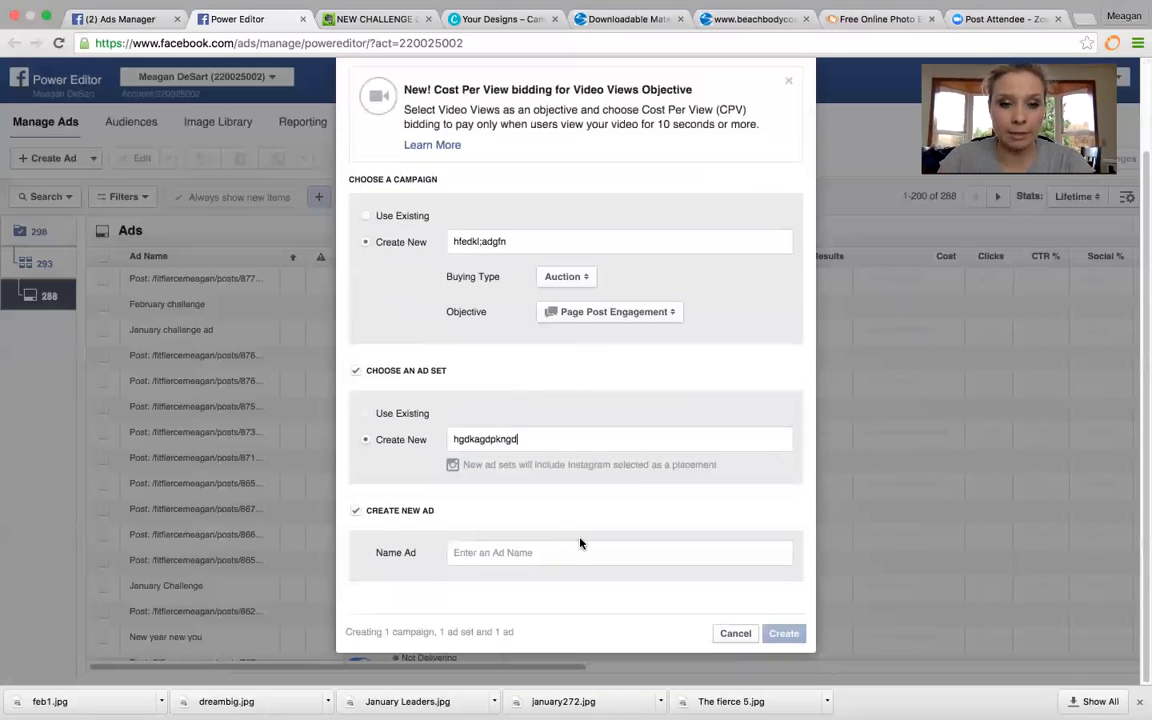
type("k")
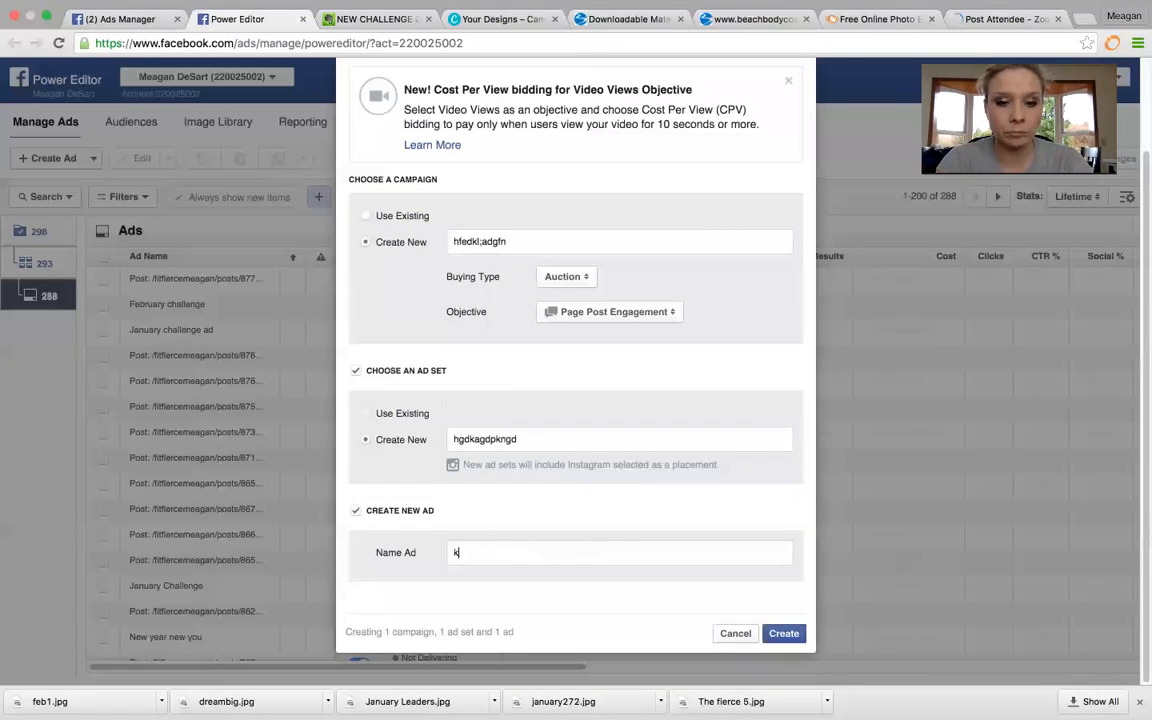
type("ngdlgldngd")
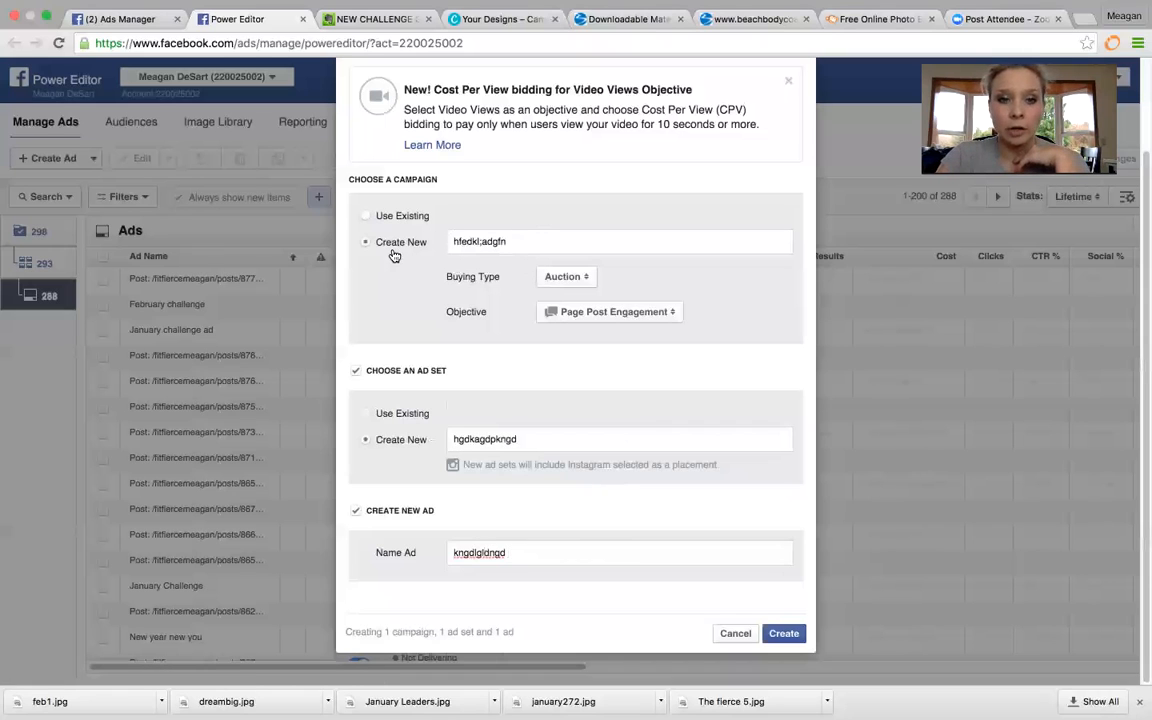
mouse_move(701, 538)
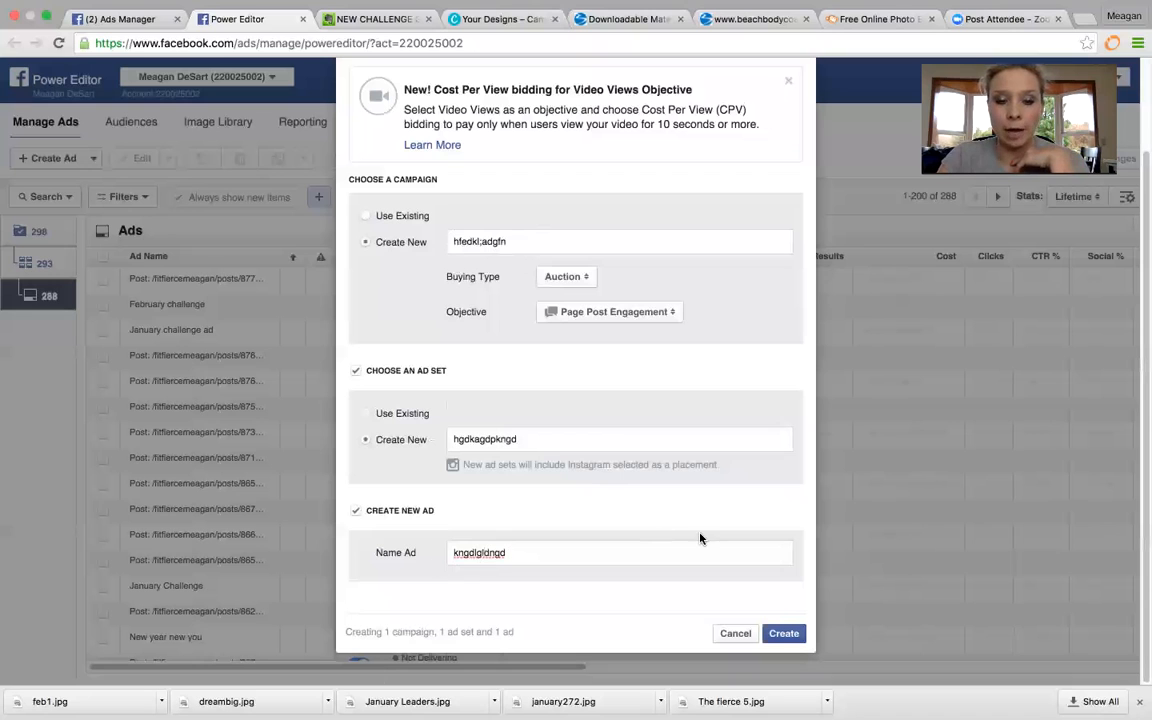
left_click(784, 633)
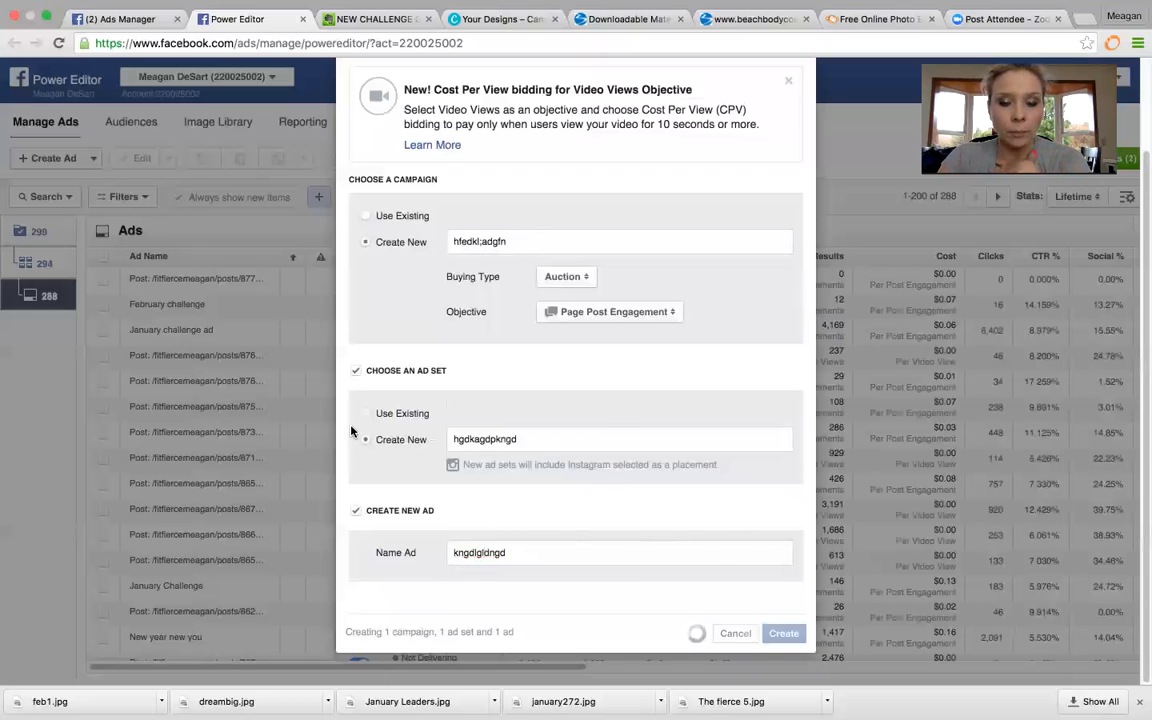
Choose Fit & Fierce Meagan as the new ad's Facebook Page
left_click(784, 634)
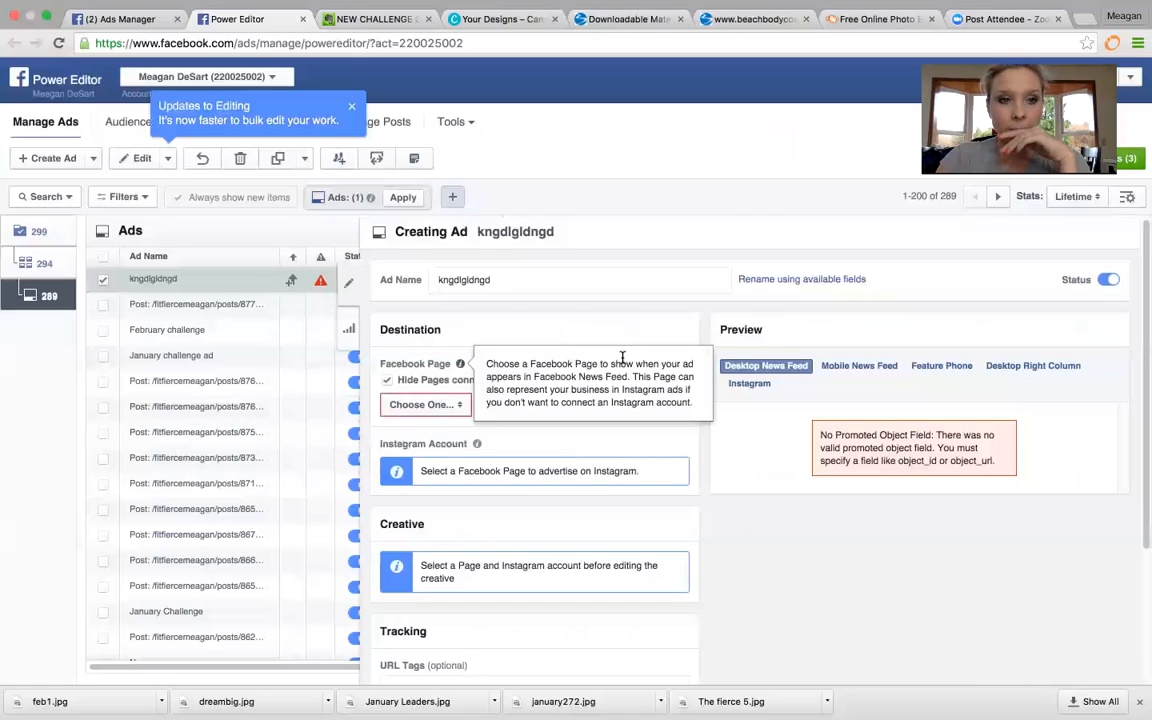
left_click(425, 404)
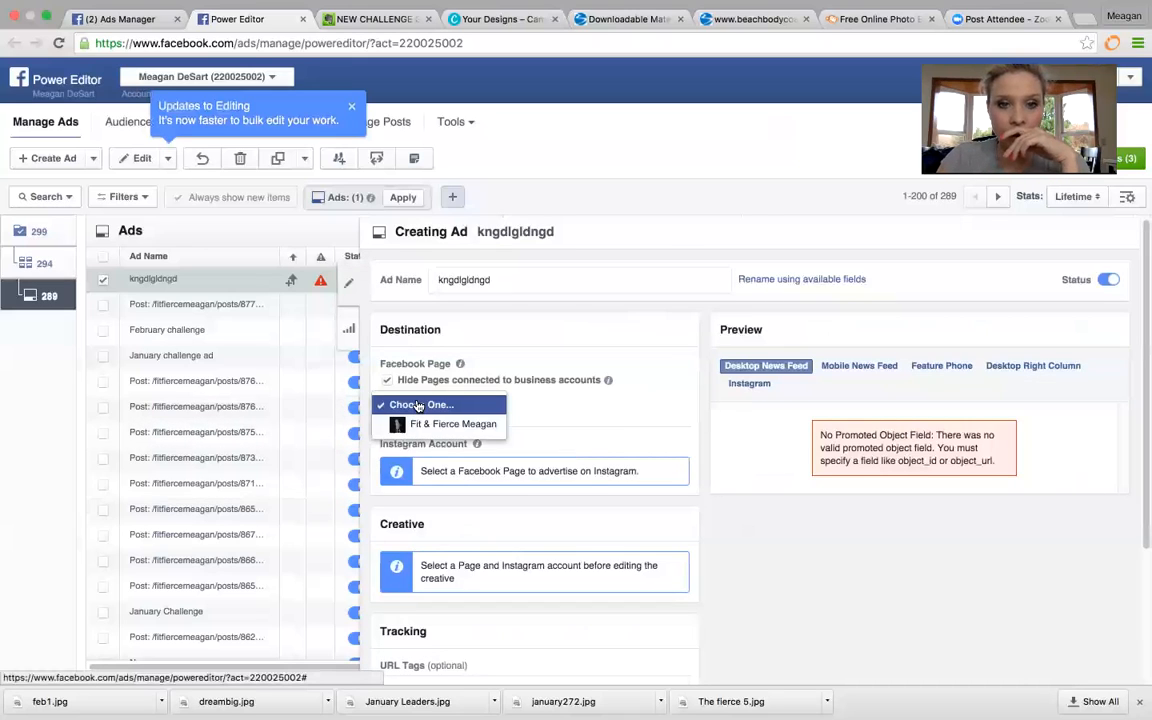
left_click(450, 425)
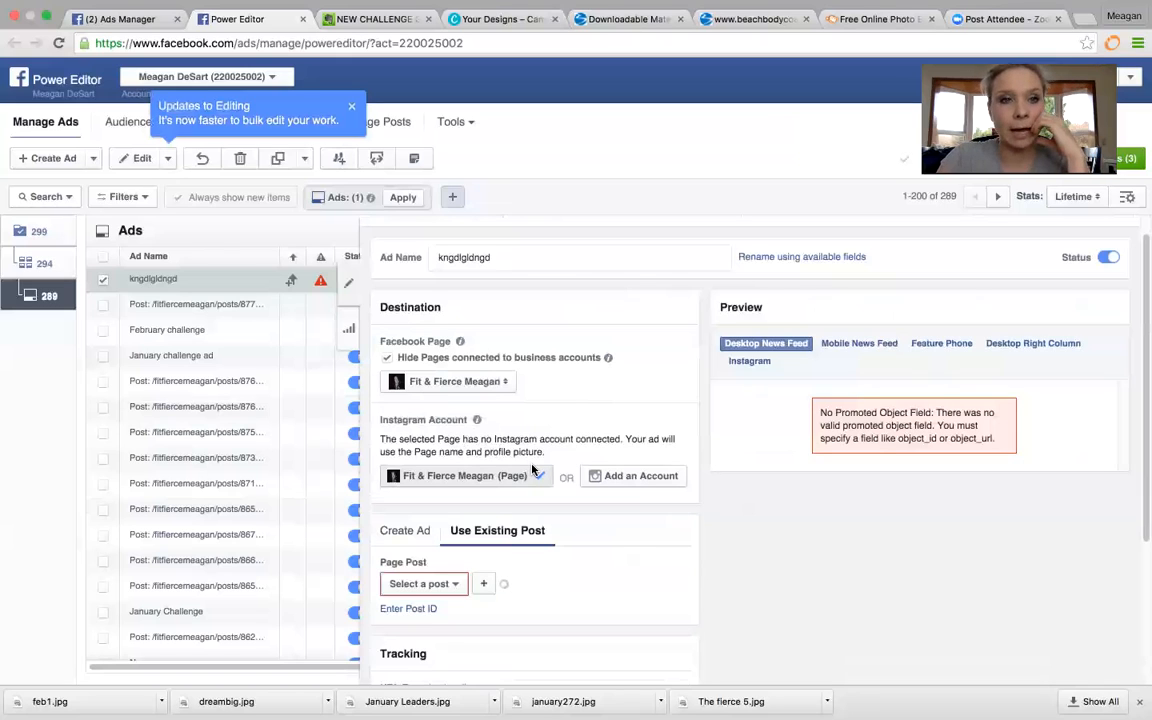
scroll("down", 3)
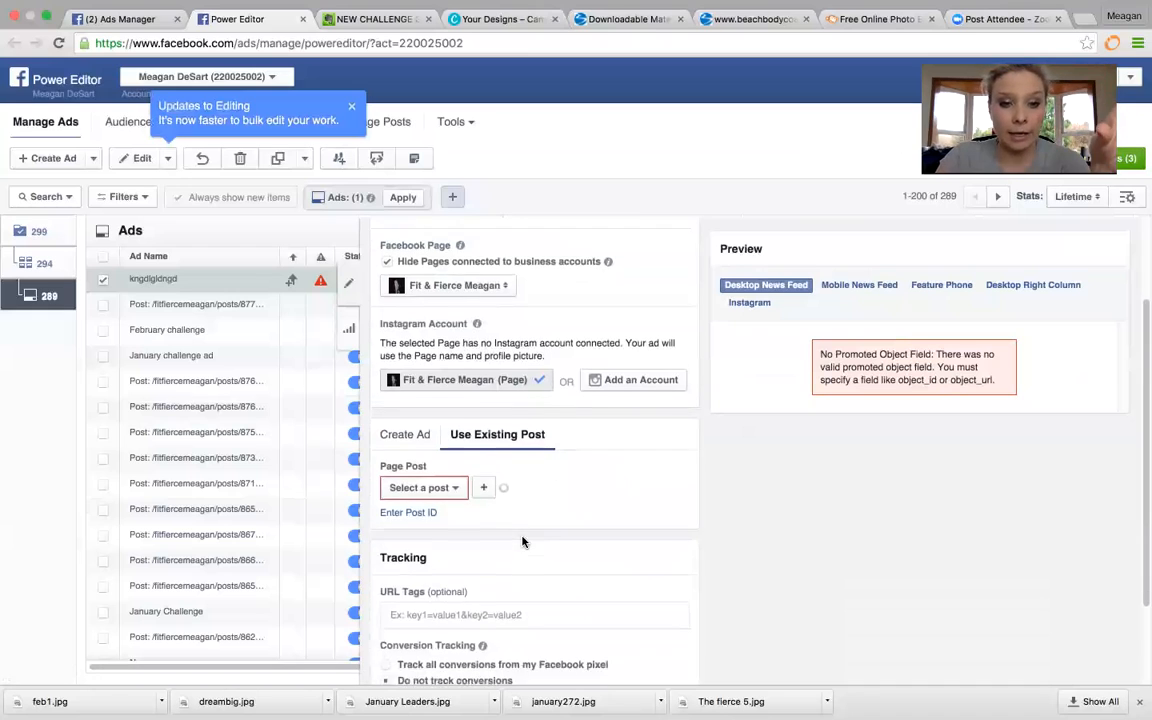
Create a new post for the ad with placeholder body text
left_click(406, 383)
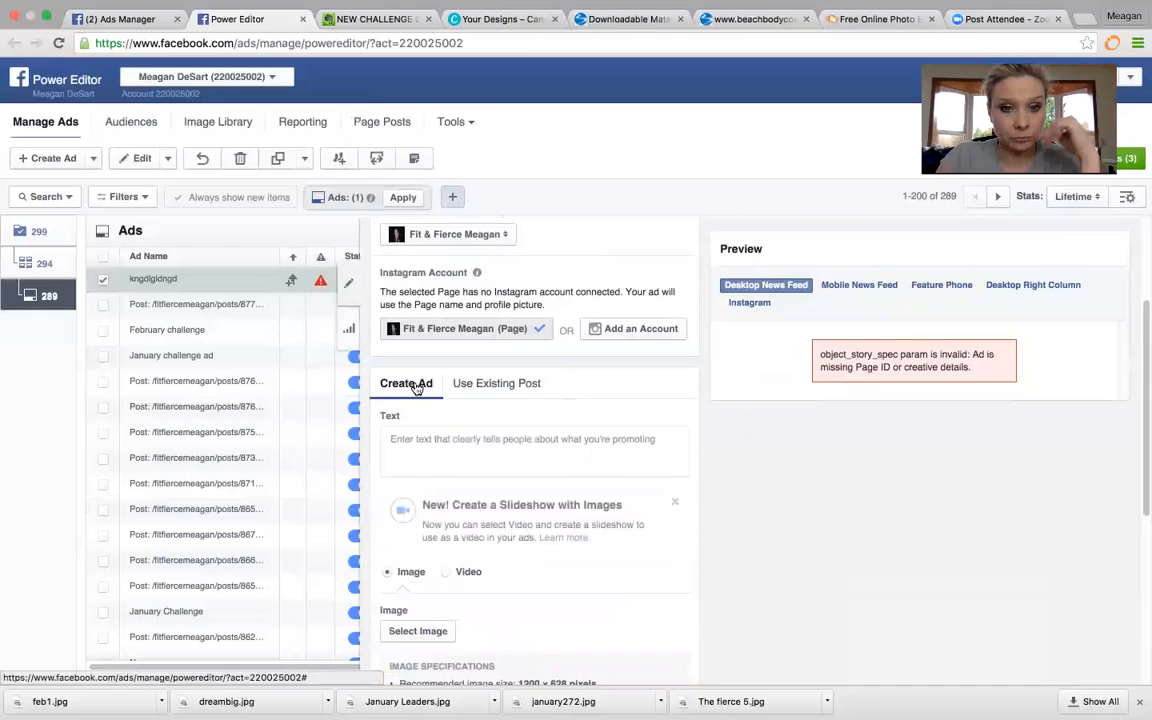
left_click(534, 451)
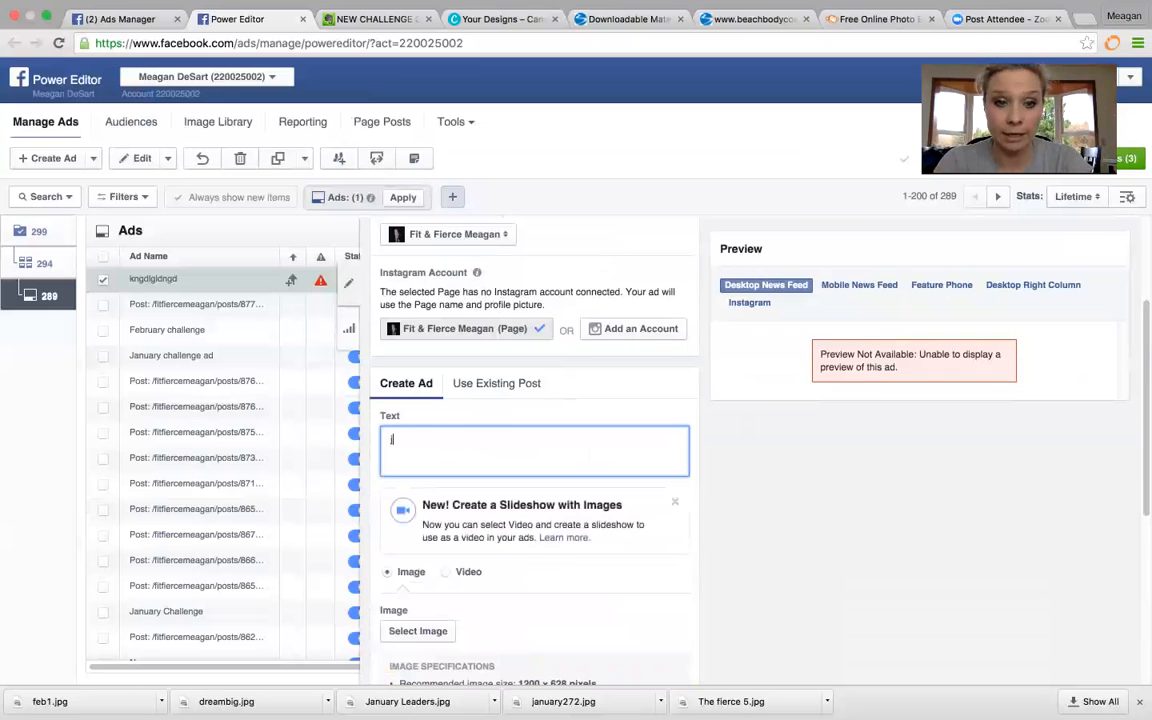
type("jgkdllgjlfka'pfkgnfm la'fgknfg algkn")
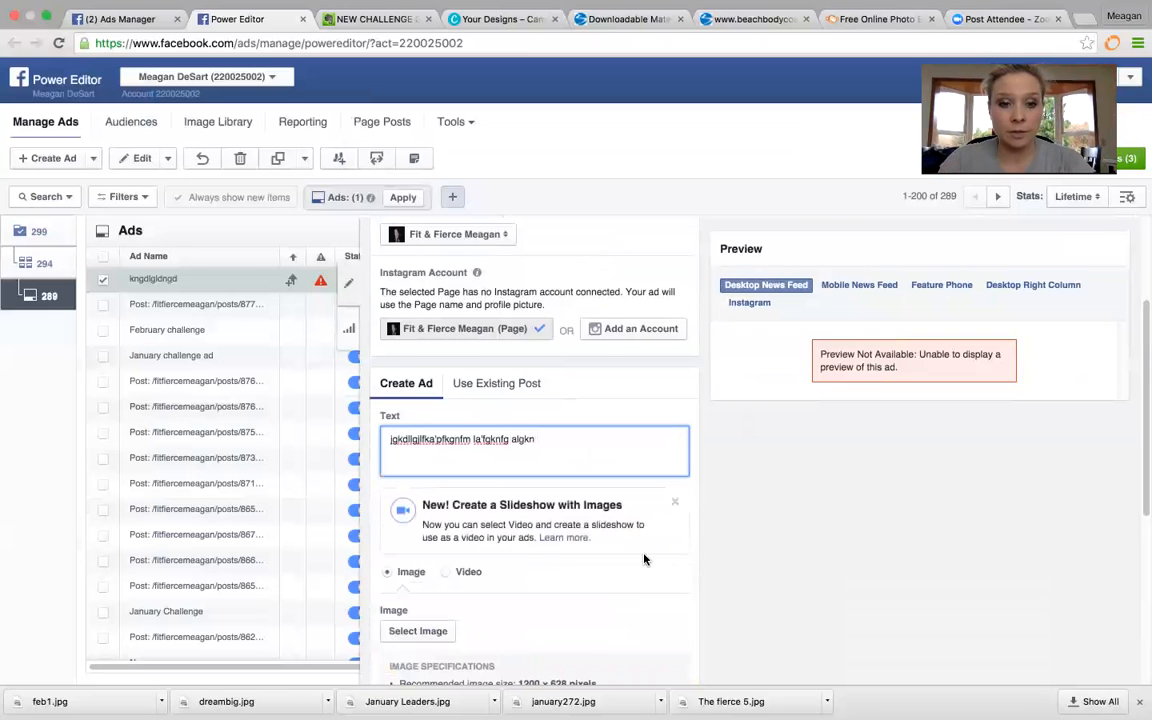
scroll("down", 3)
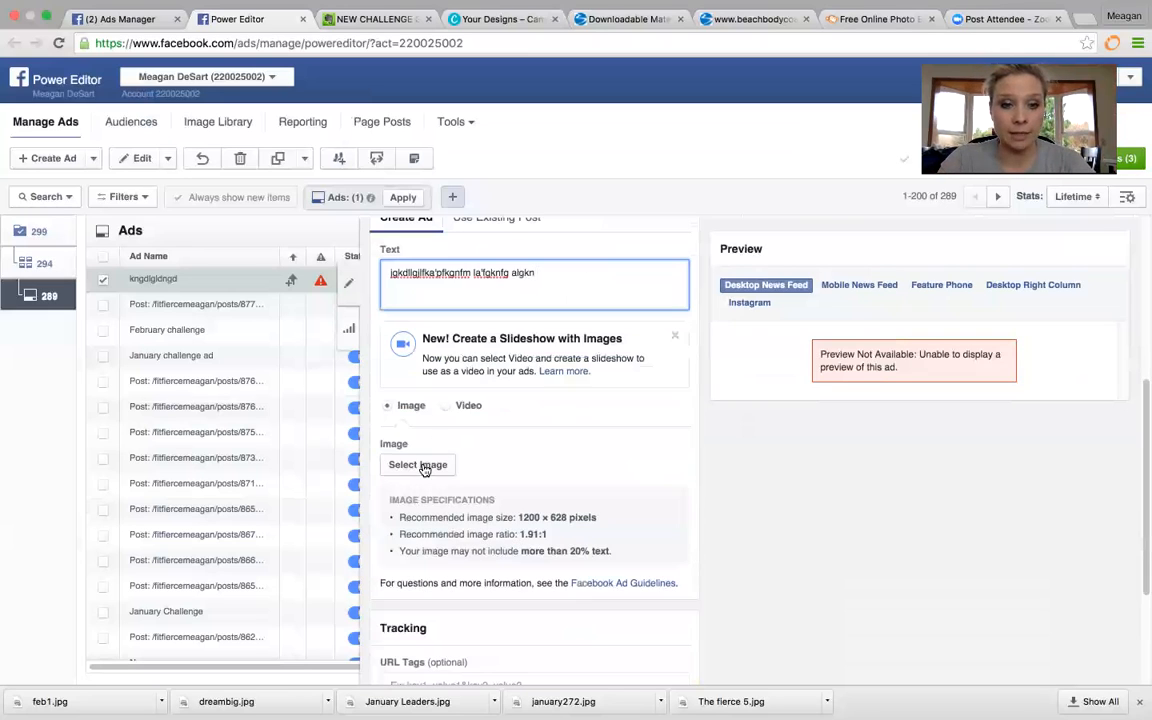
Use the 538×869 GIRL BOSS library image and remove Instagram placement
left_click(417, 465)
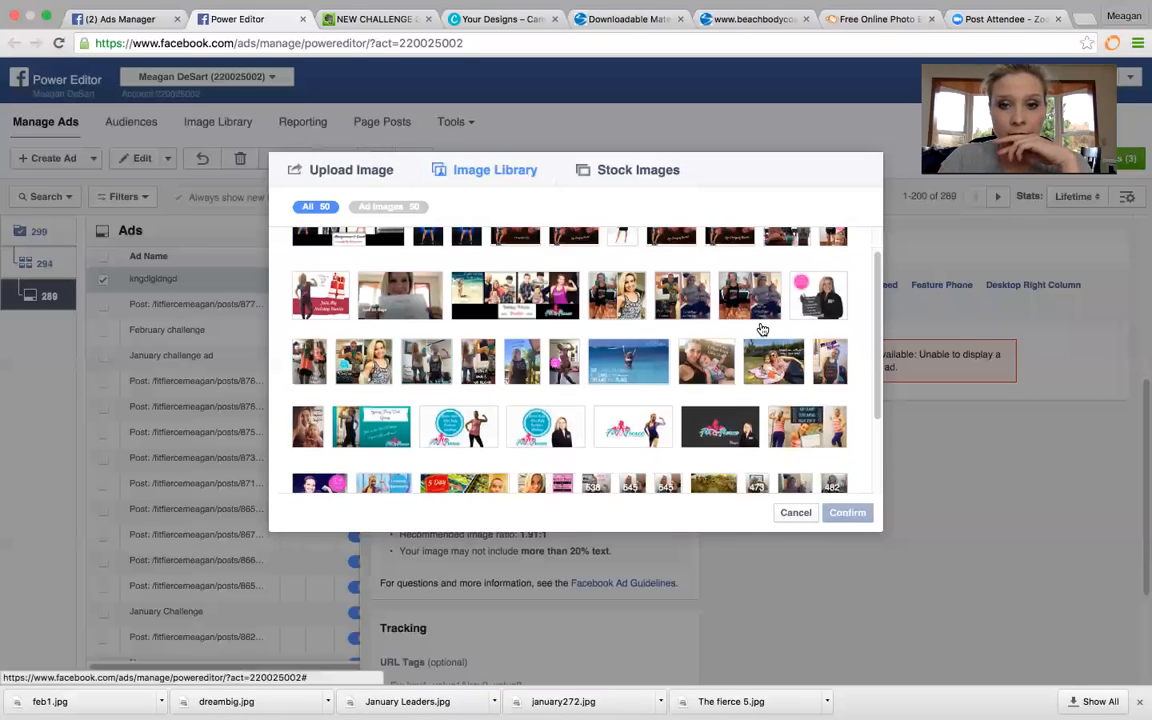
scroll("down", 3)
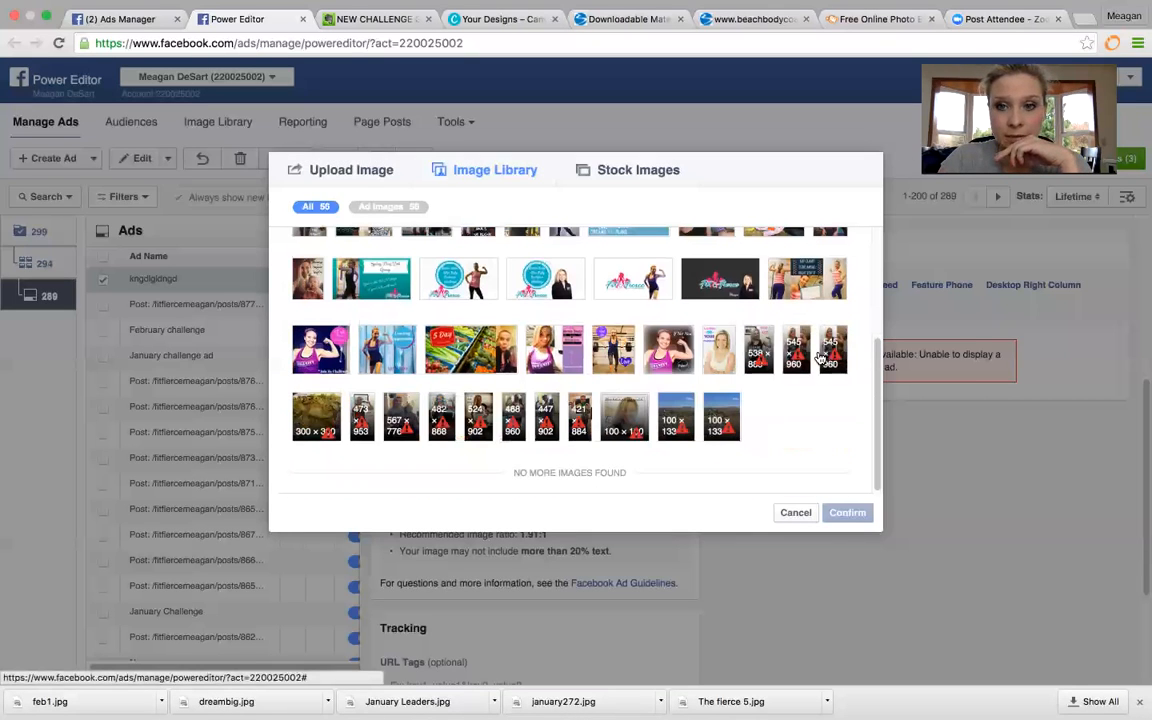
left_click(758, 349)
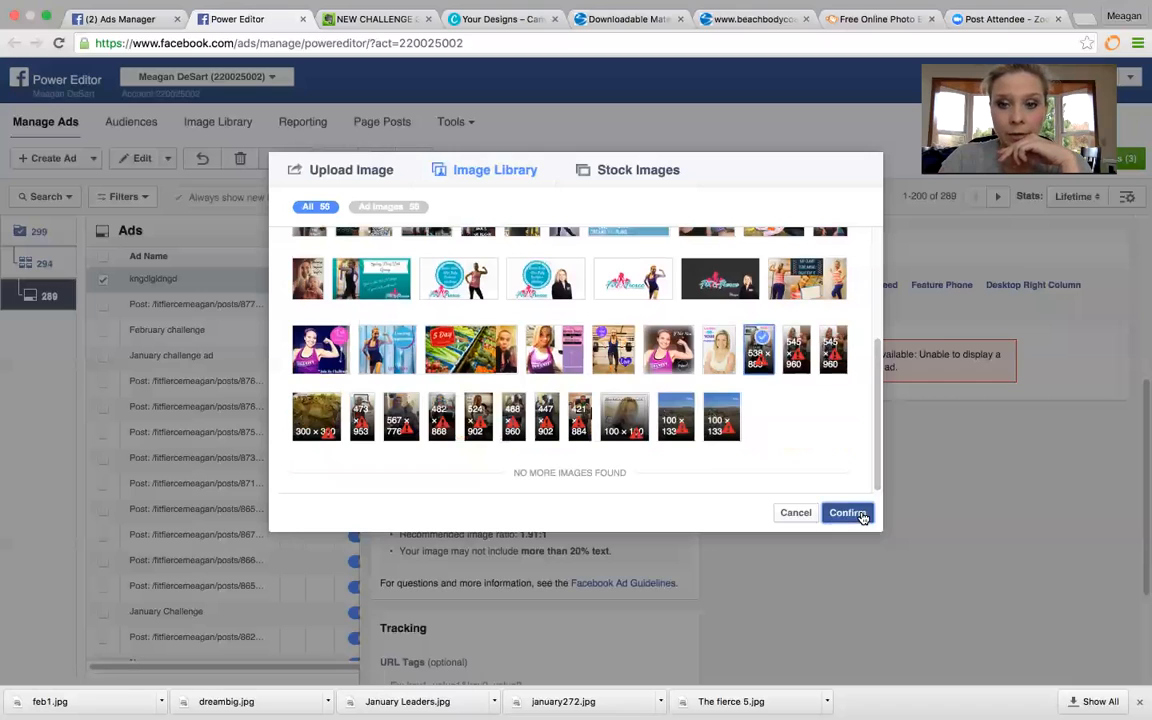
left_click(848, 513)
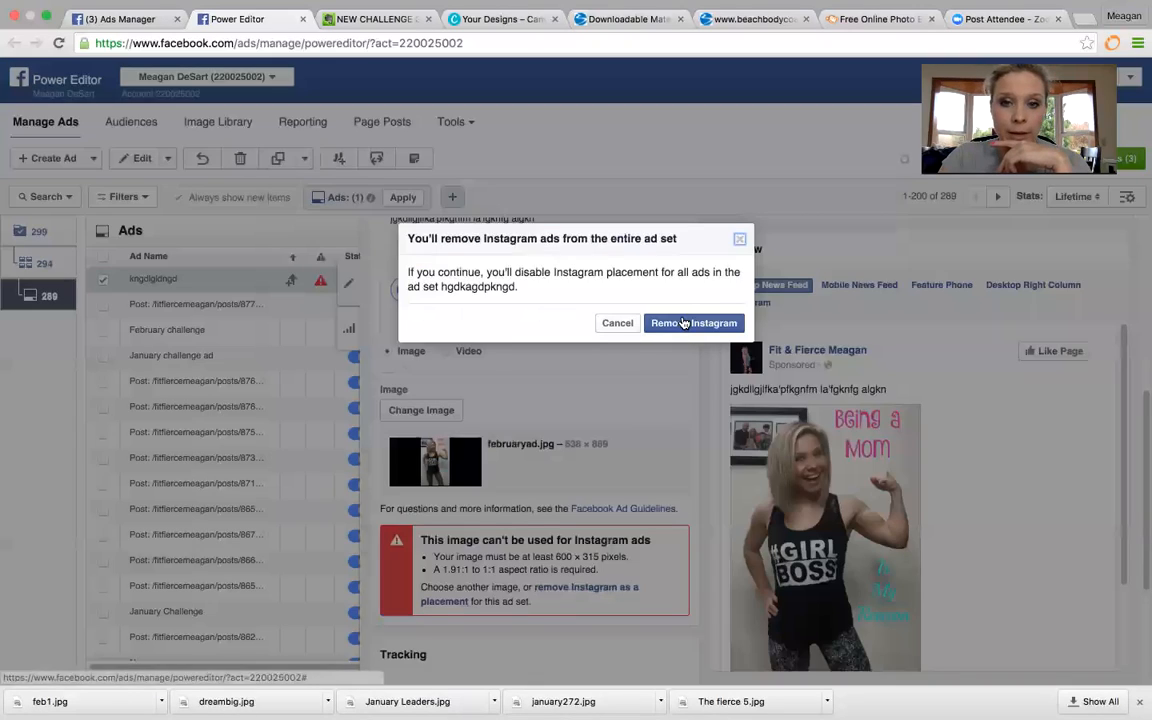
left_click(694, 322)
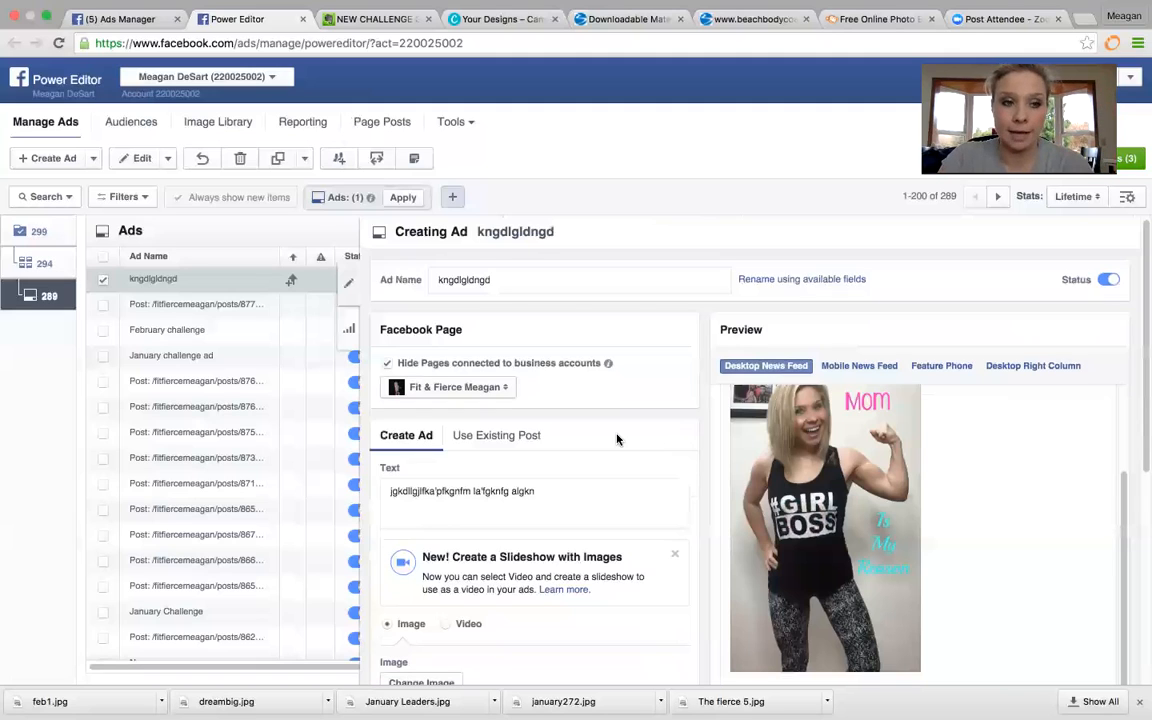
mouse_move(29, 268)
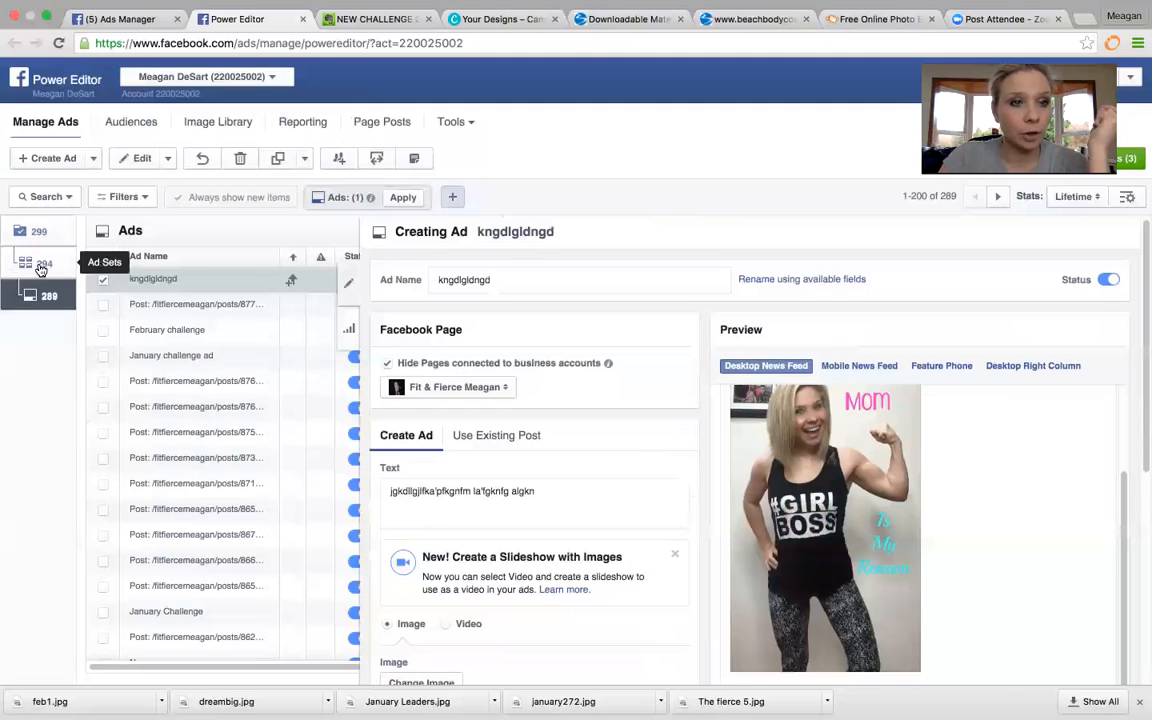
Move to the ad set level and check its $11 daily budget
left_click(25, 264)
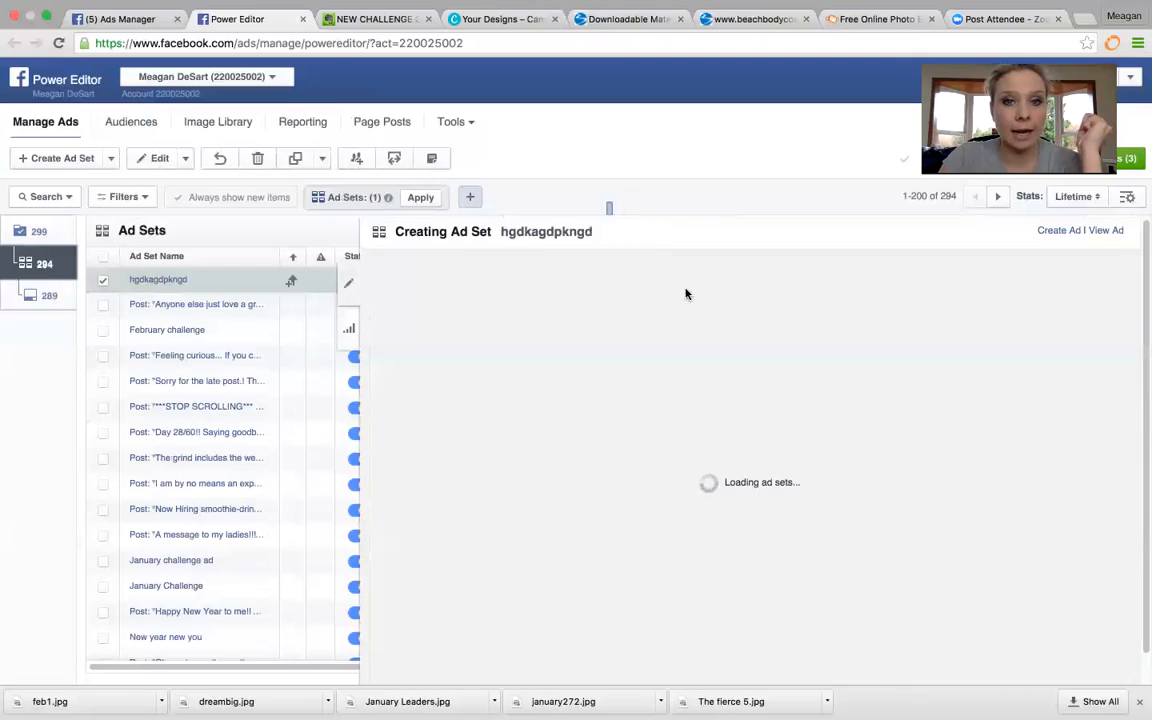
left_click(158, 279)
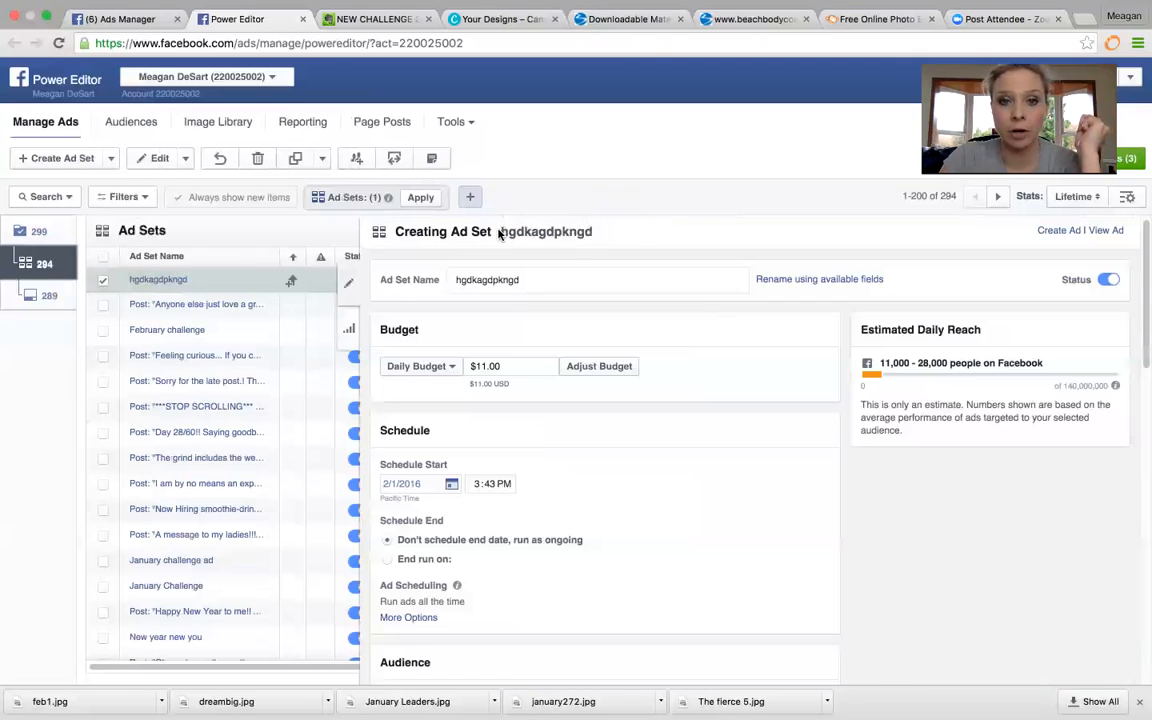
mouse_move(564, 231)
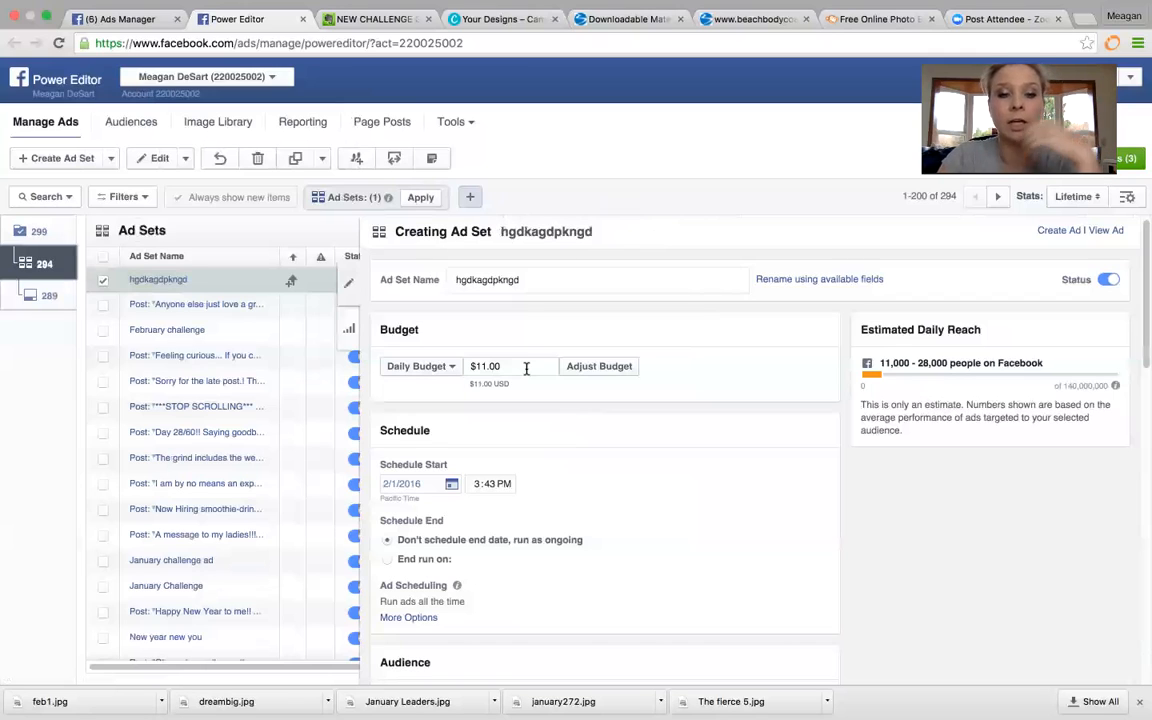
double_click(486, 366)
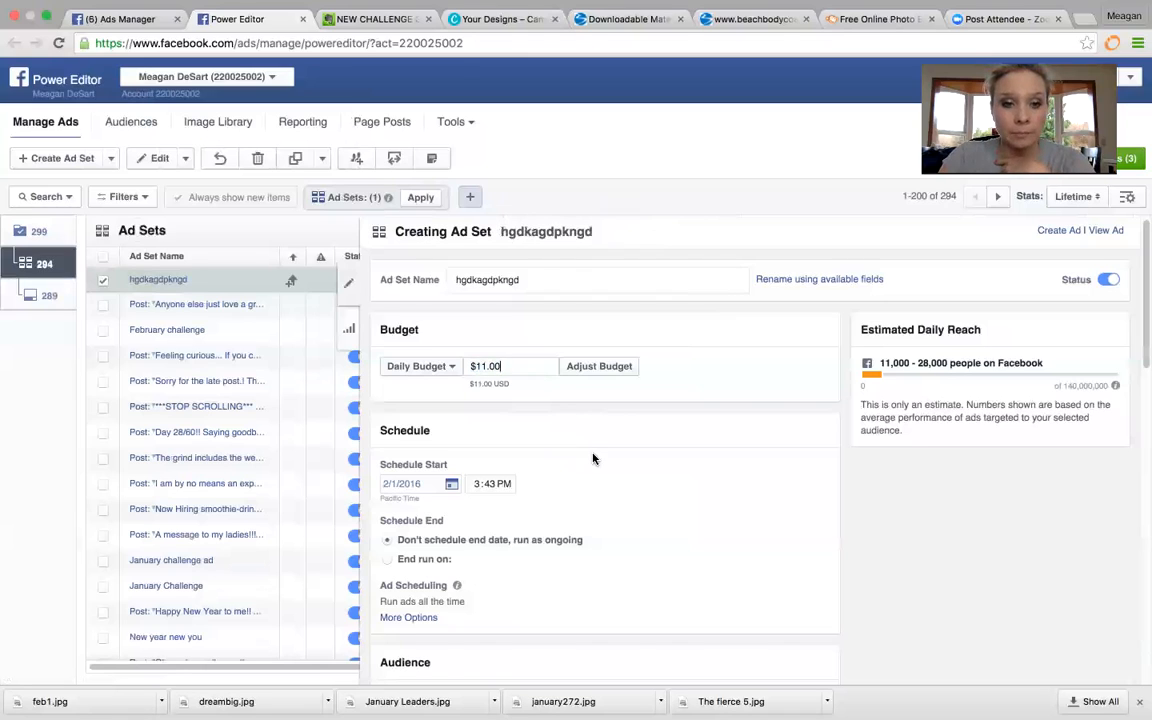
scroll("down", 3)
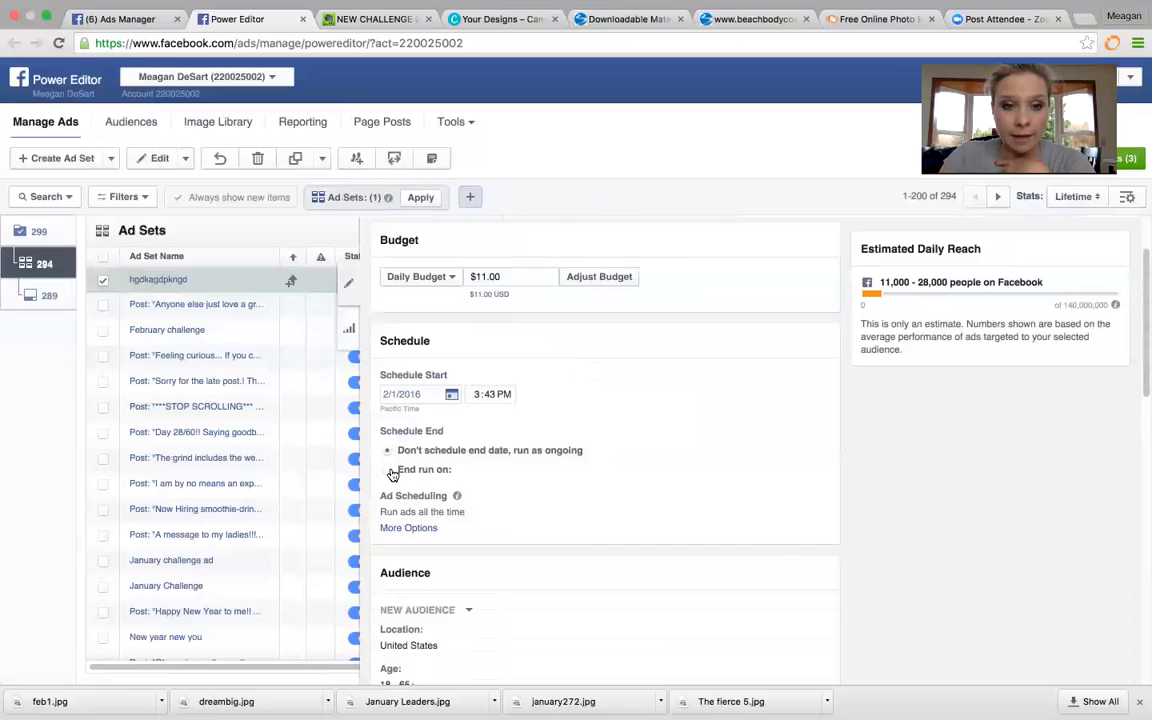
Schedule the ad set to end on 2/19/2016 at 8:00 AM
left_click(390, 469)
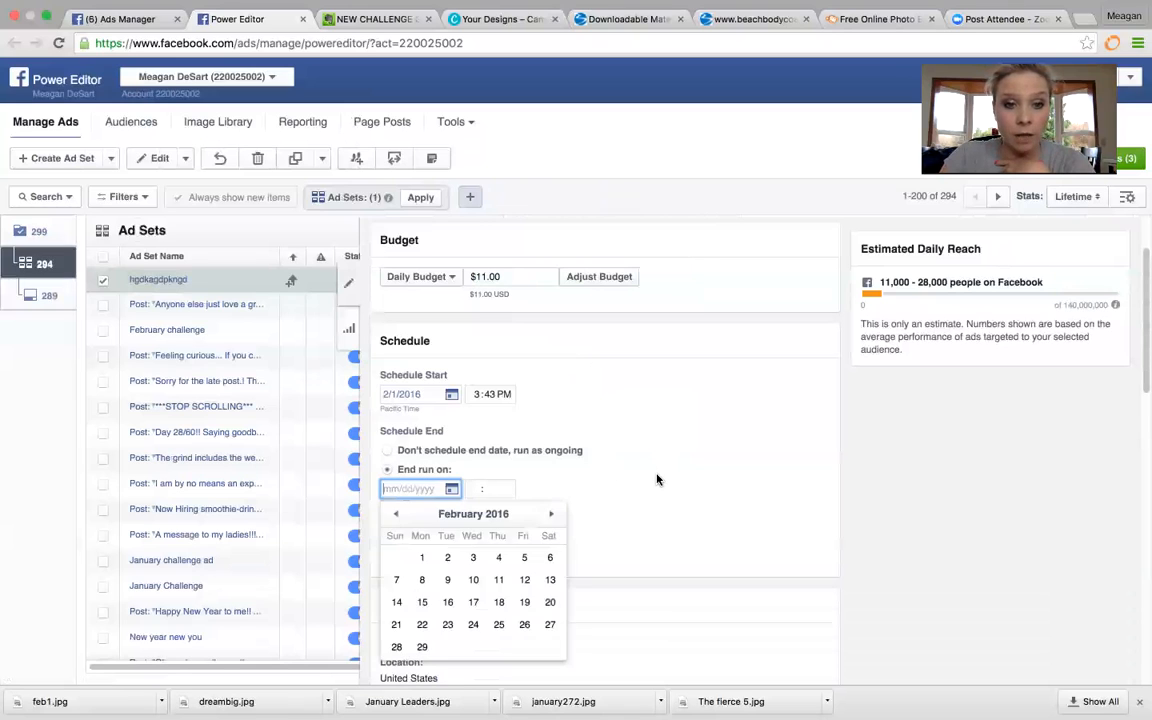
scroll("down", 3)
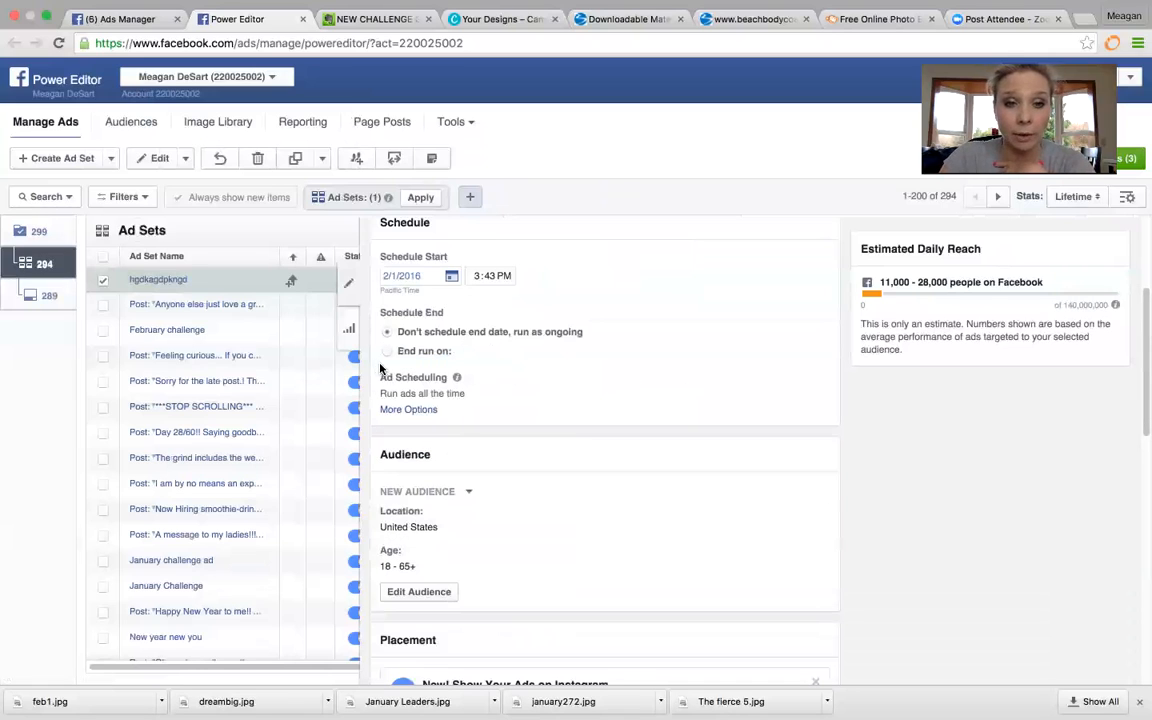
left_click(387, 351)
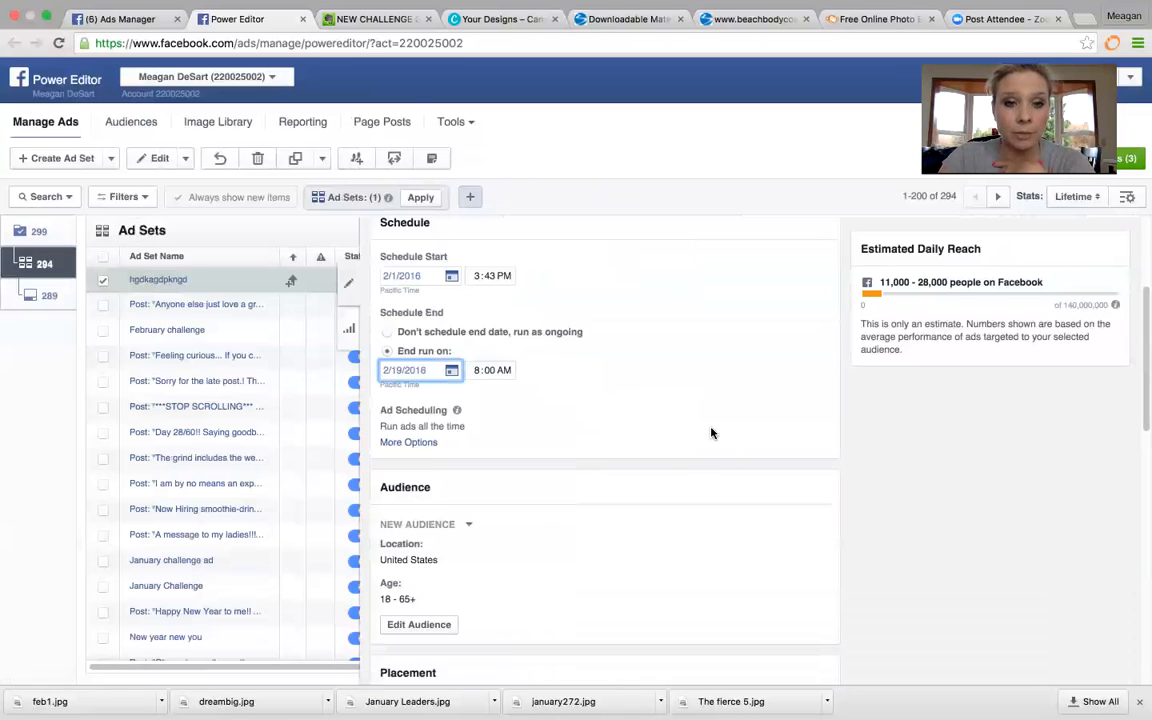
scroll("down", 3)
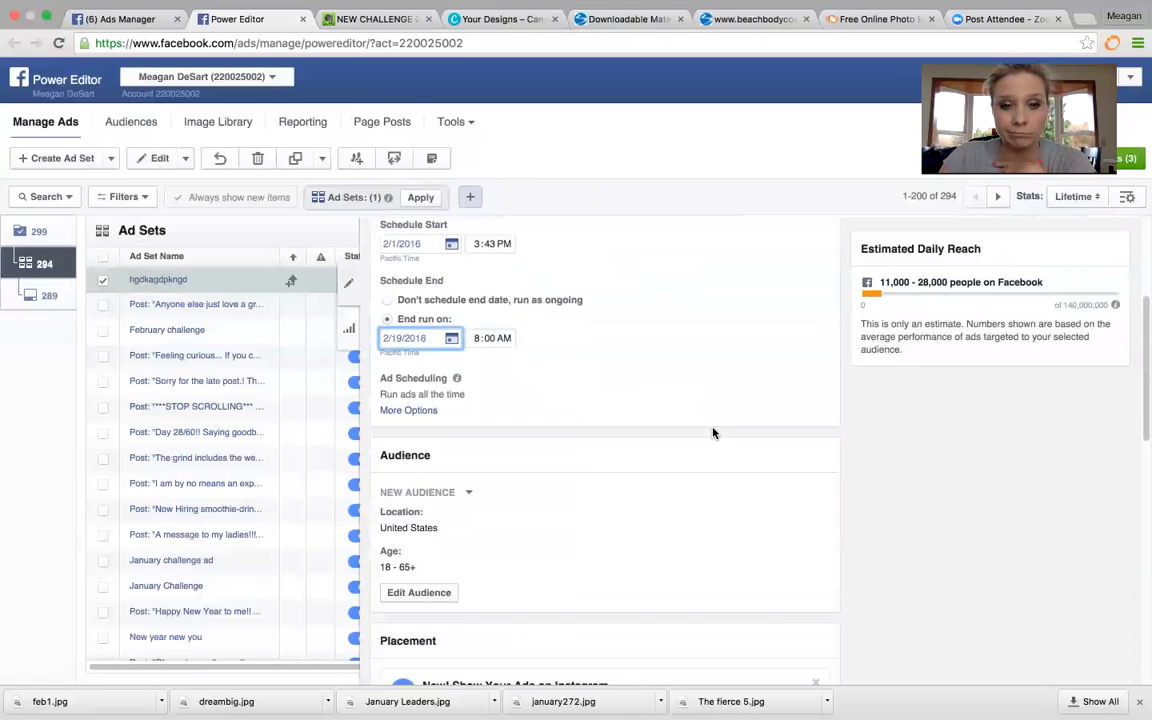
scroll("down", 3)
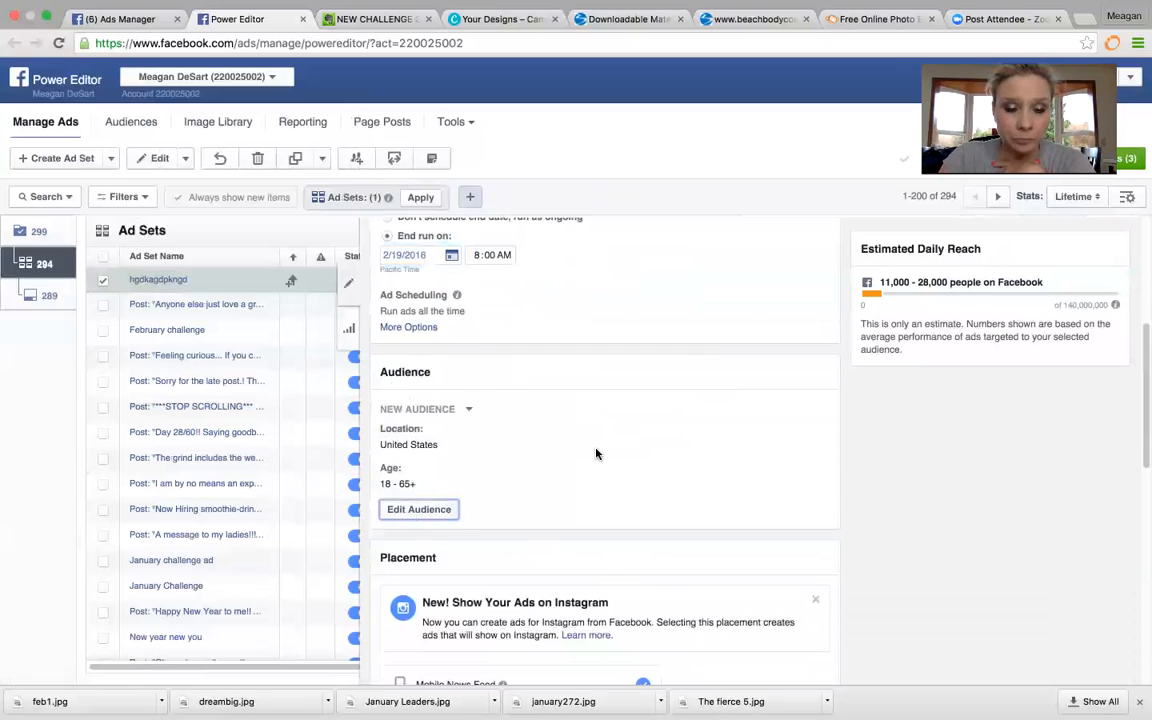
Open the ad set's audience targeting editor via Edit Audience
left_click(418, 509)
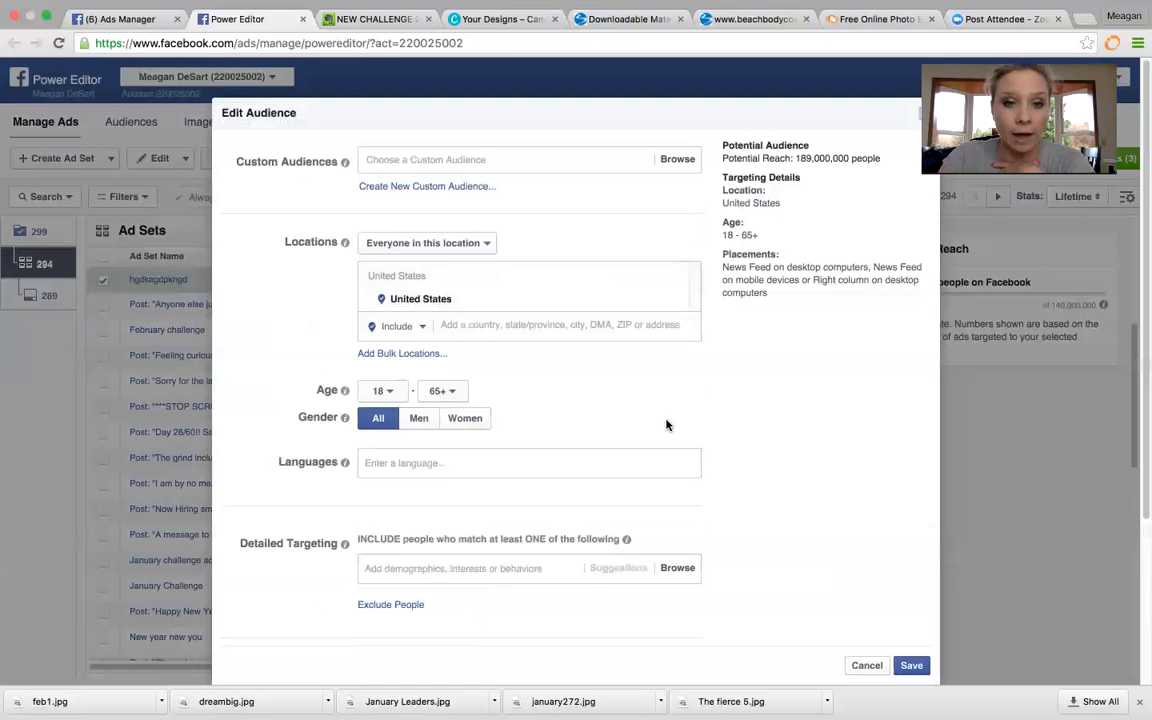
mouse_move(699, 412)
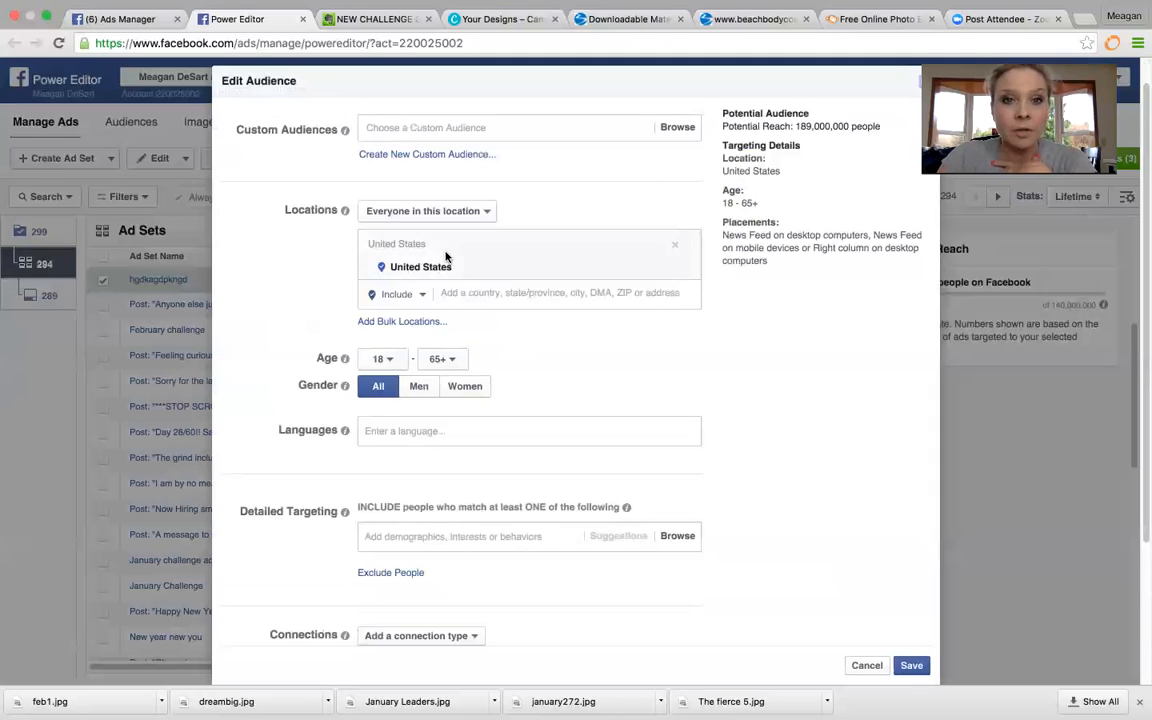
Add the Lookalike (US, 1%) – Fit & Fierce Meagan custom audience
left_click(427, 154)
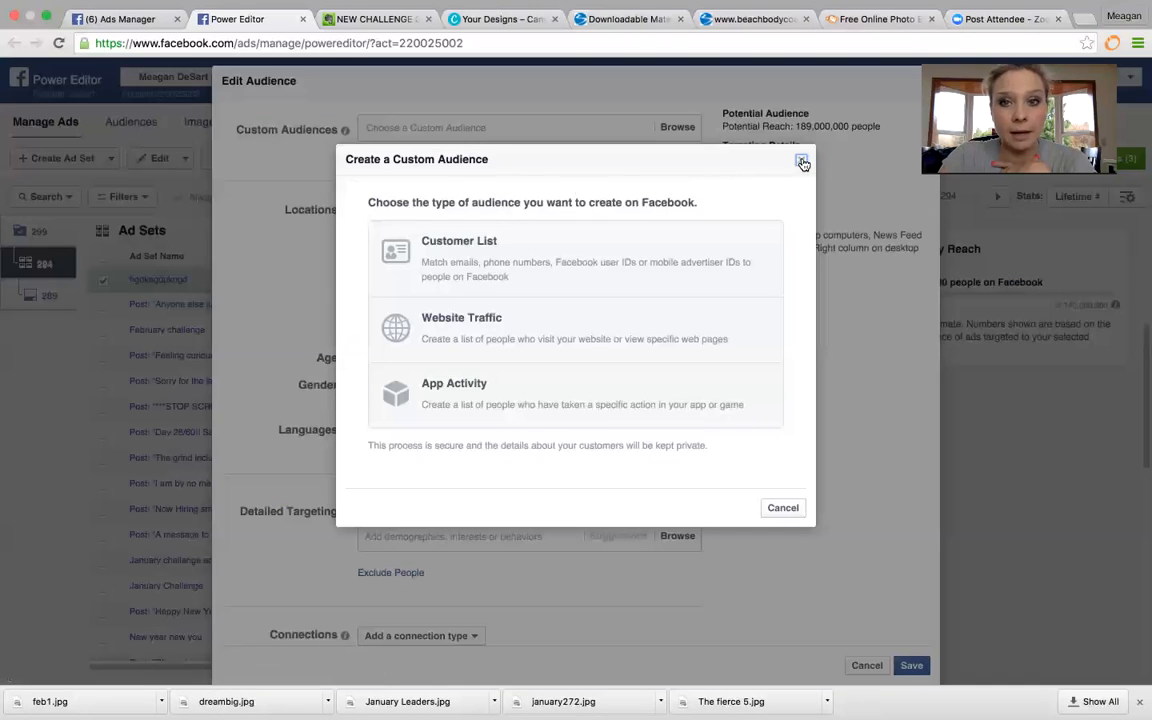
left_click(802, 163)
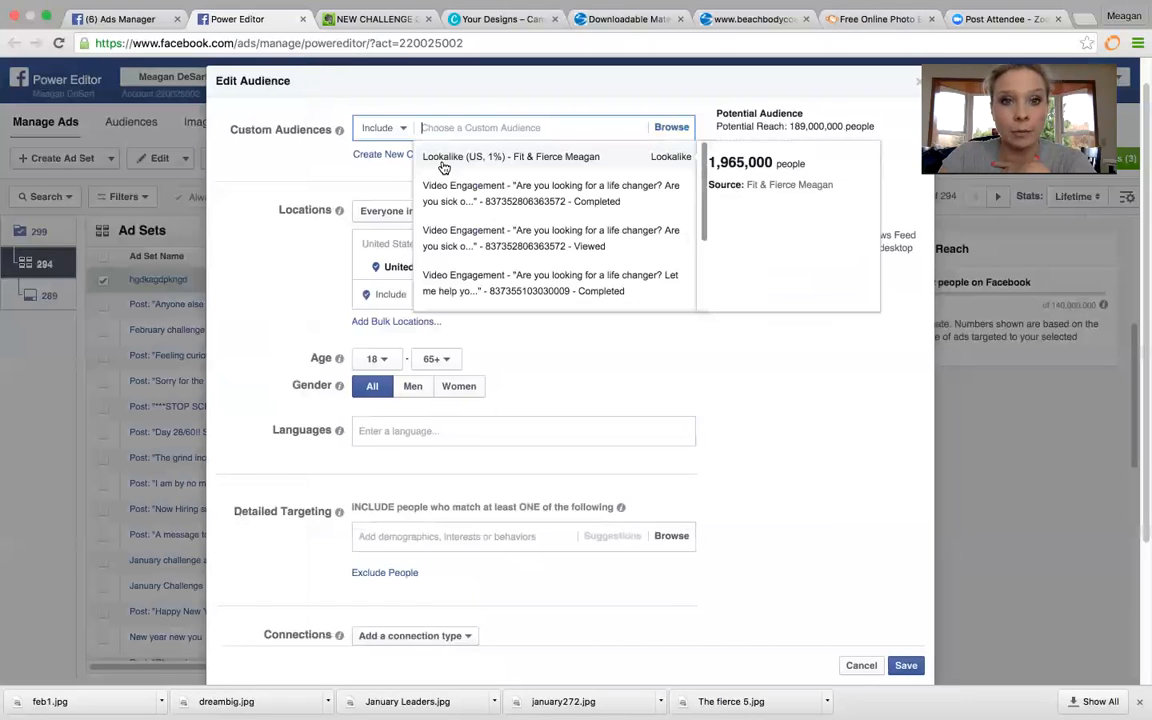
left_click(540, 156)
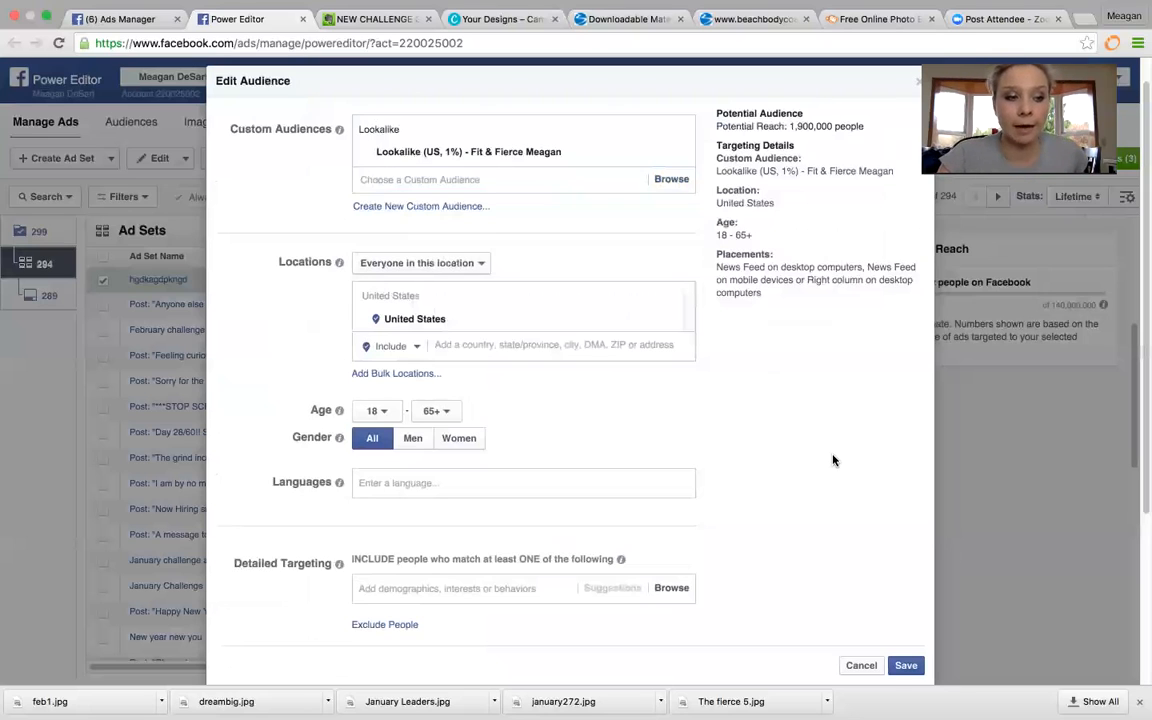
mouse_move(786, 350)
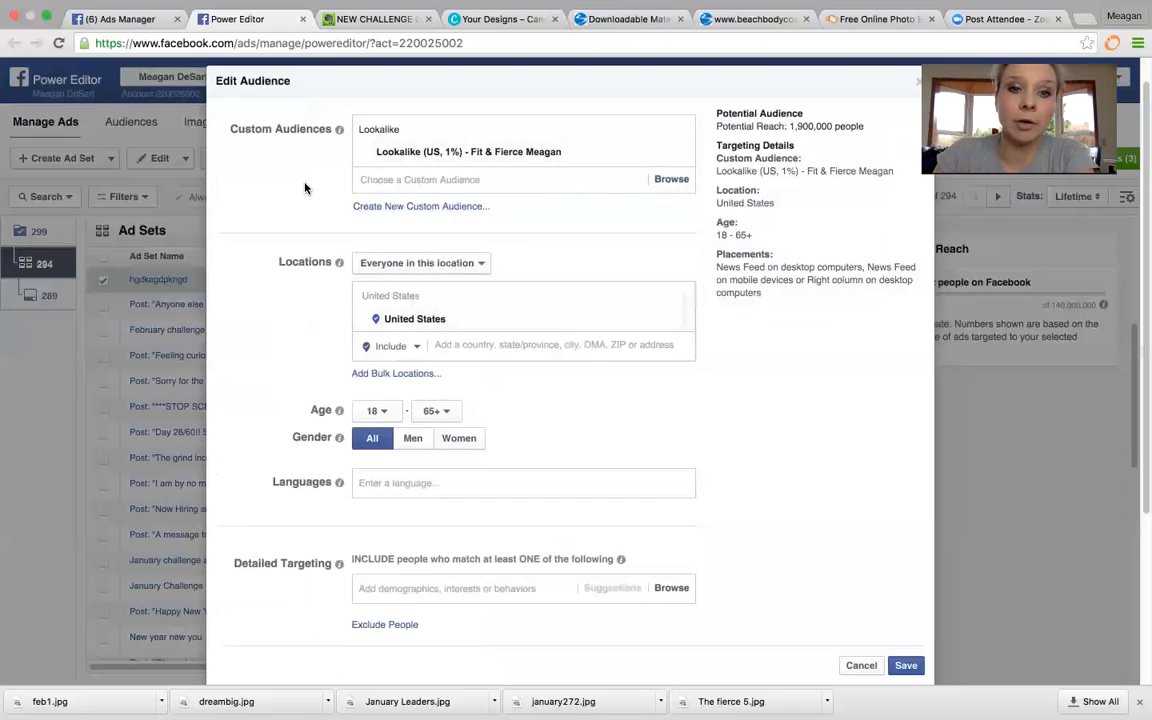
mouse_move(310, 204)
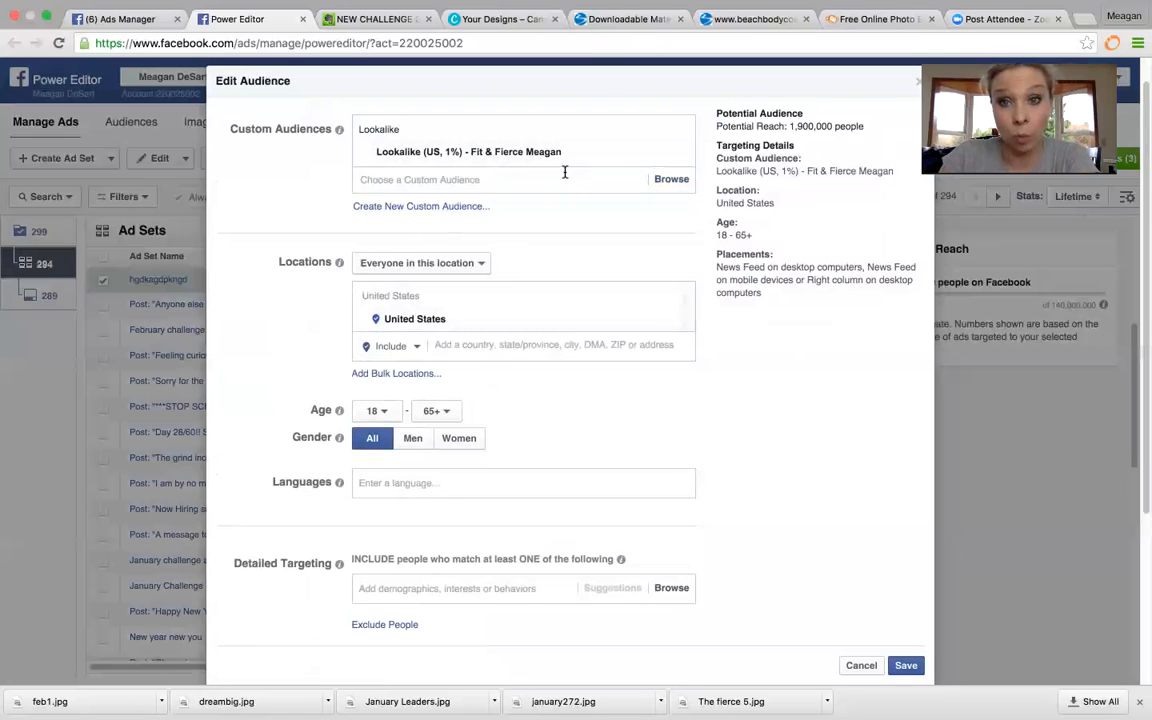
Set the audience age range to 25–40 and gender to women only
scroll("down", 3)
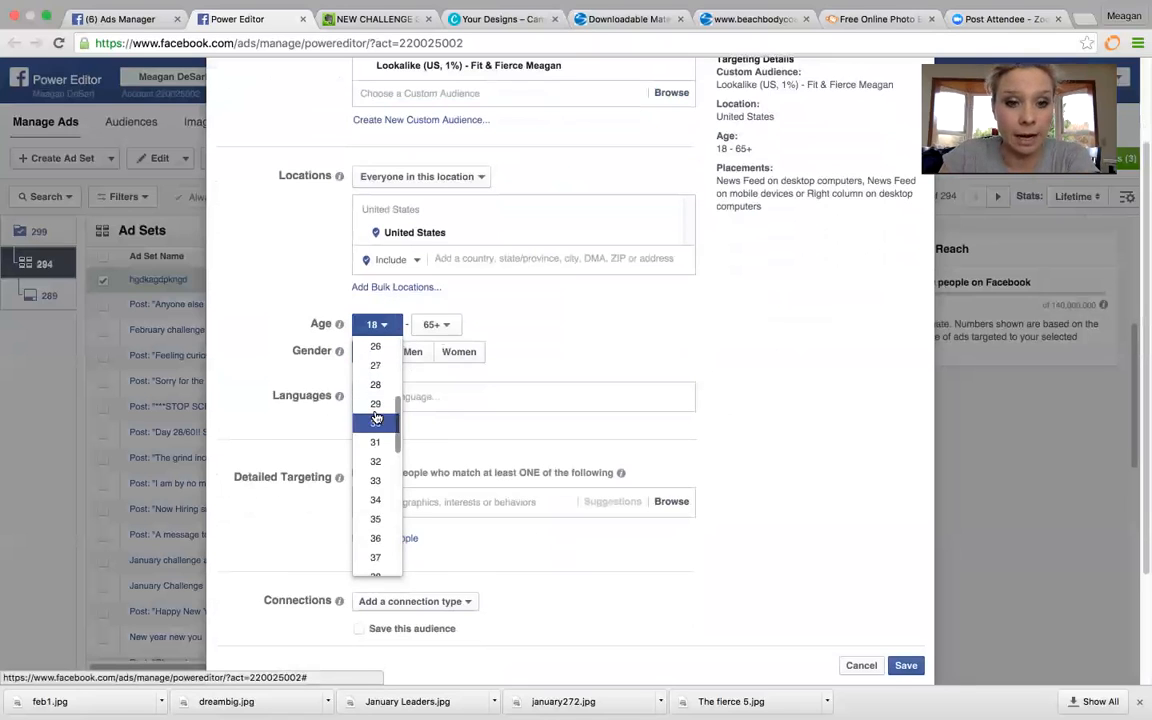
scroll("down", 3)
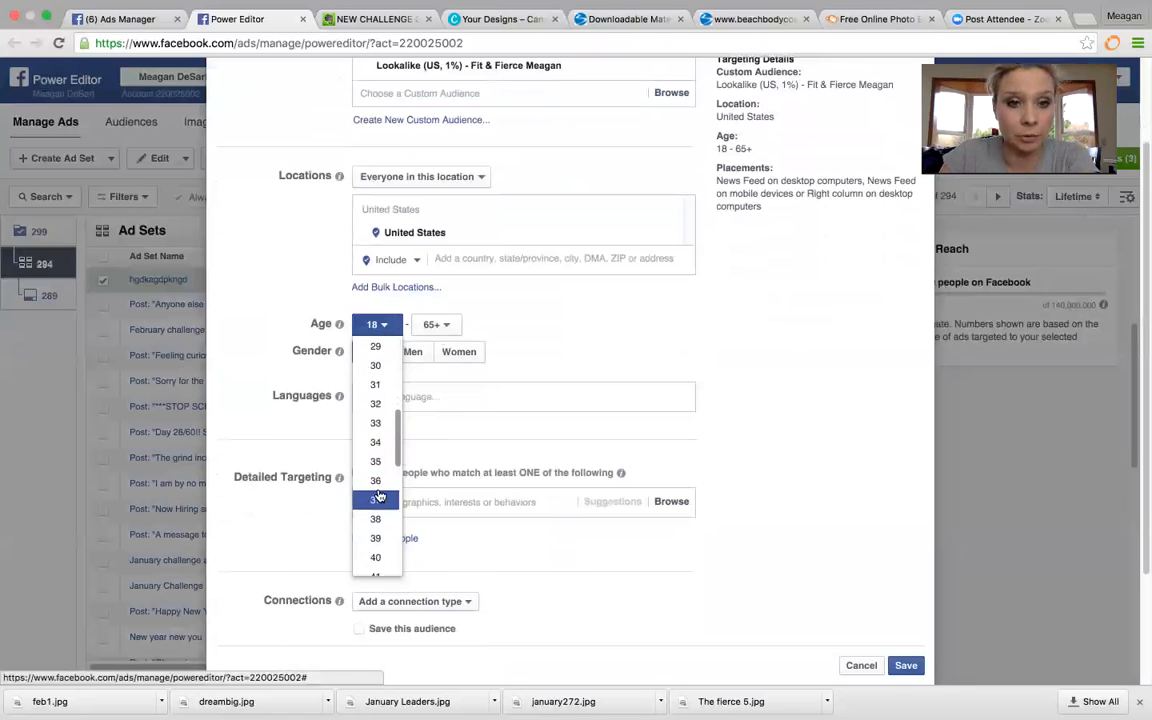
left_click(375, 496)
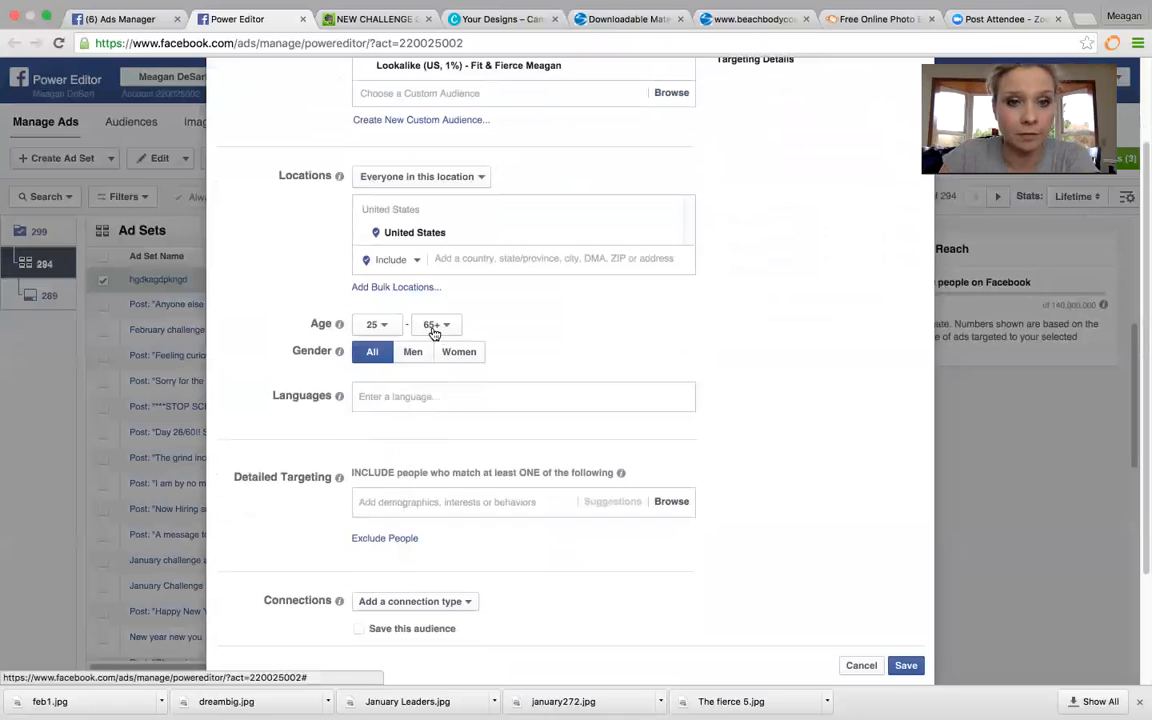
left_click(435, 324)
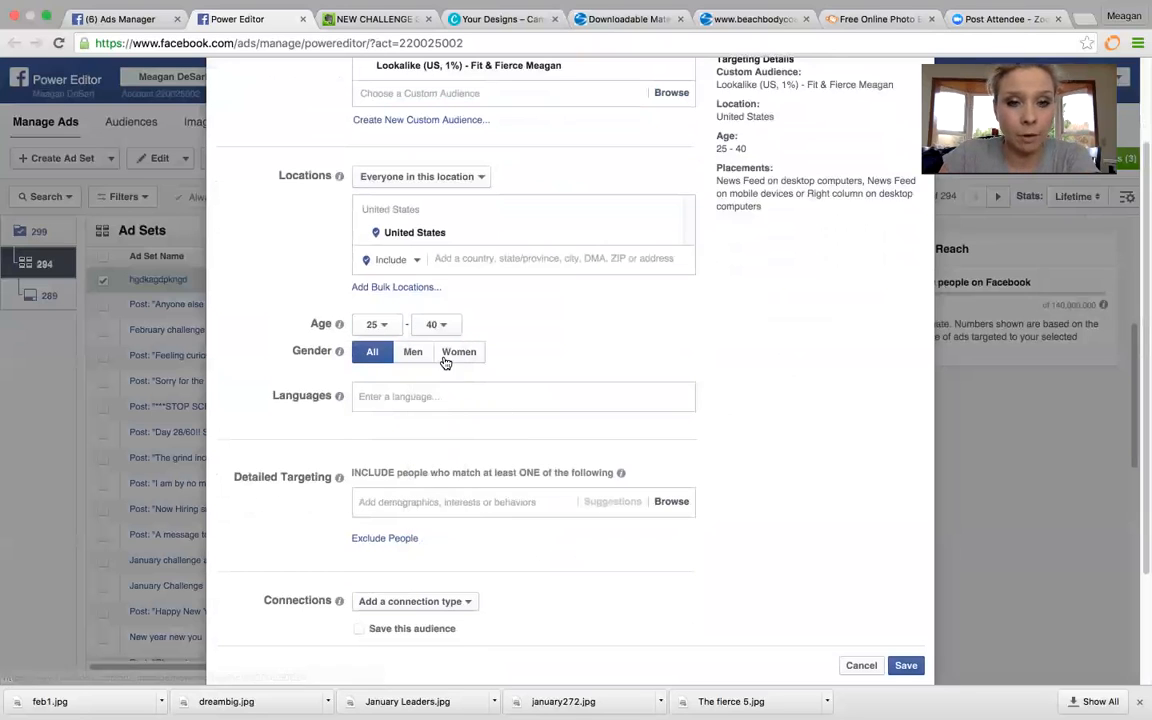
left_click(458, 351)
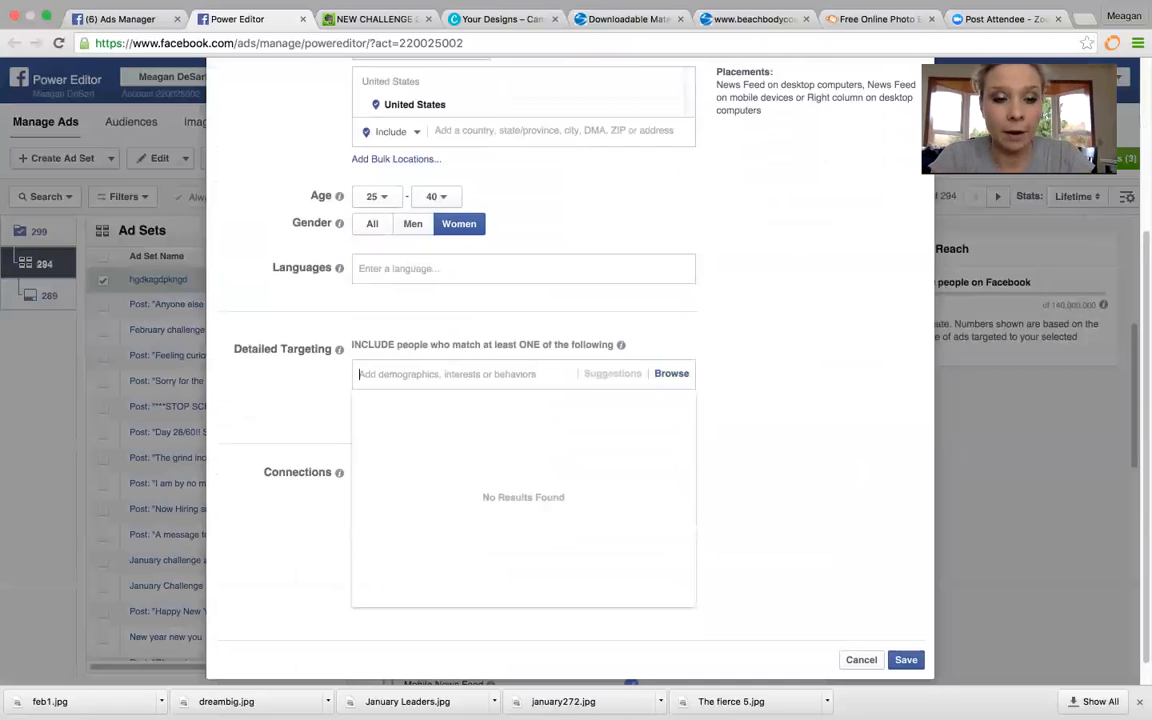
Finish entering 'The Biggest Loser', then add household incomes $100,000–$350,000 from Demographics > Financial
type("The Biggest Loser")
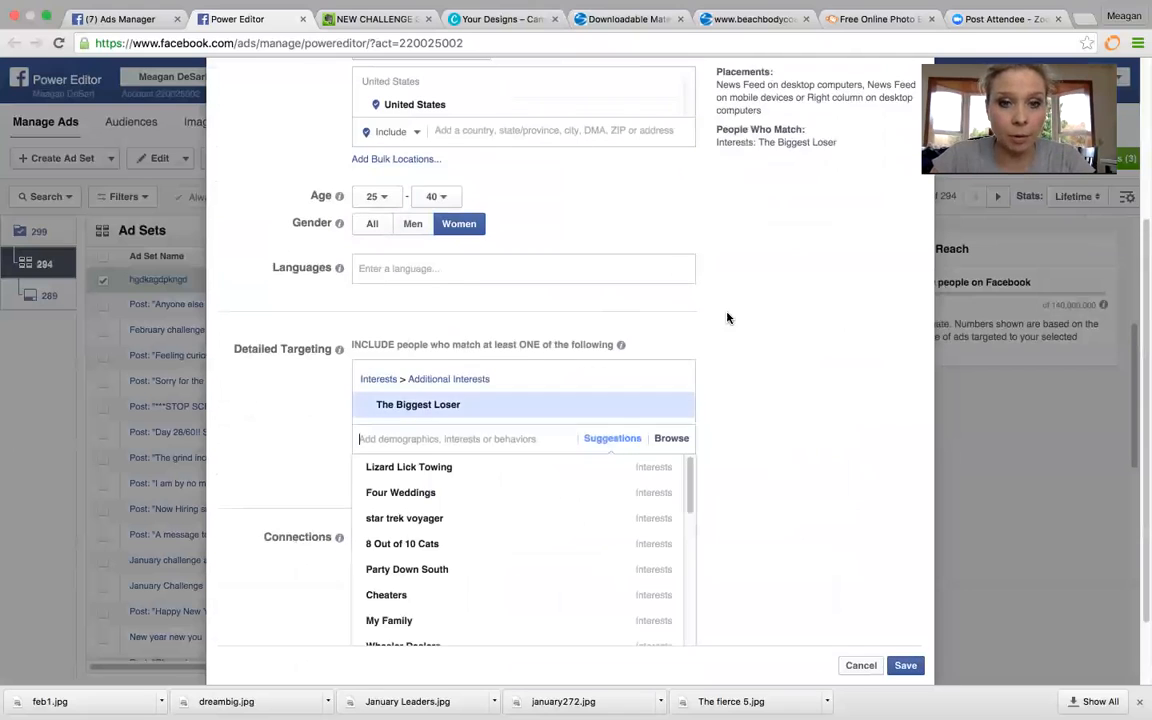
scroll("down", 3)
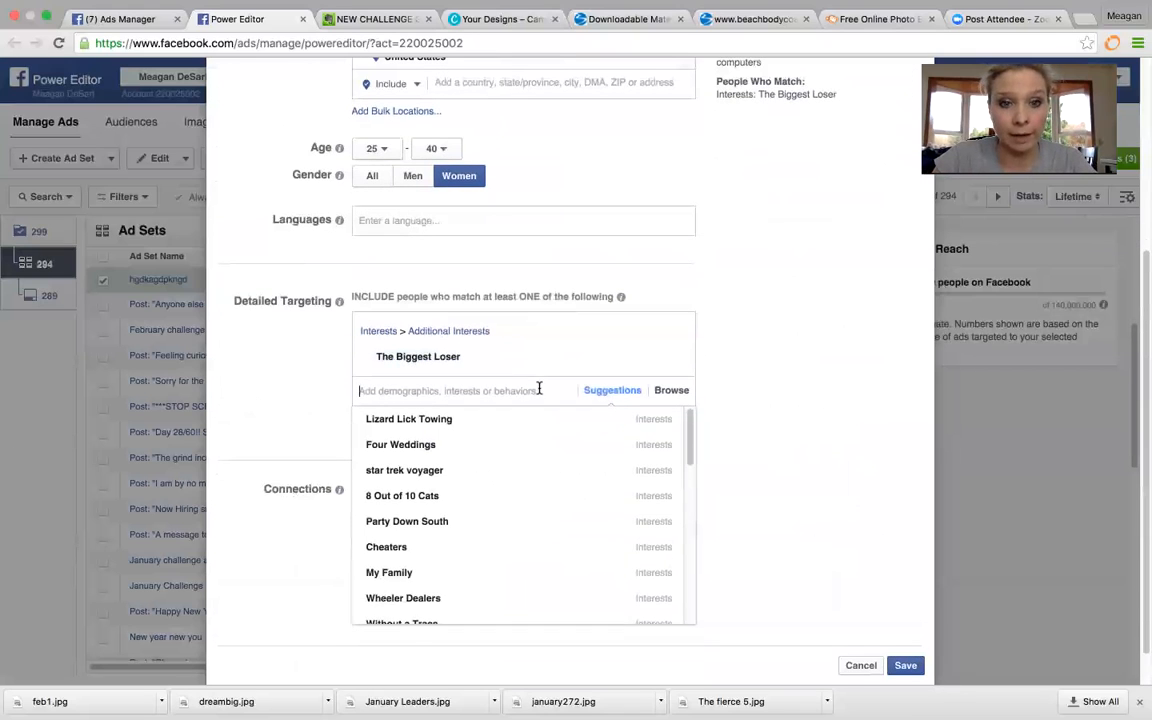
left_click(671, 390)
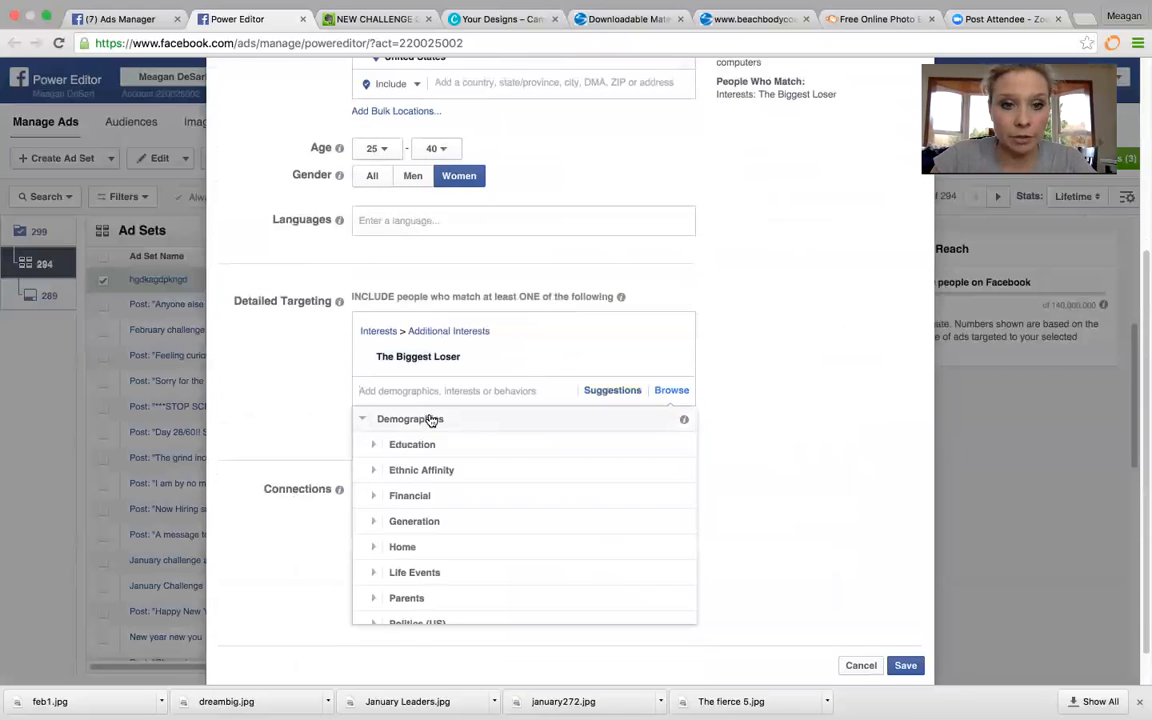
left_click(407, 419)
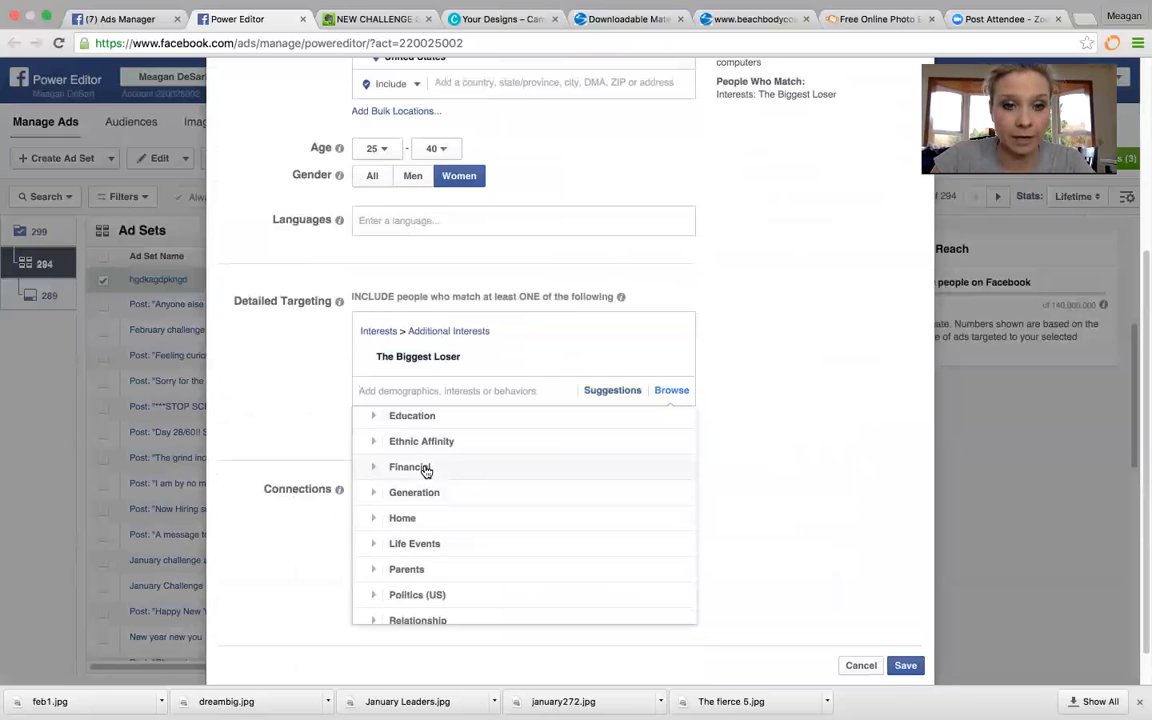
left_click(411, 467)
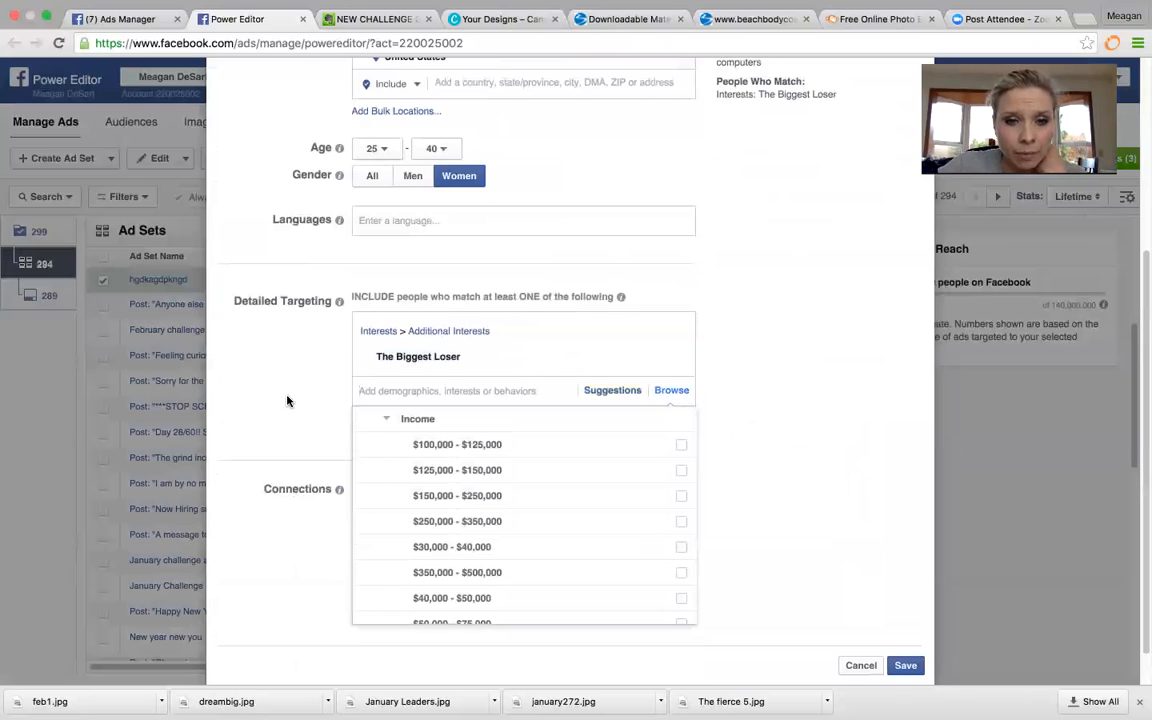
scroll("down", 3)
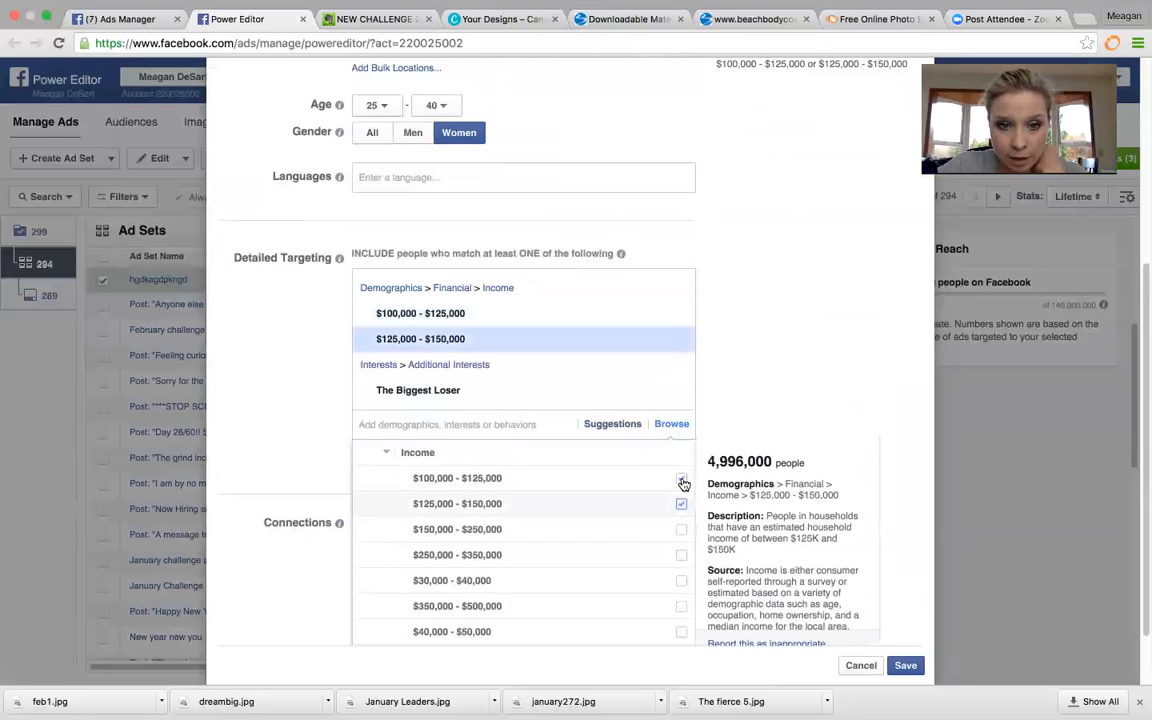
left_click(681, 529)
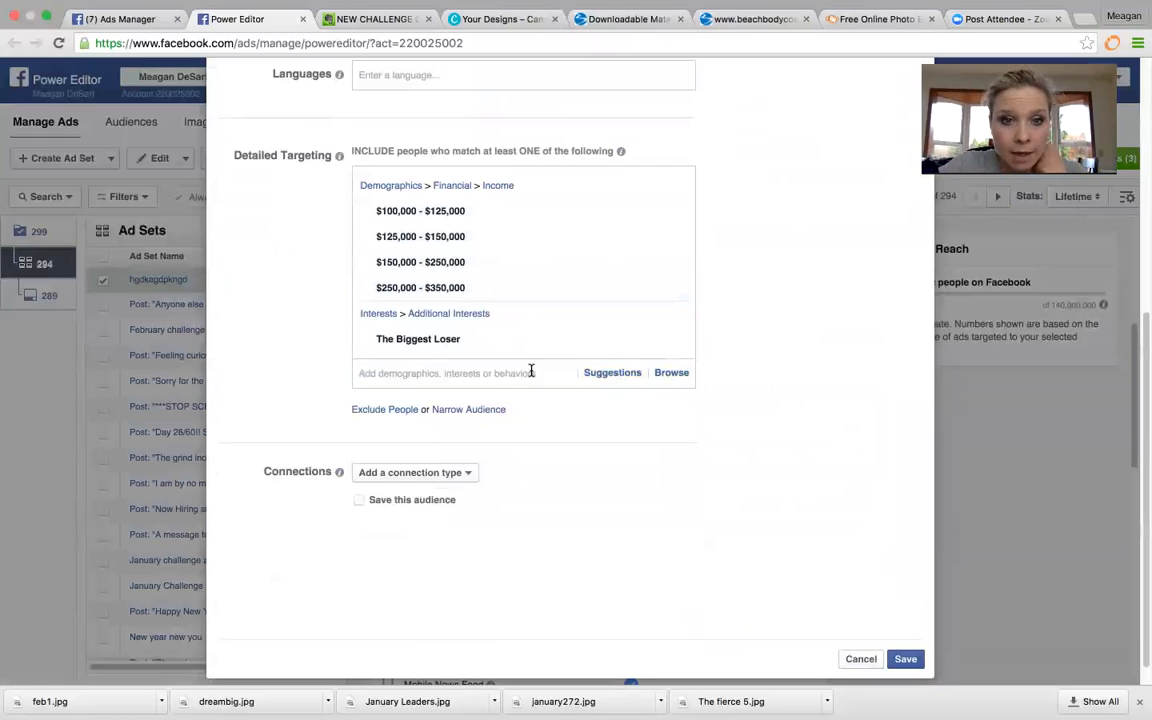
Target mom segments under Demographics > Parents, including moms of grade school and preschool kids
left_click(671, 372)
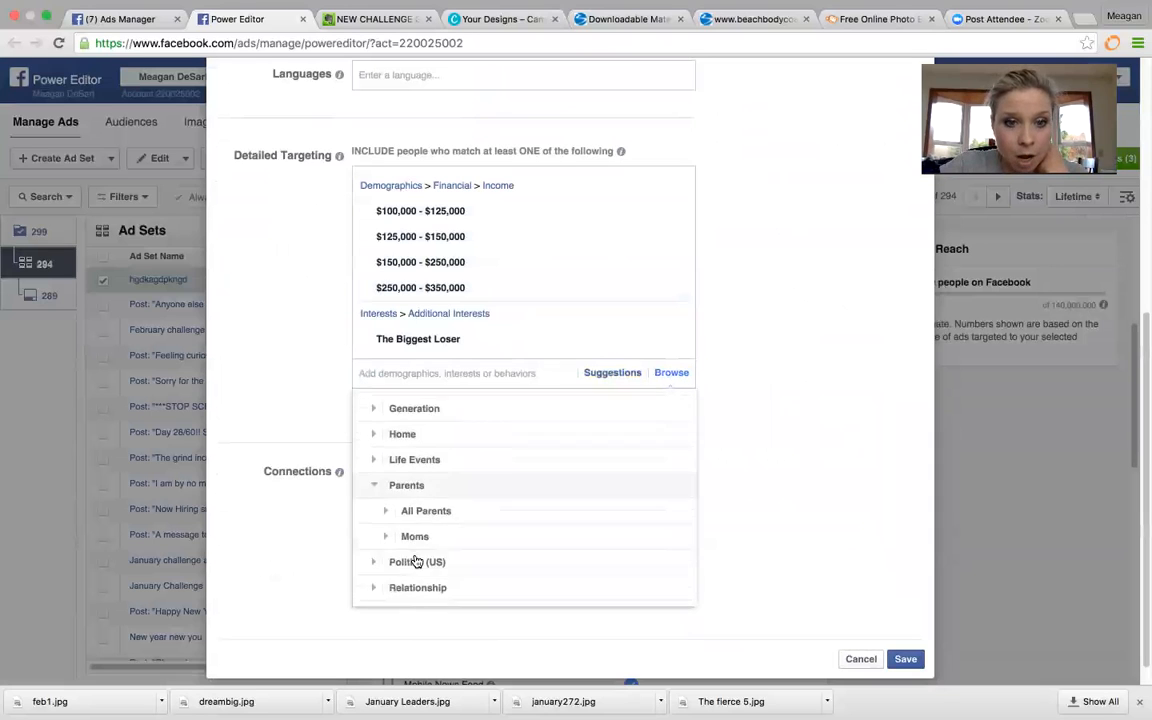
left_click(414, 536)
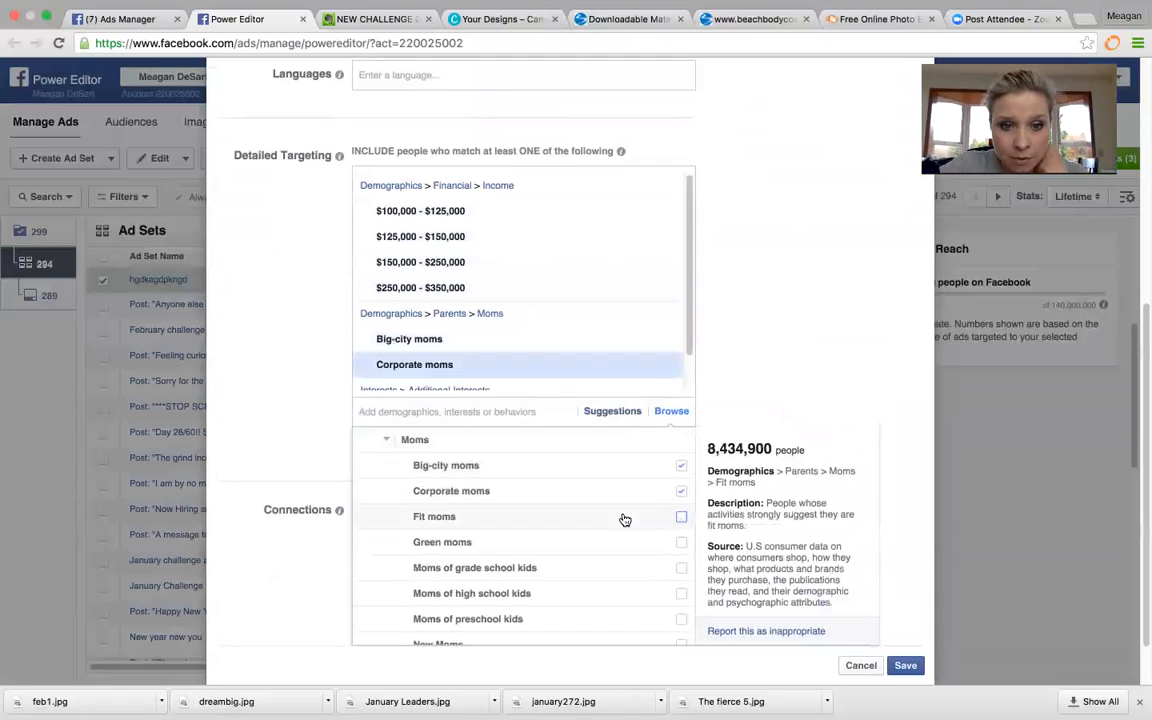
left_click(681, 542)
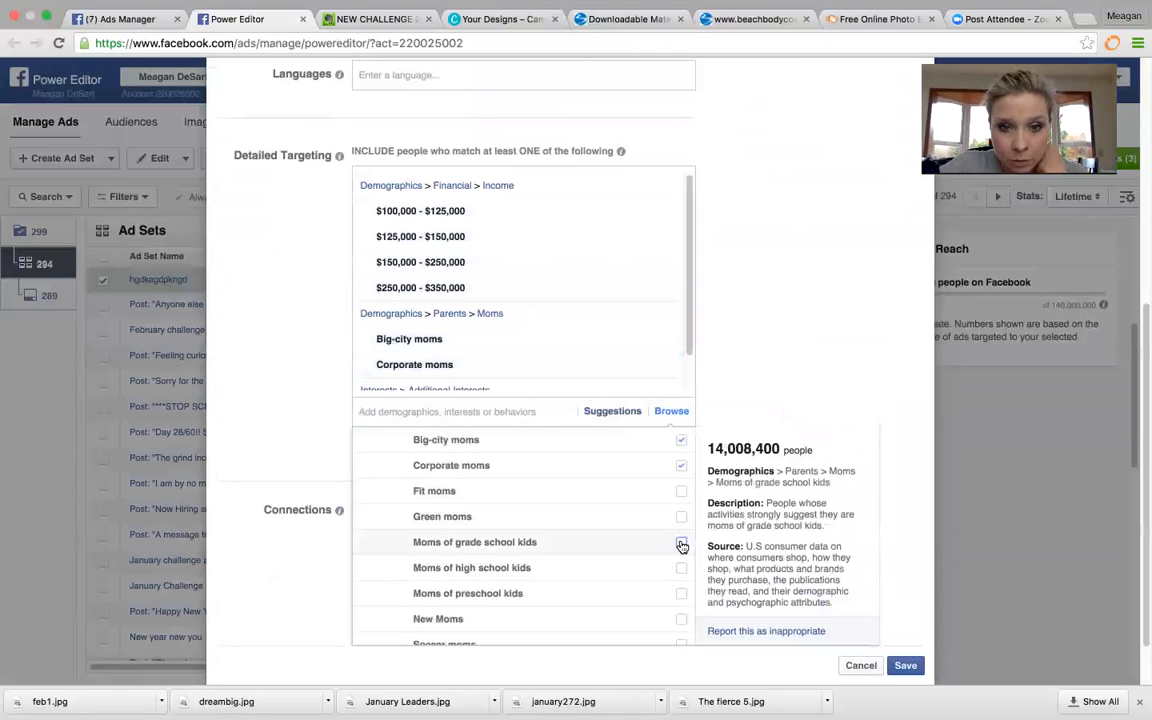
left_click(681, 543)
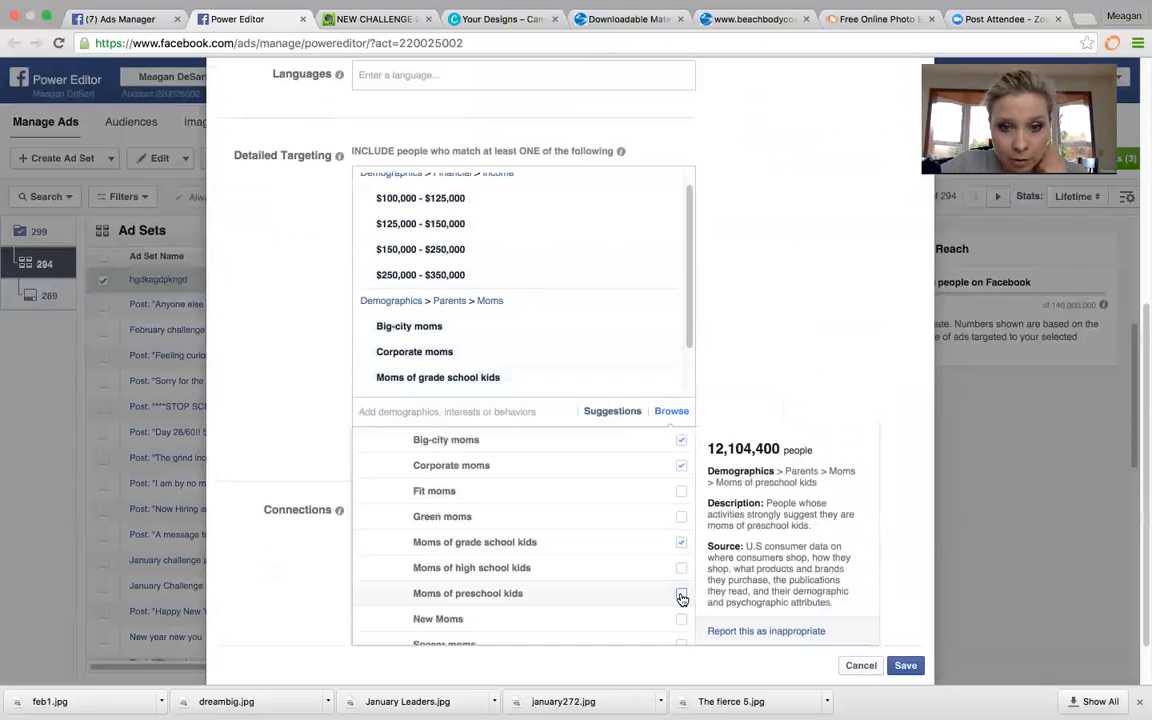
left_click(681, 593)
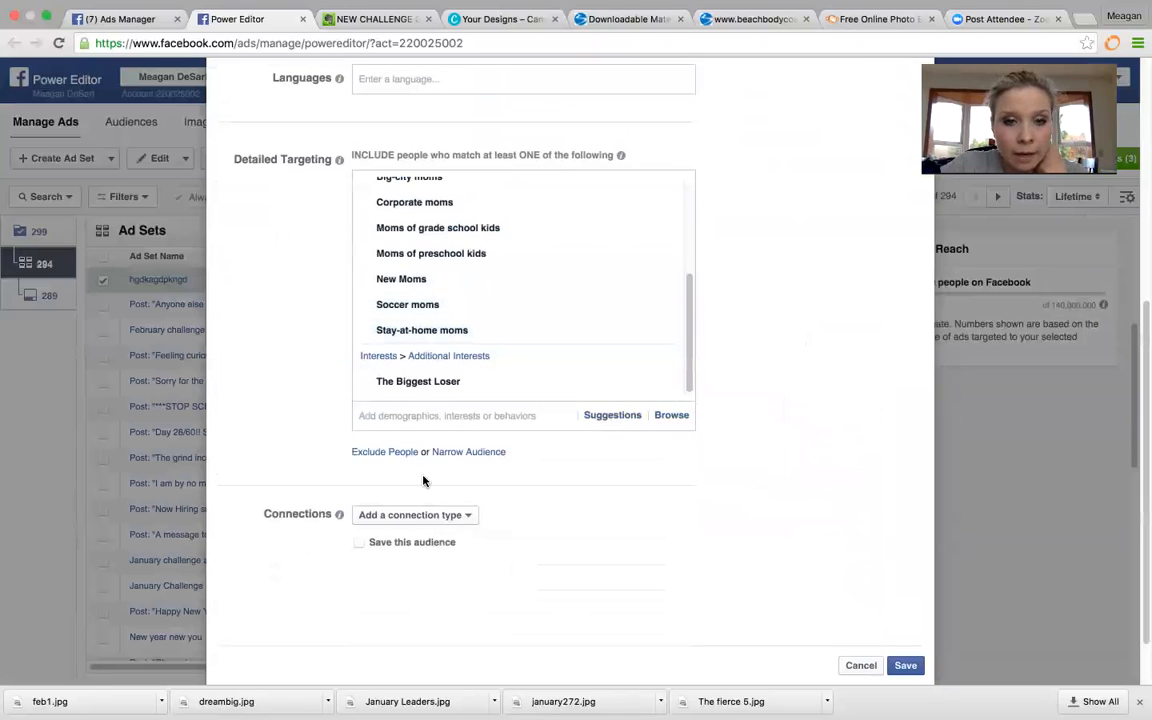
Add the Nutrition interest from Fitness and wellness and search for 'weight loss'
left_click(671, 415)
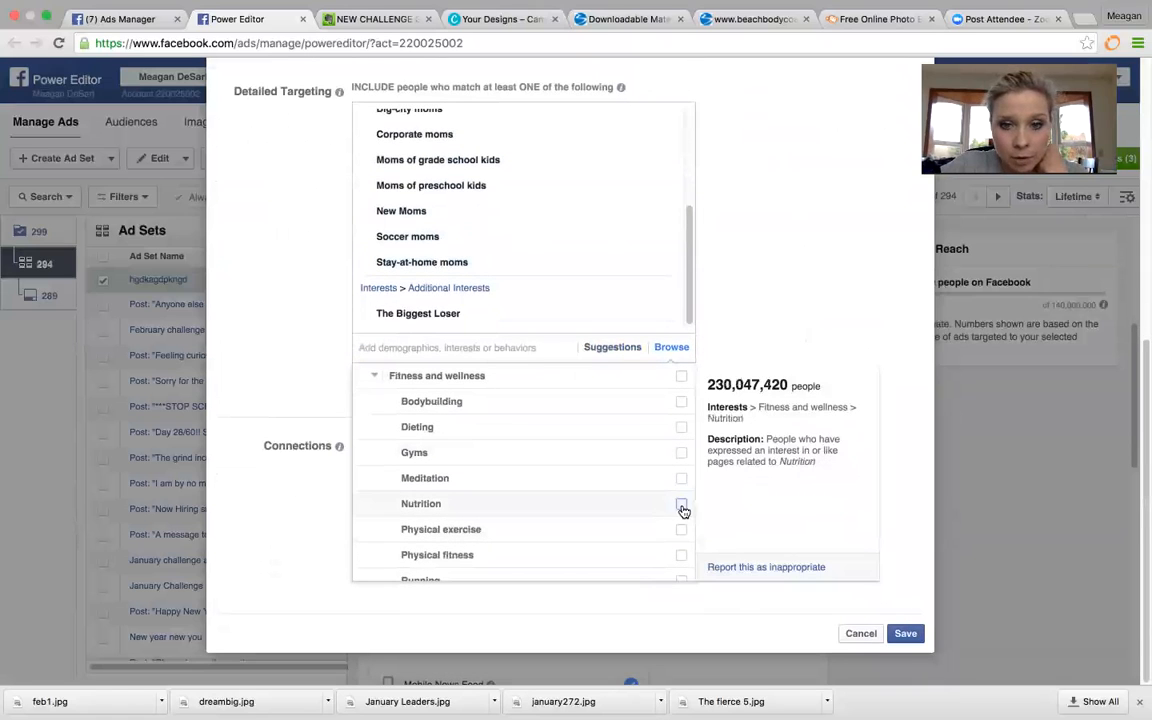
left_click(681, 529)
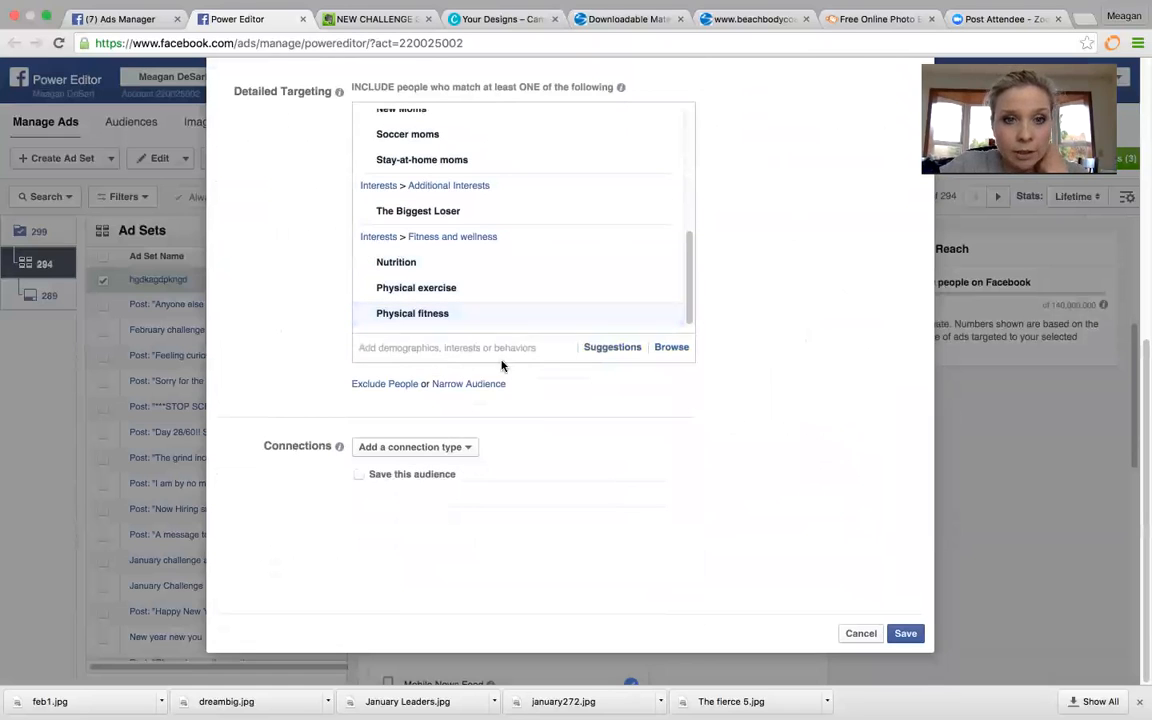
type("weight lo")
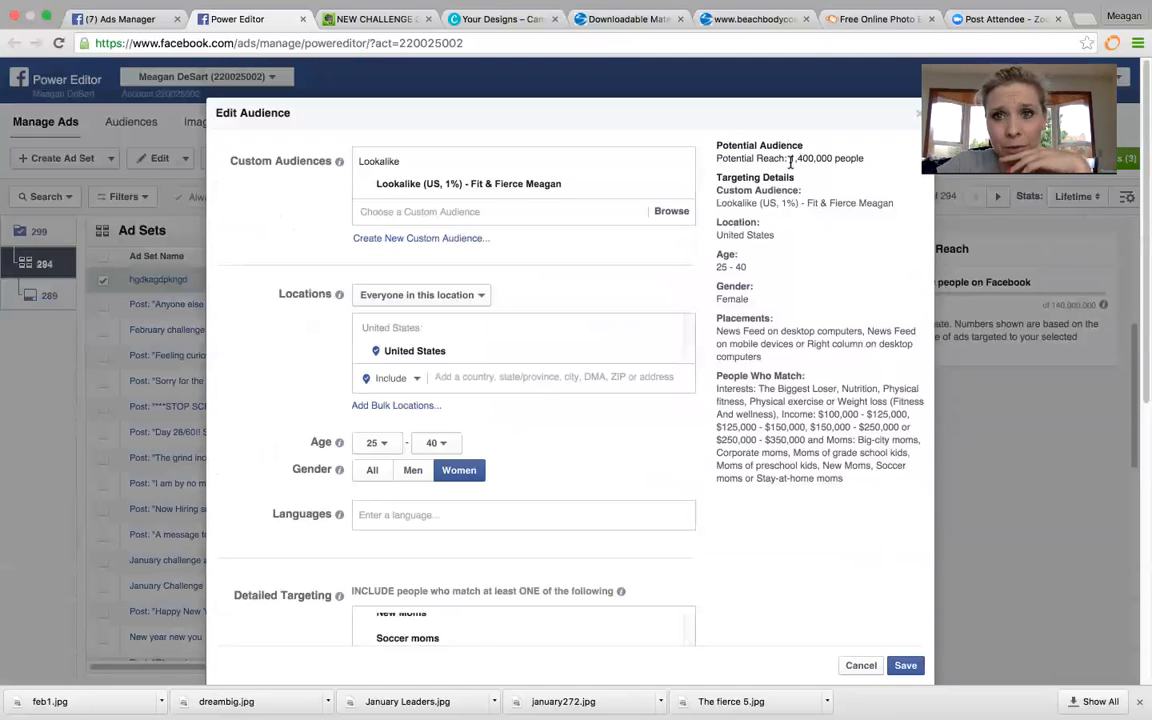
mouse_move(835, 277)
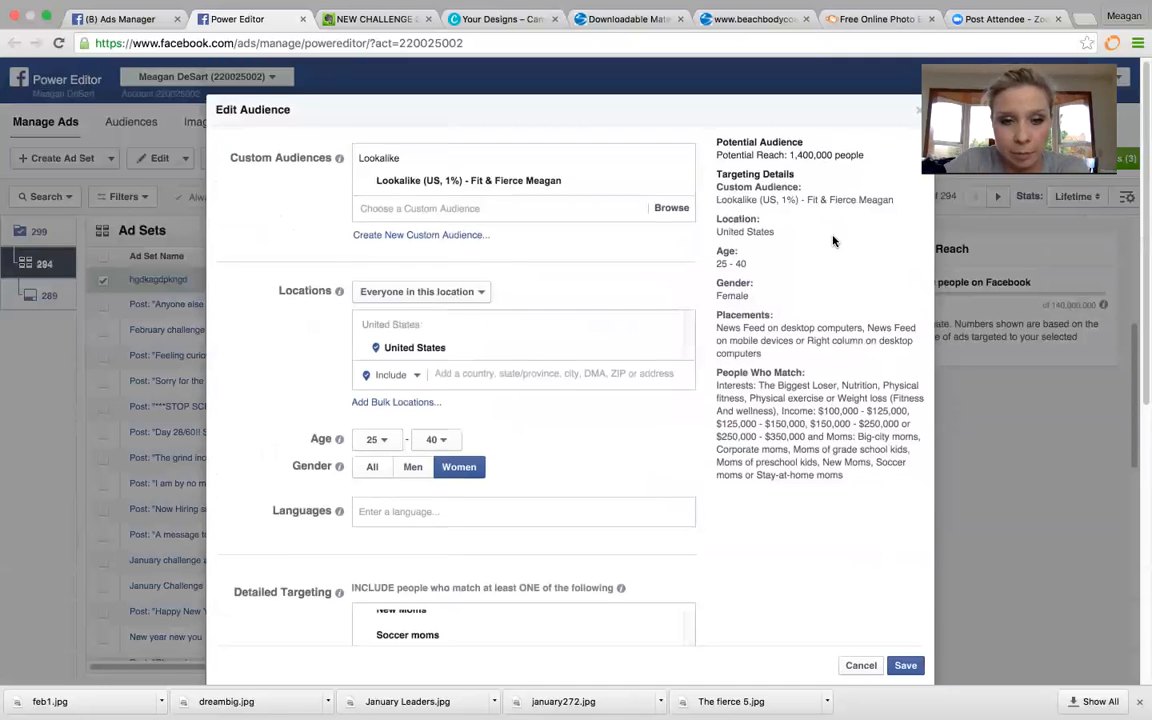
scroll("down", 3)
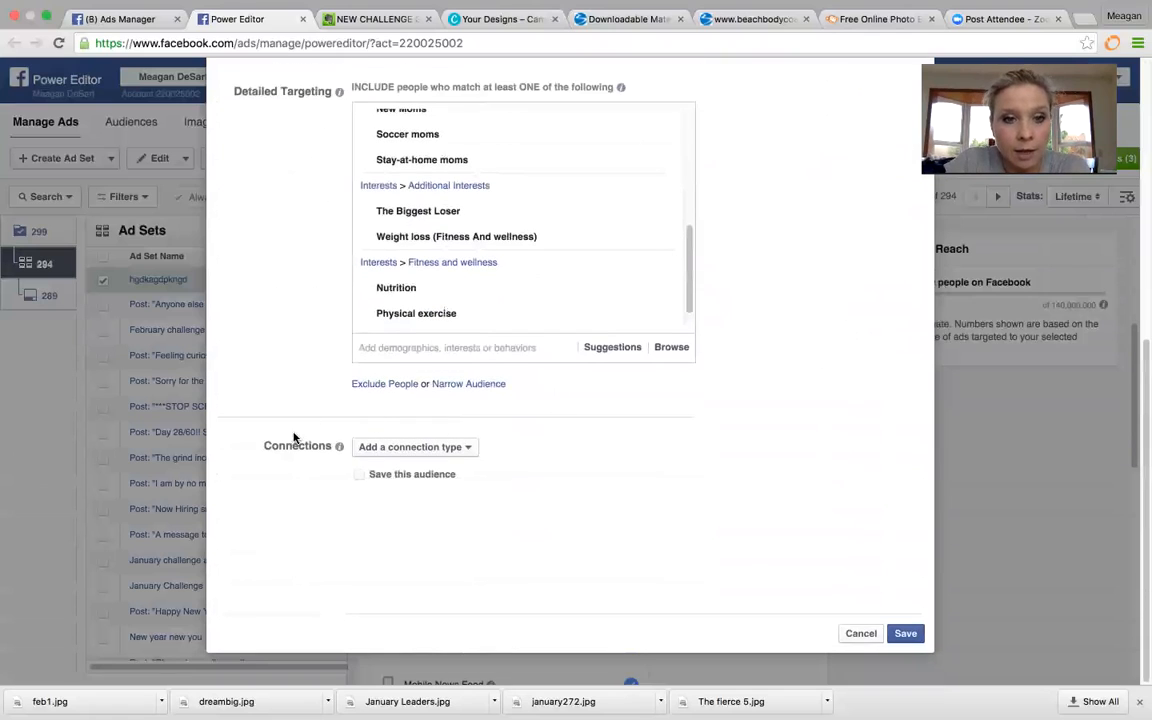
Use Advanced Combinations to exclude people connected to the Fit & Fierce Meagan Page
left_click(413, 447)
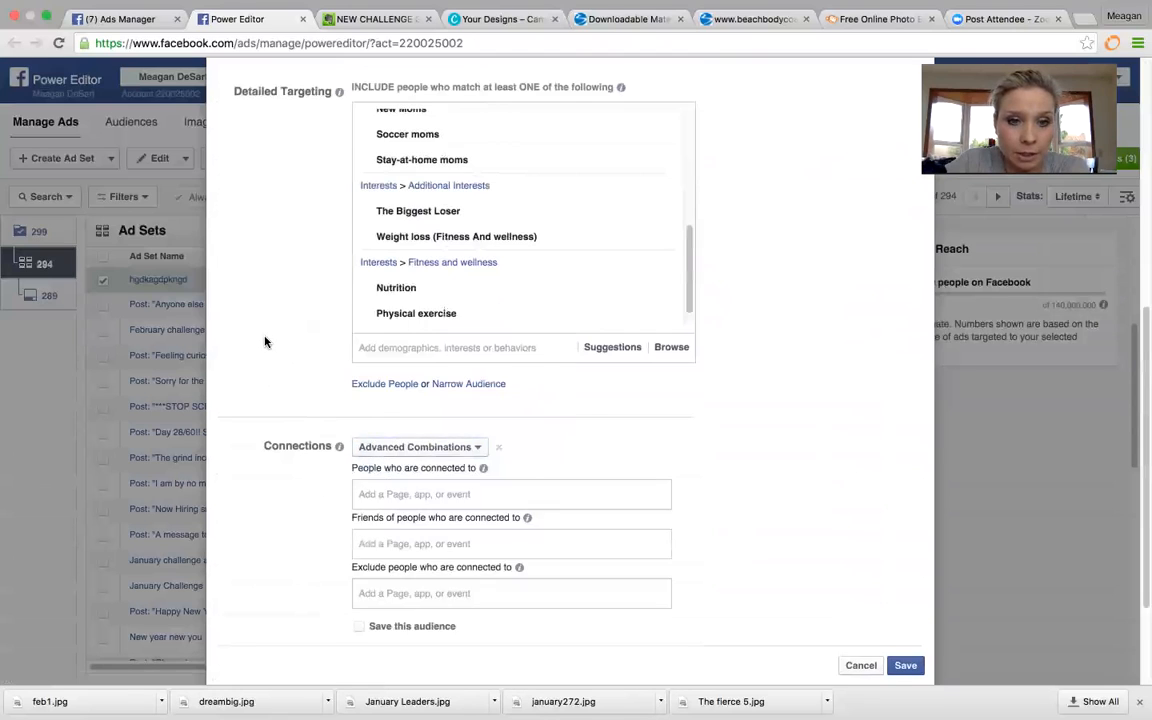
scroll("down", 3)
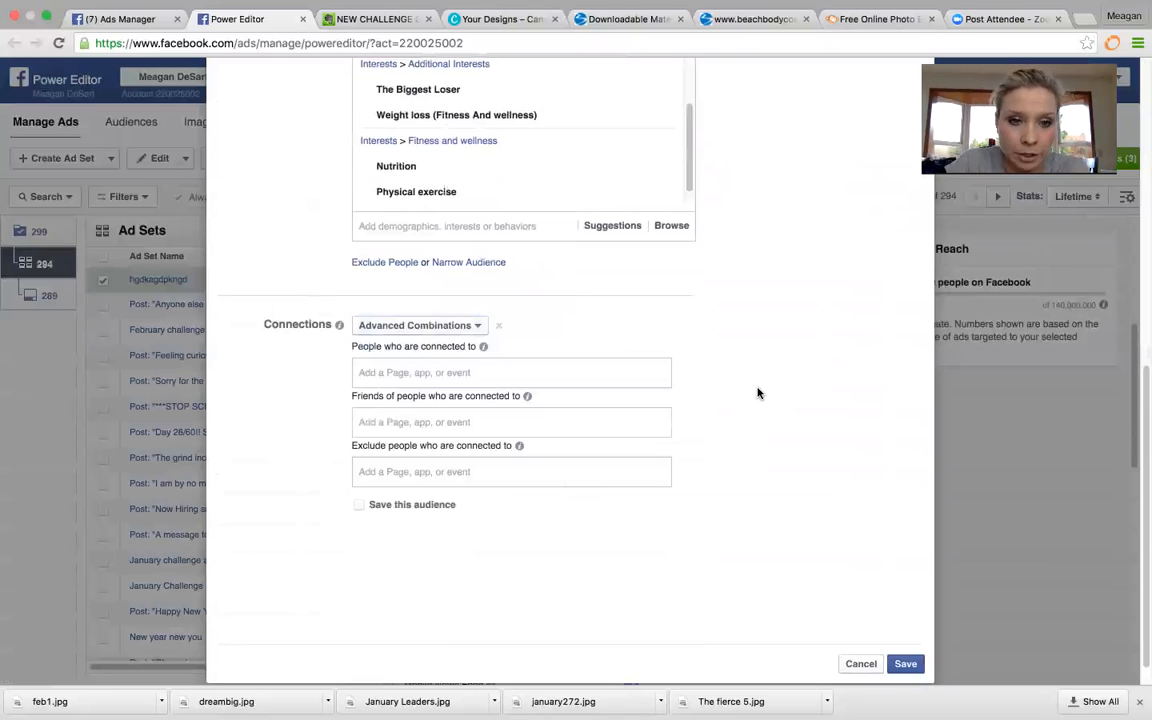
mouse_move(546, 467)
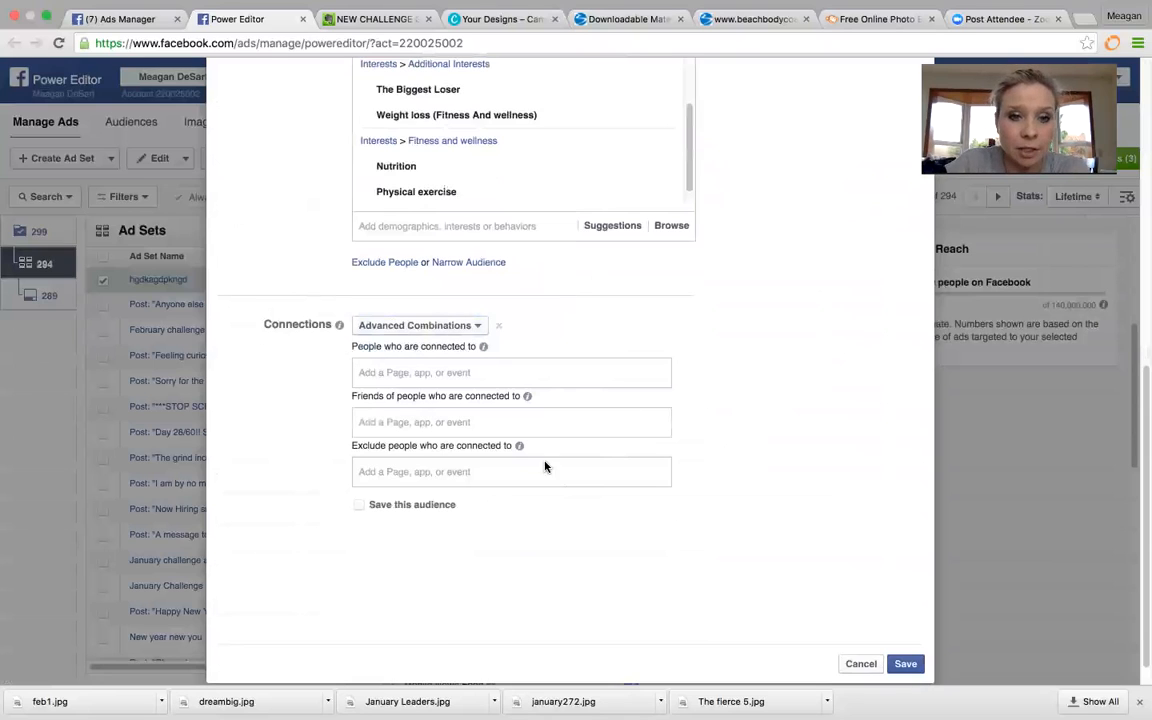
left_click(510, 471)
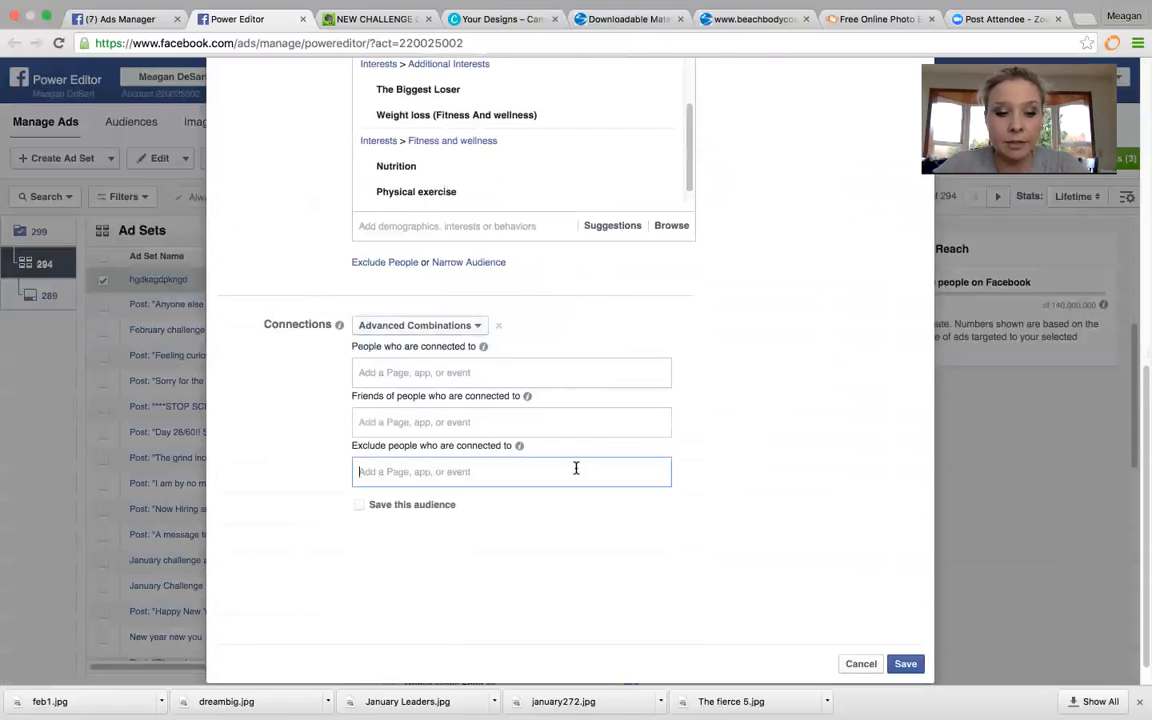
type("fit")
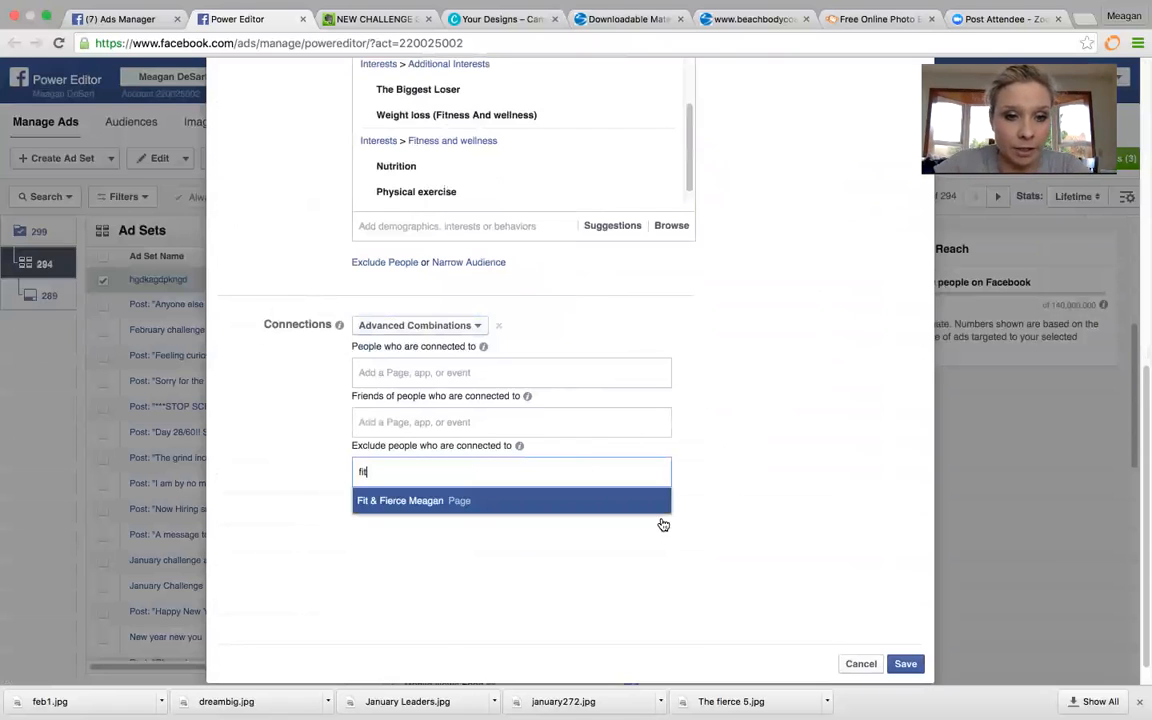
left_click(412, 500)
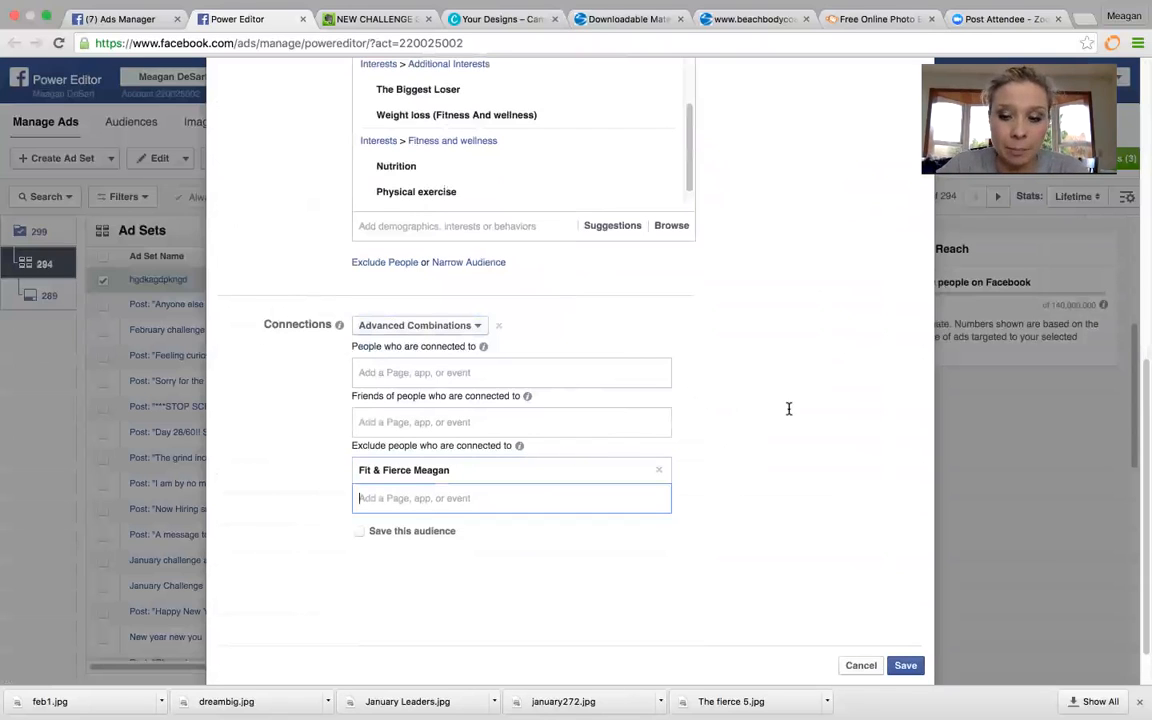
mouse_move(786, 414)
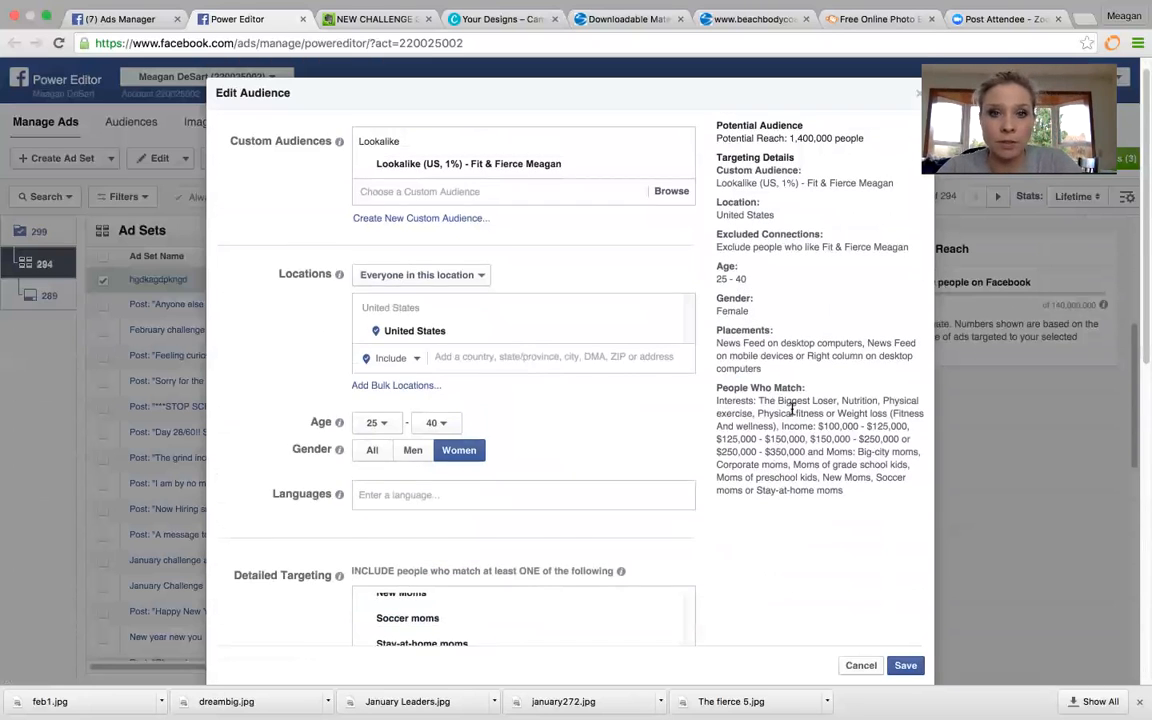
Review the Edit Audience settings and save the audience
scroll("down", 3)
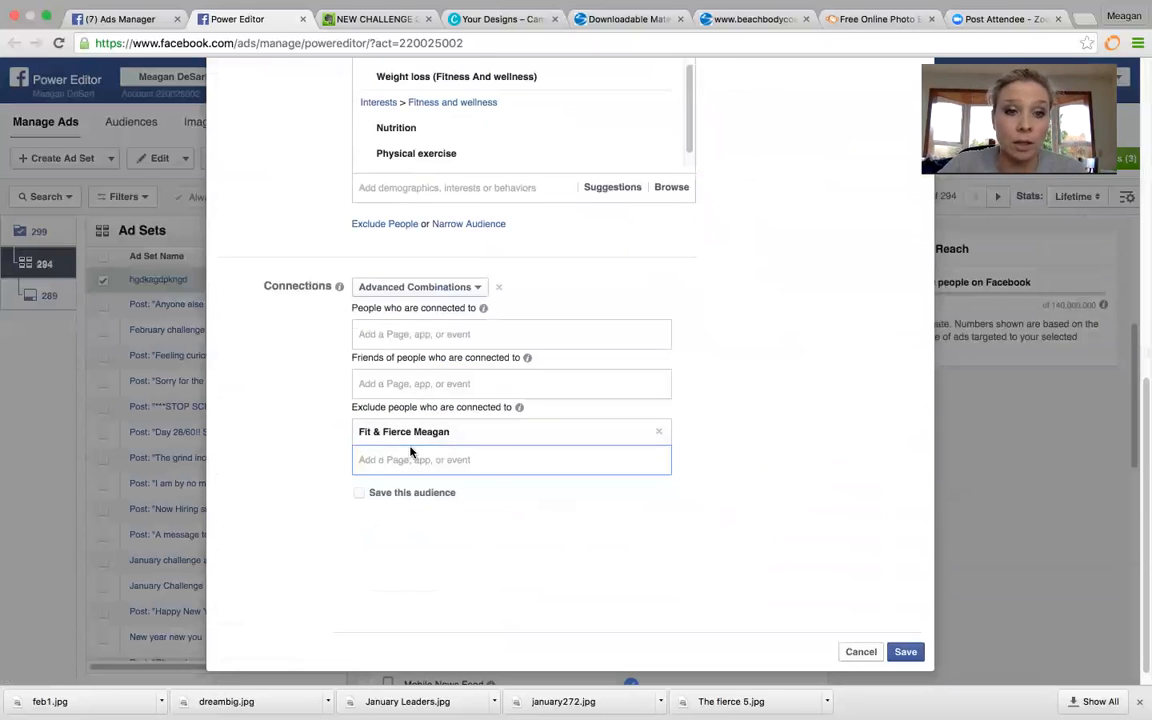
mouse_move(740, 451)
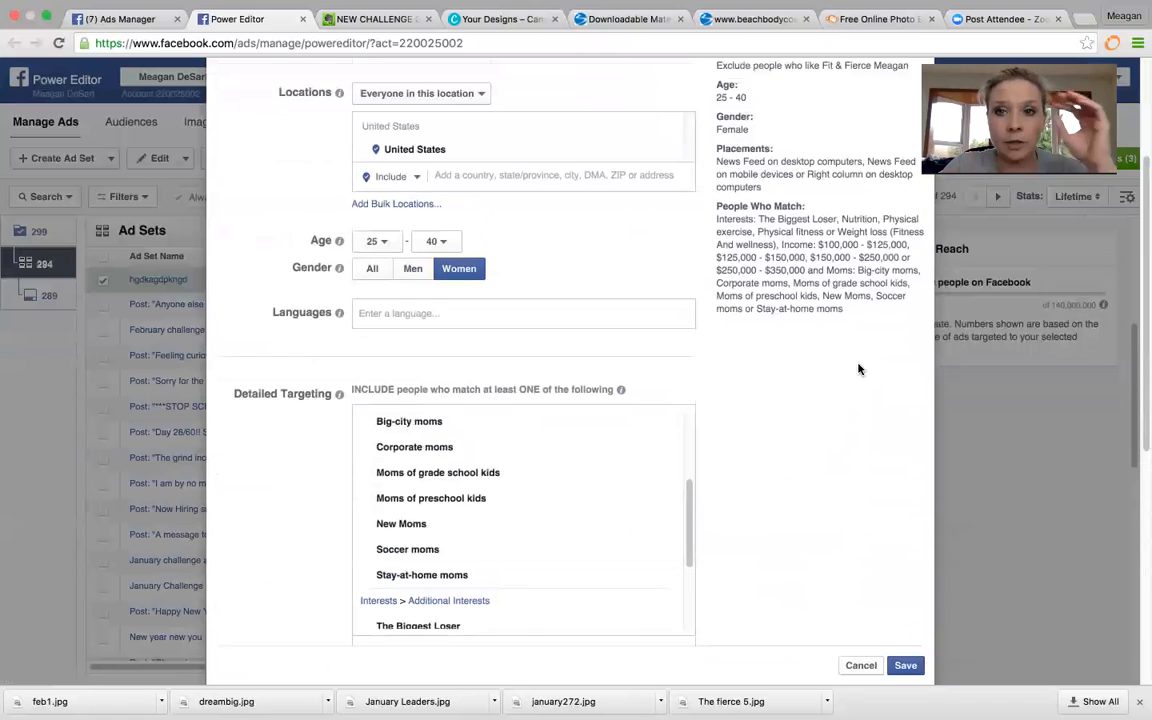
scroll("down", 3)
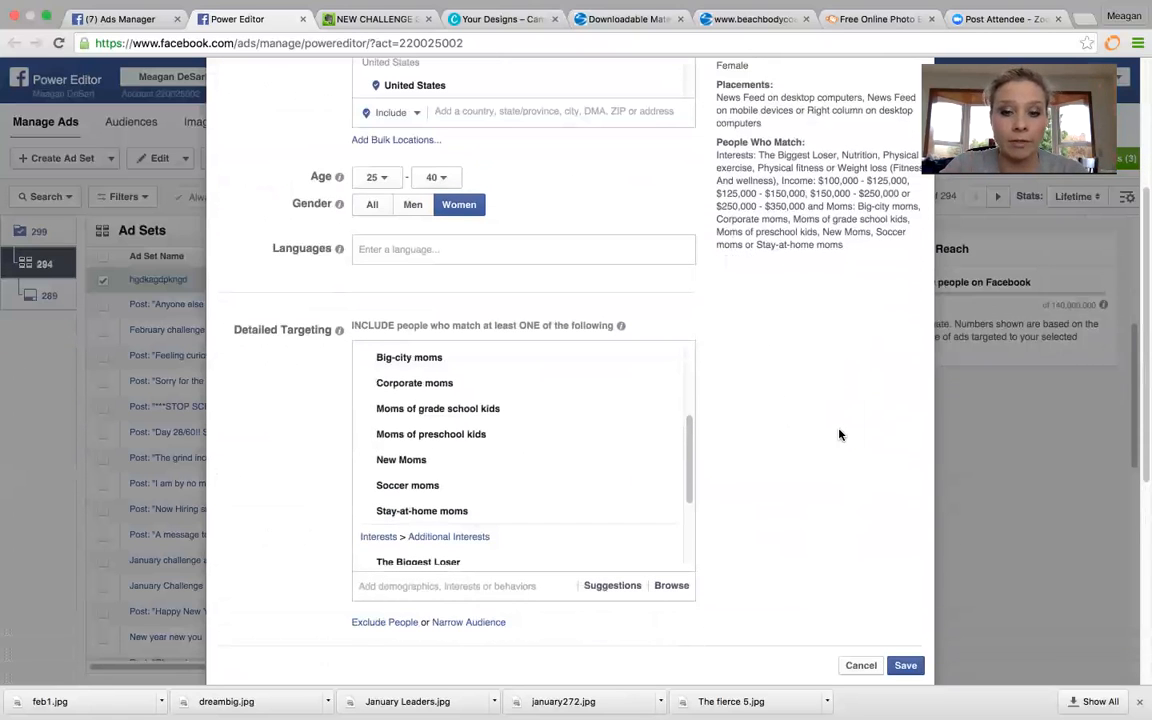
scroll("down", 3)
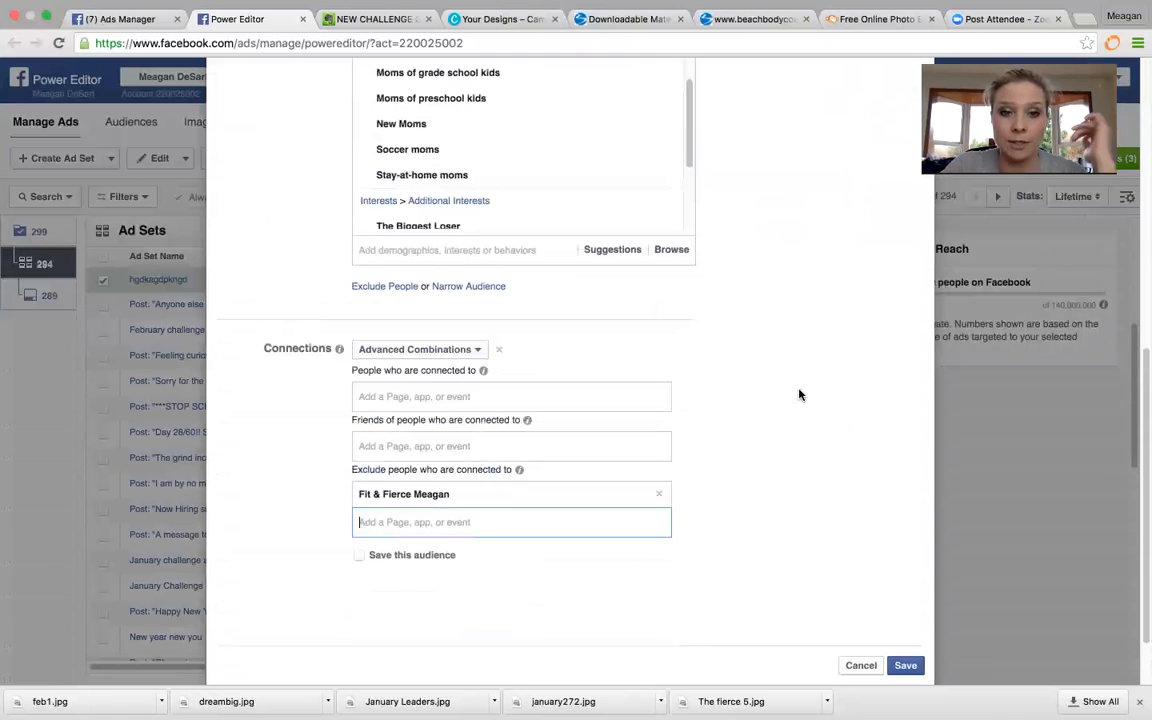
scroll("down", 3)
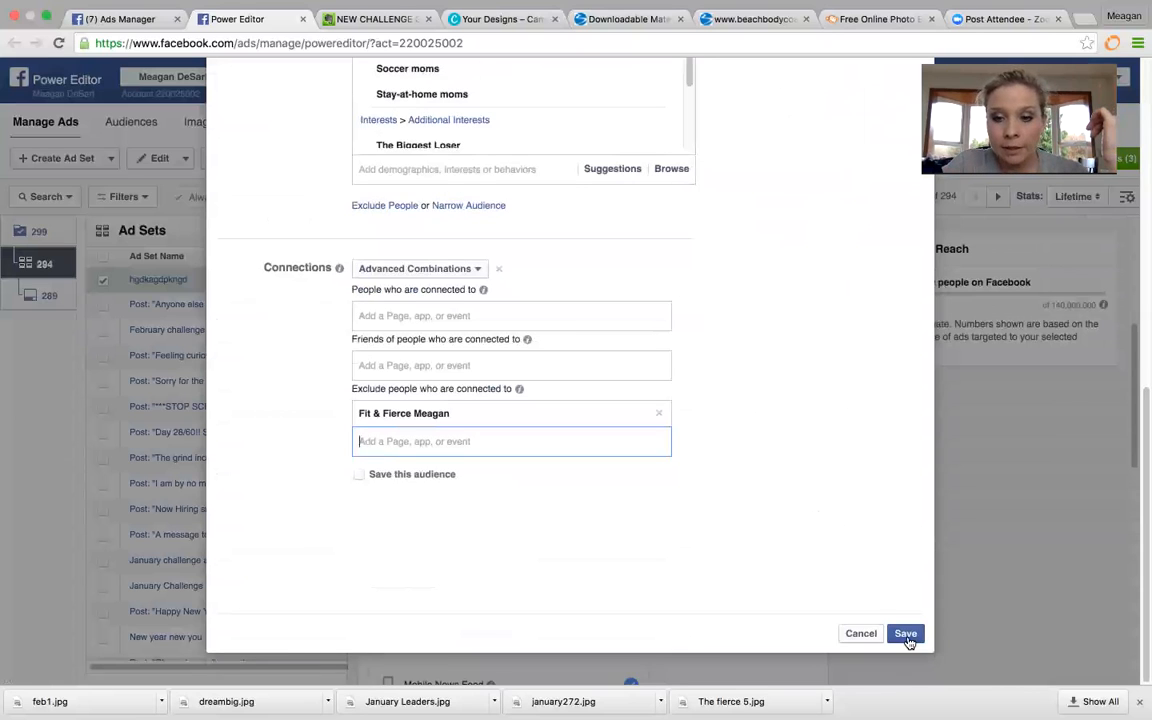
left_click(905, 633)
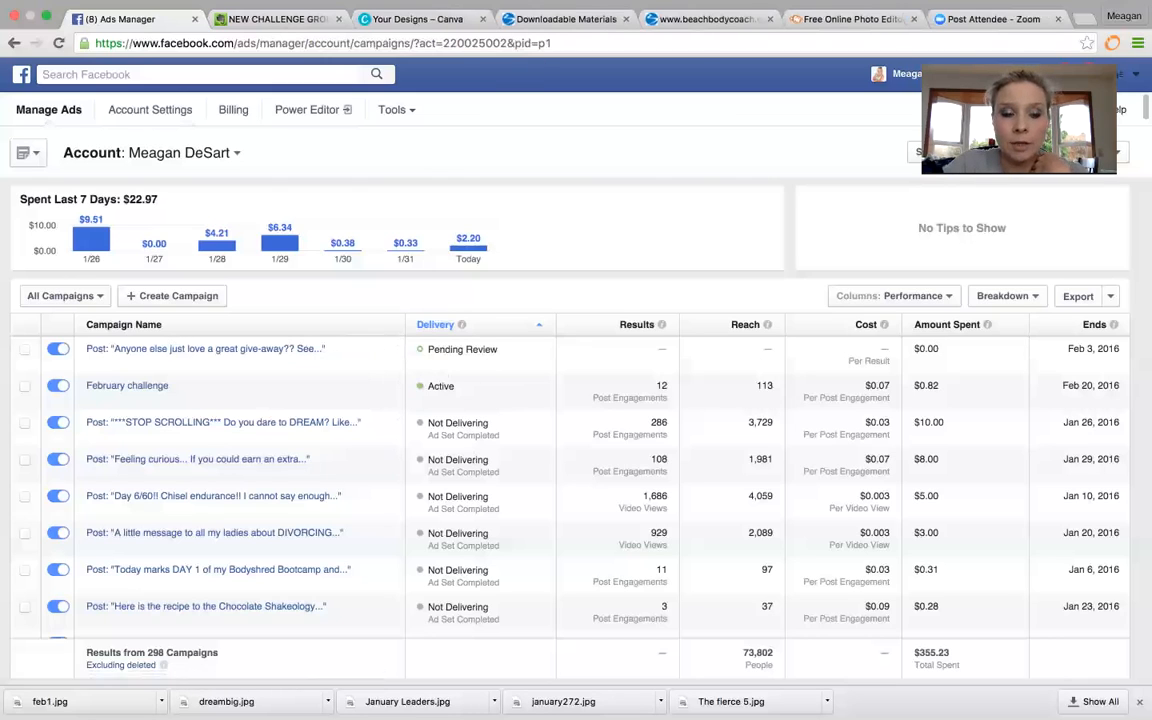
mouse_move(776, 690)
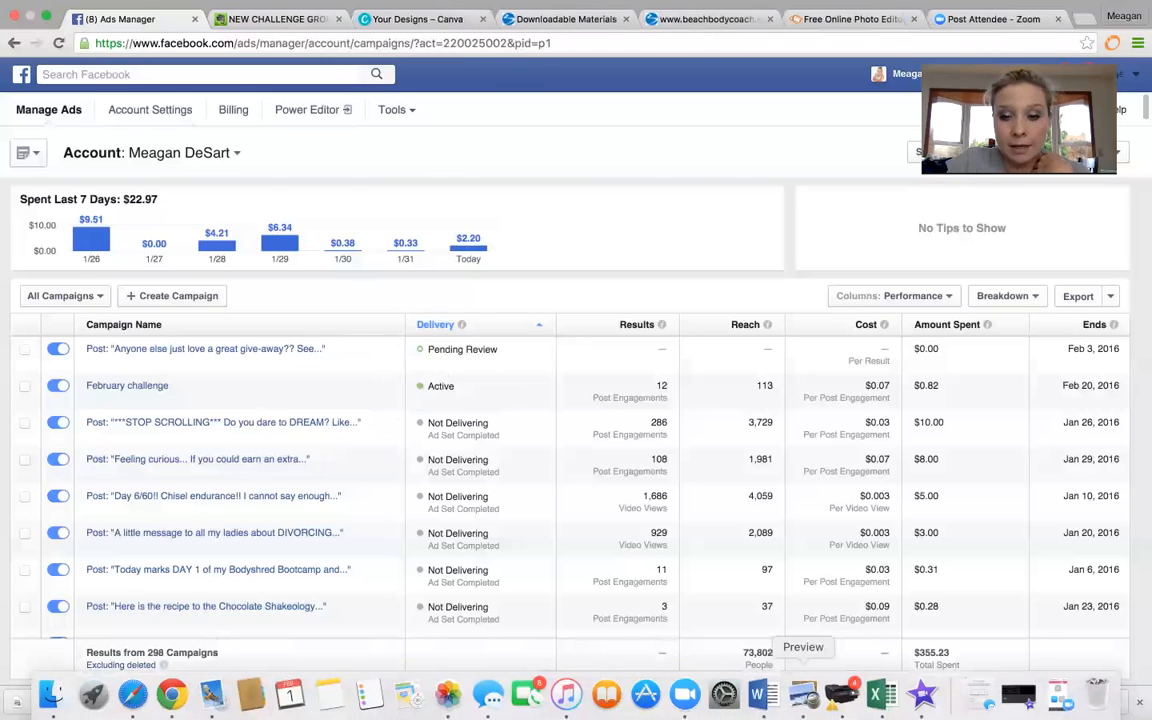